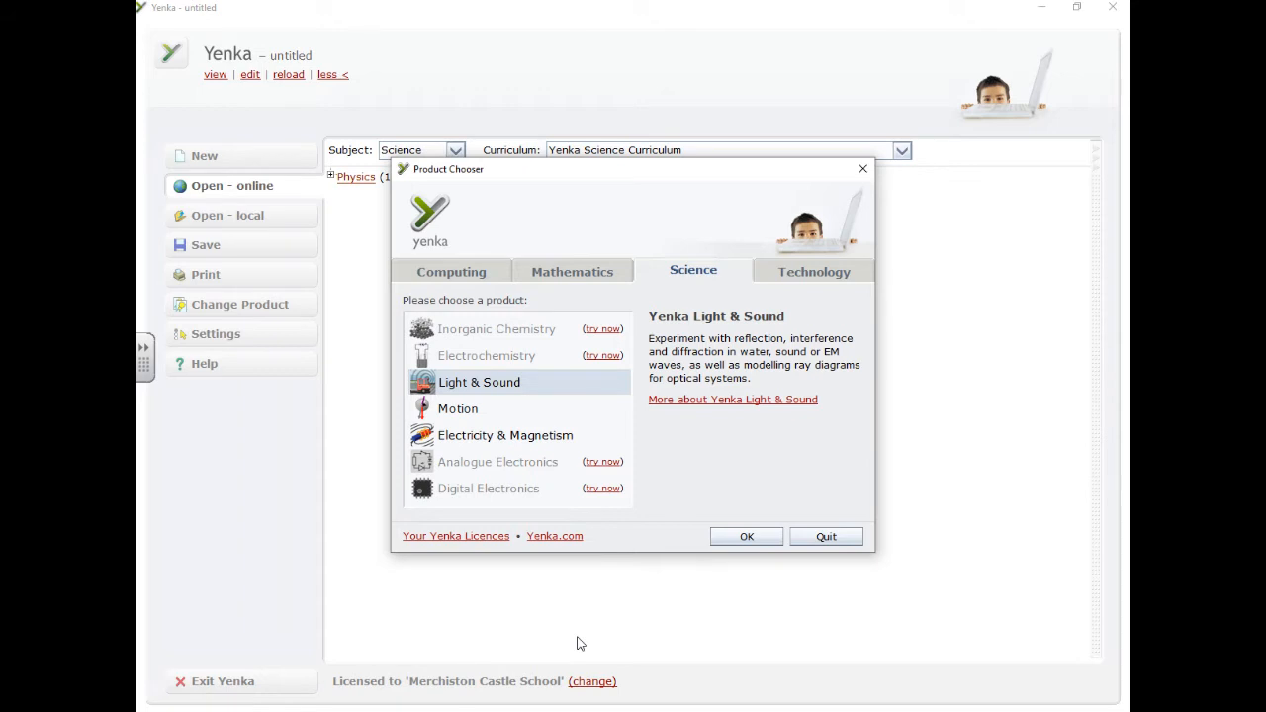
pyautogui.moveTo(818, 312)
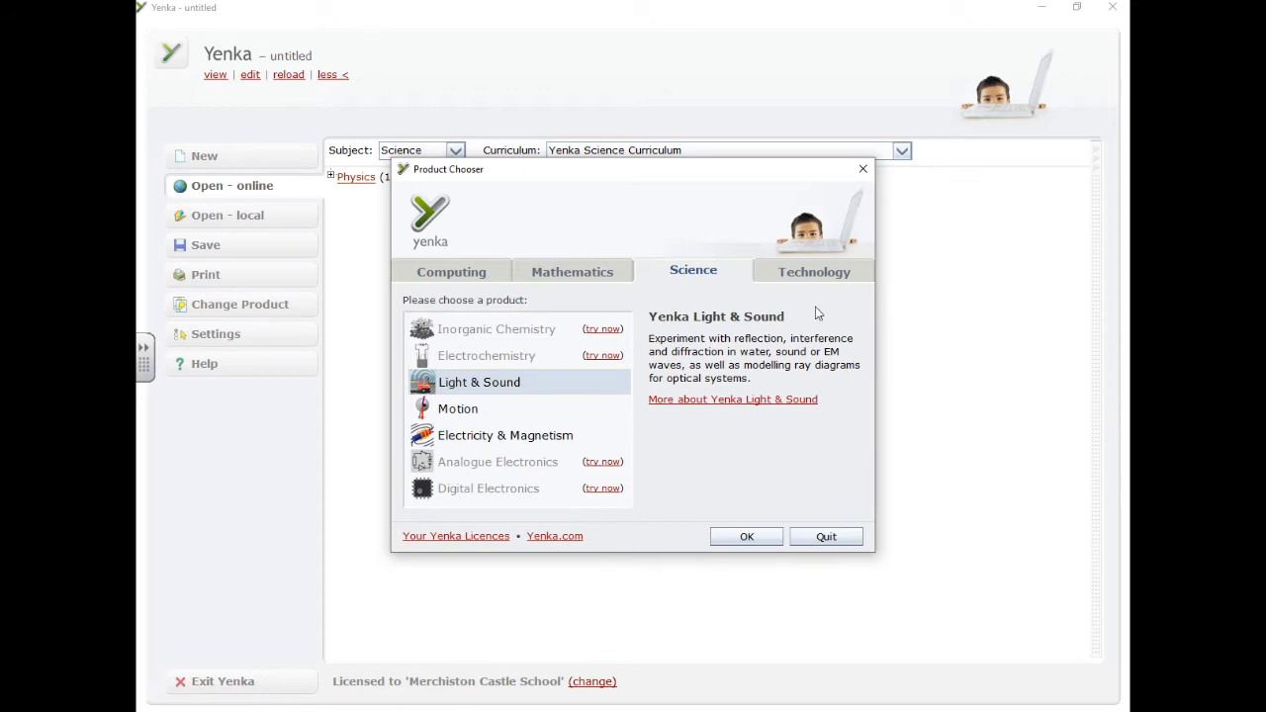
# Step: Pick Electronics from the Technology products and show its locally stored model folders
pyautogui.click(812, 271)
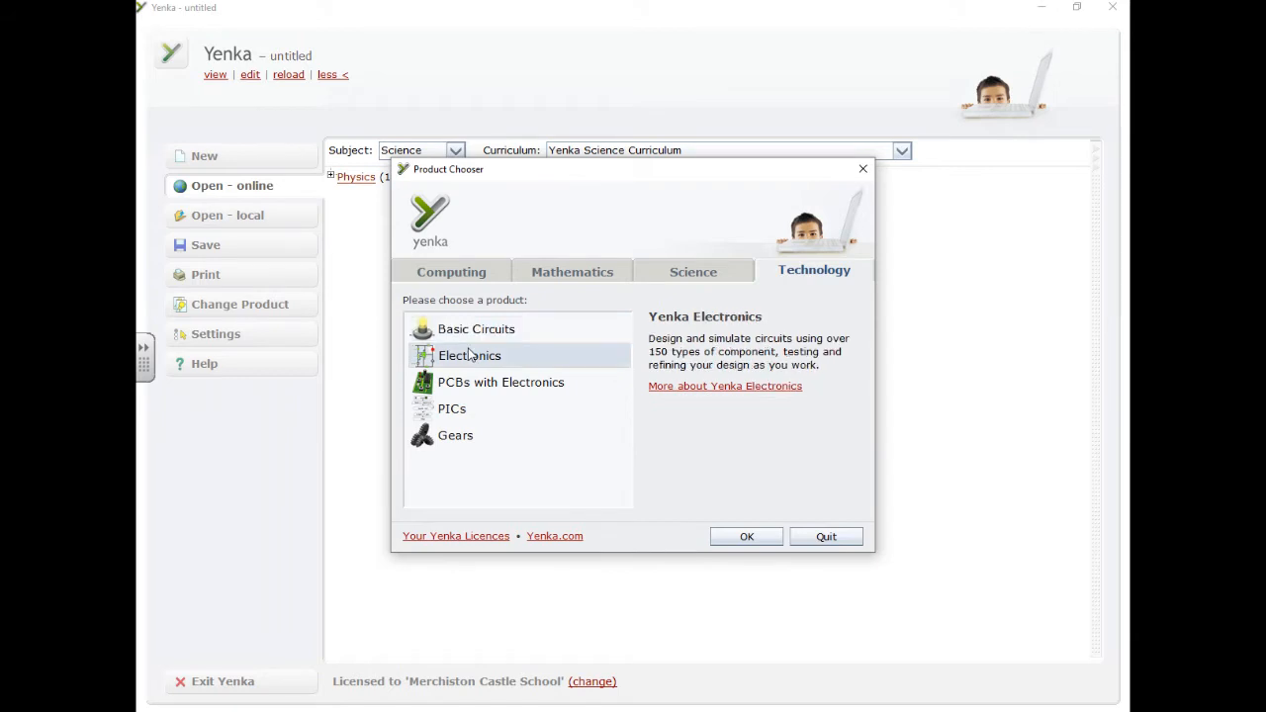
pyautogui.click(745, 536)
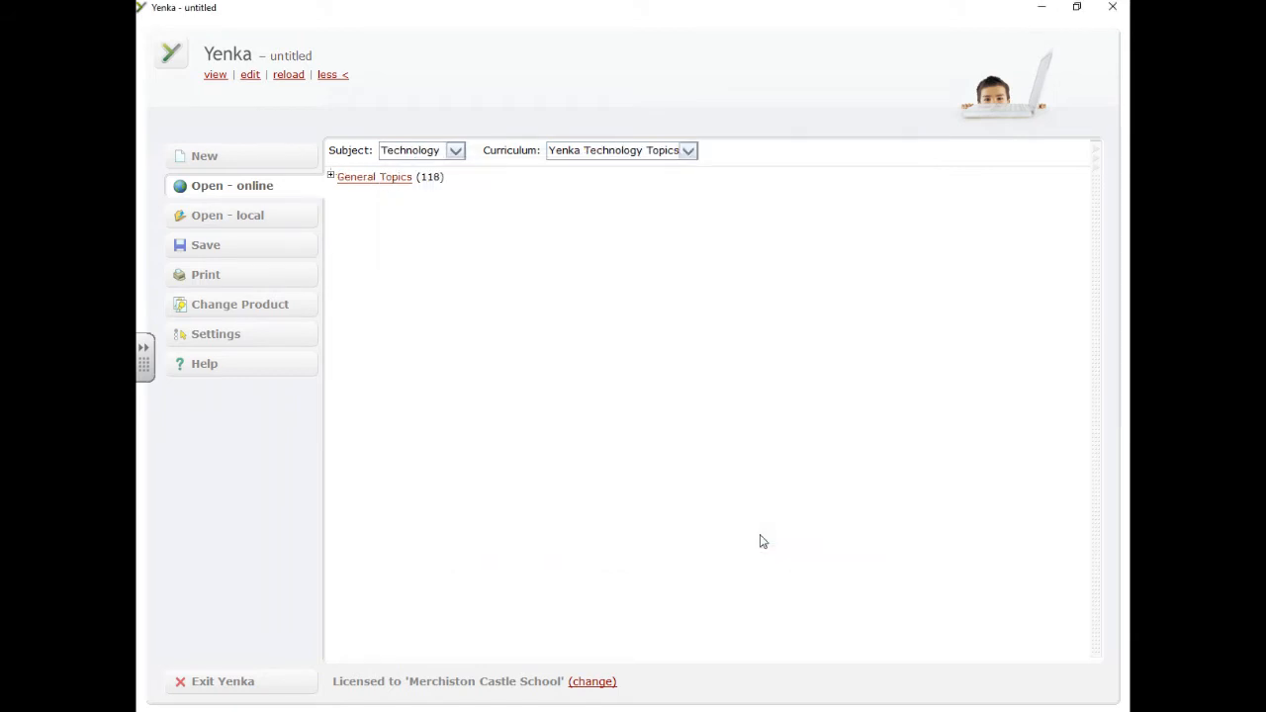
pyautogui.moveTo(224, 159)
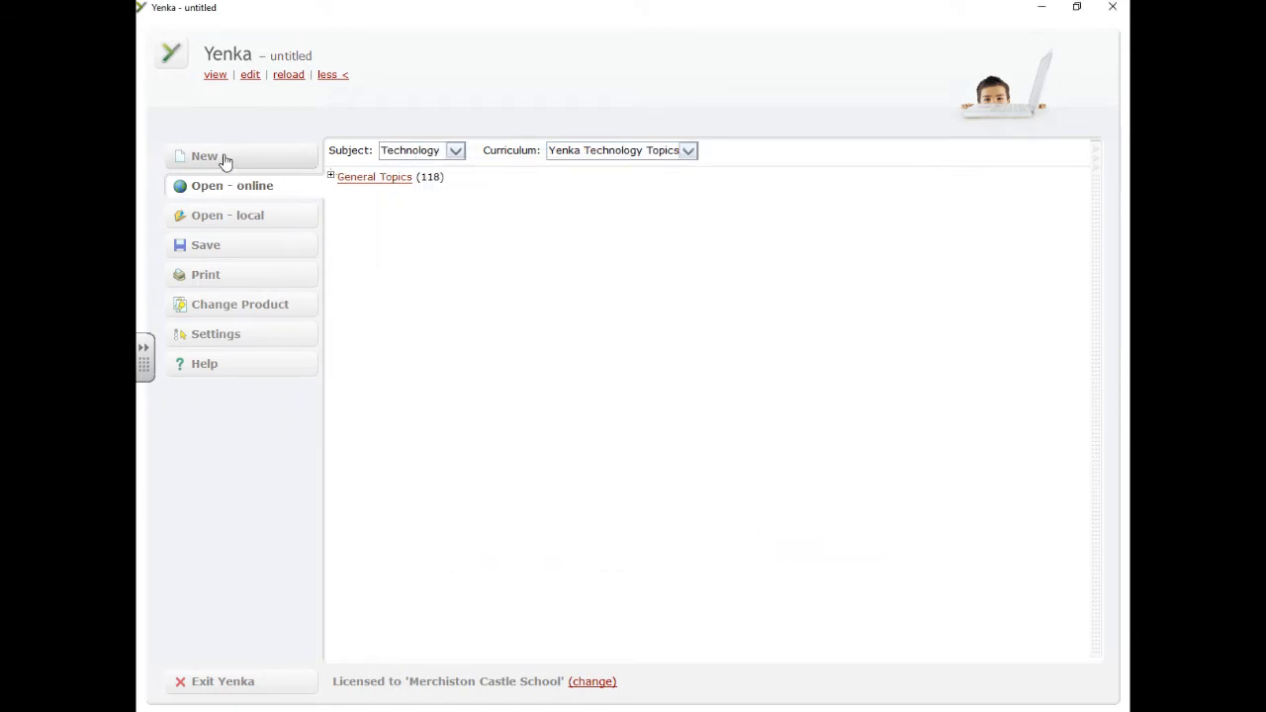
pyautogui.click(227, 214)
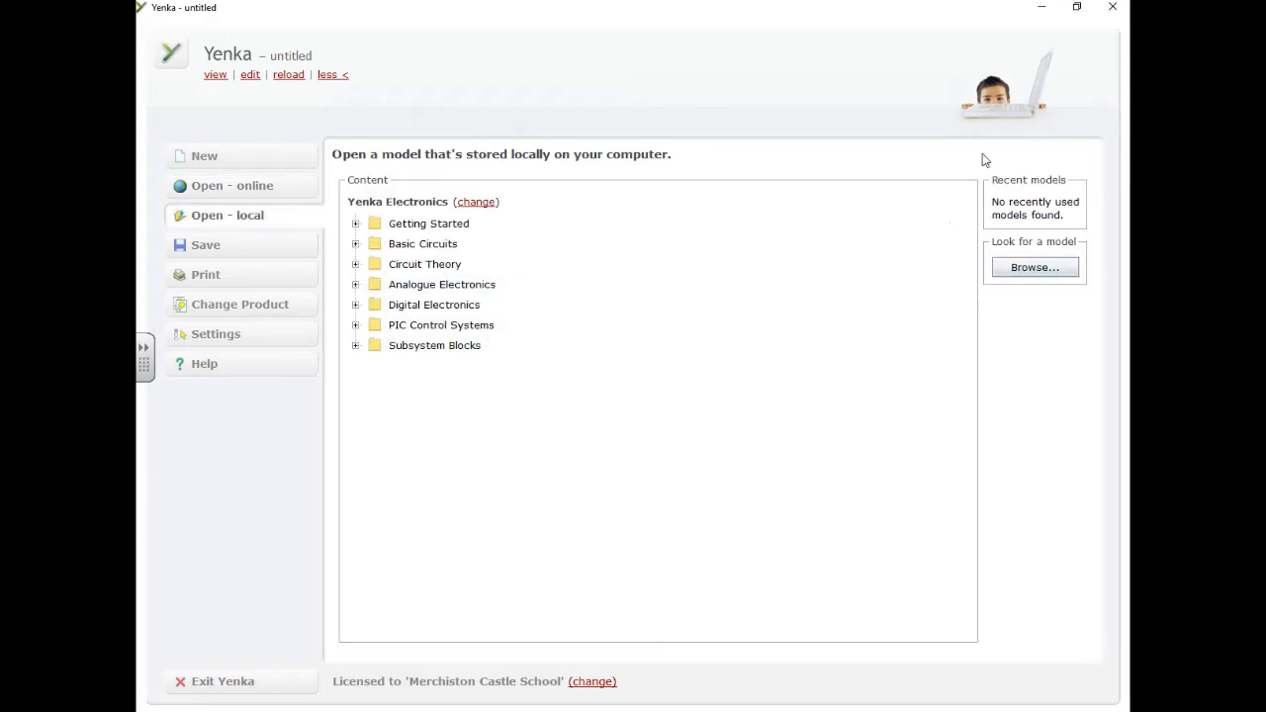
pyautogui.moveTo(344, 192)
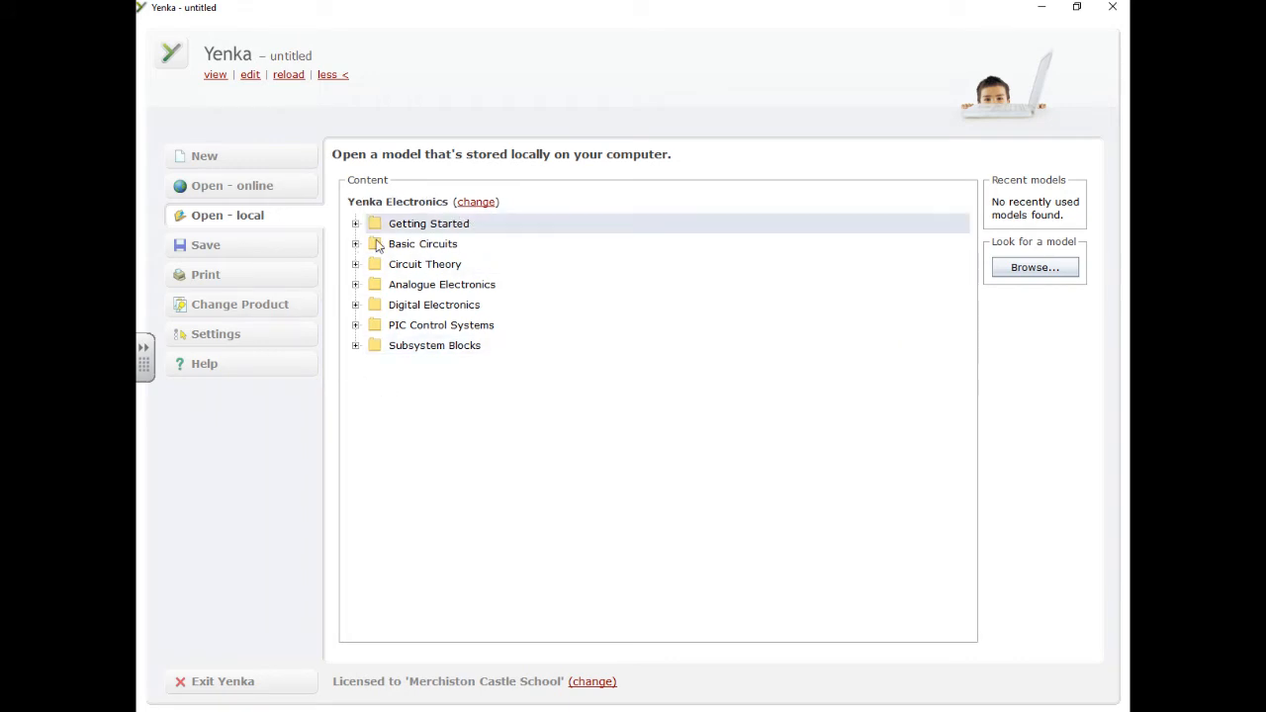
pyautogui.moveTo(227, 158)
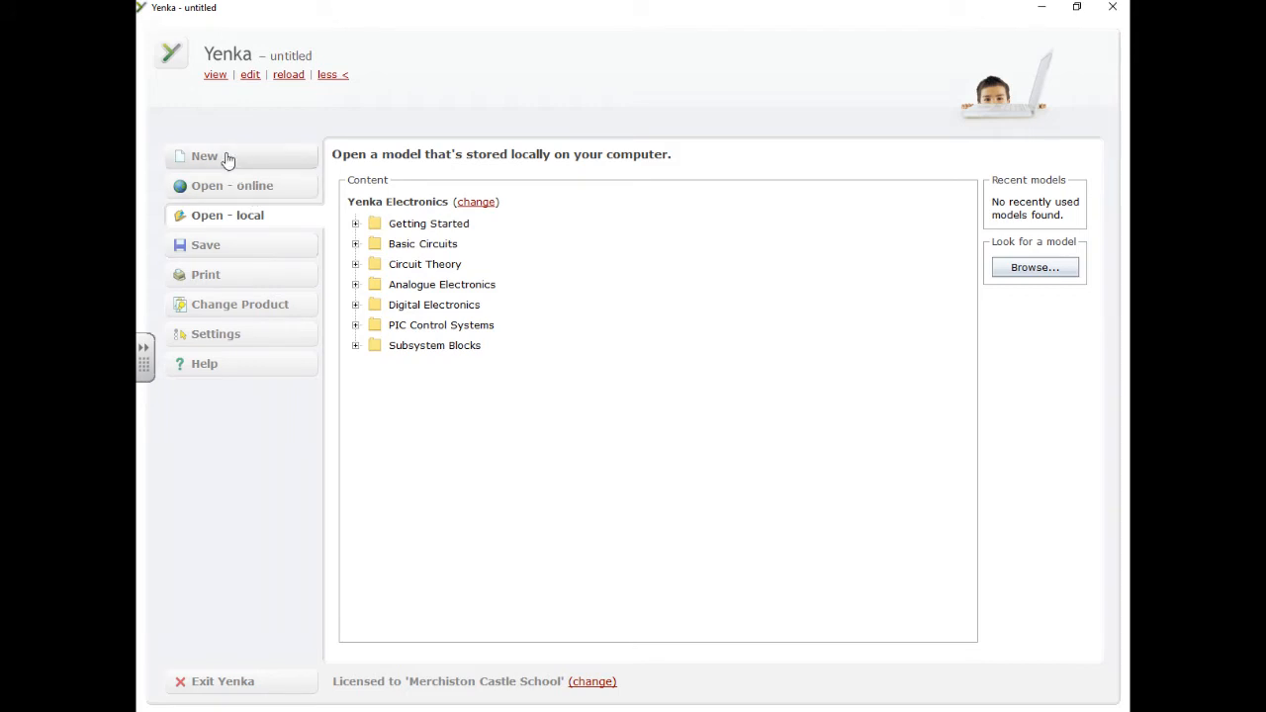
# Step: Create a new blank model, then close and reopen the component library
pyautogui.click(204, 156)
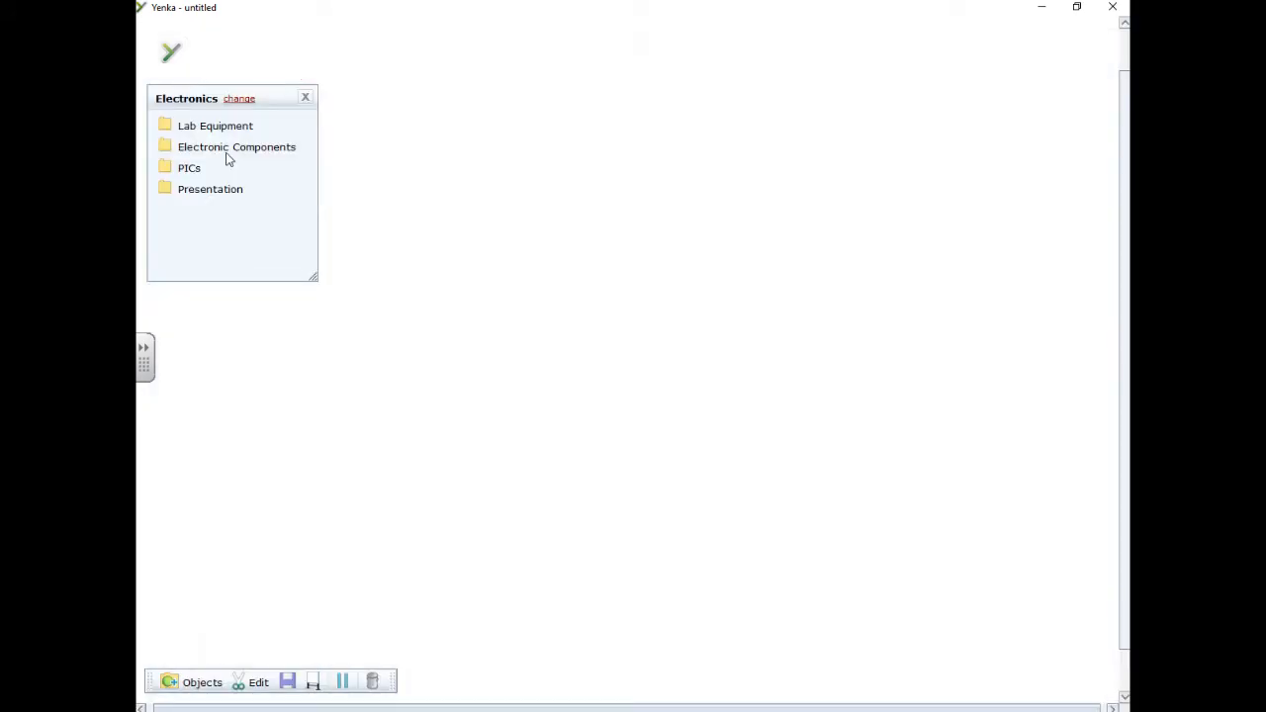
pyautogui.moveTo(279, 97)
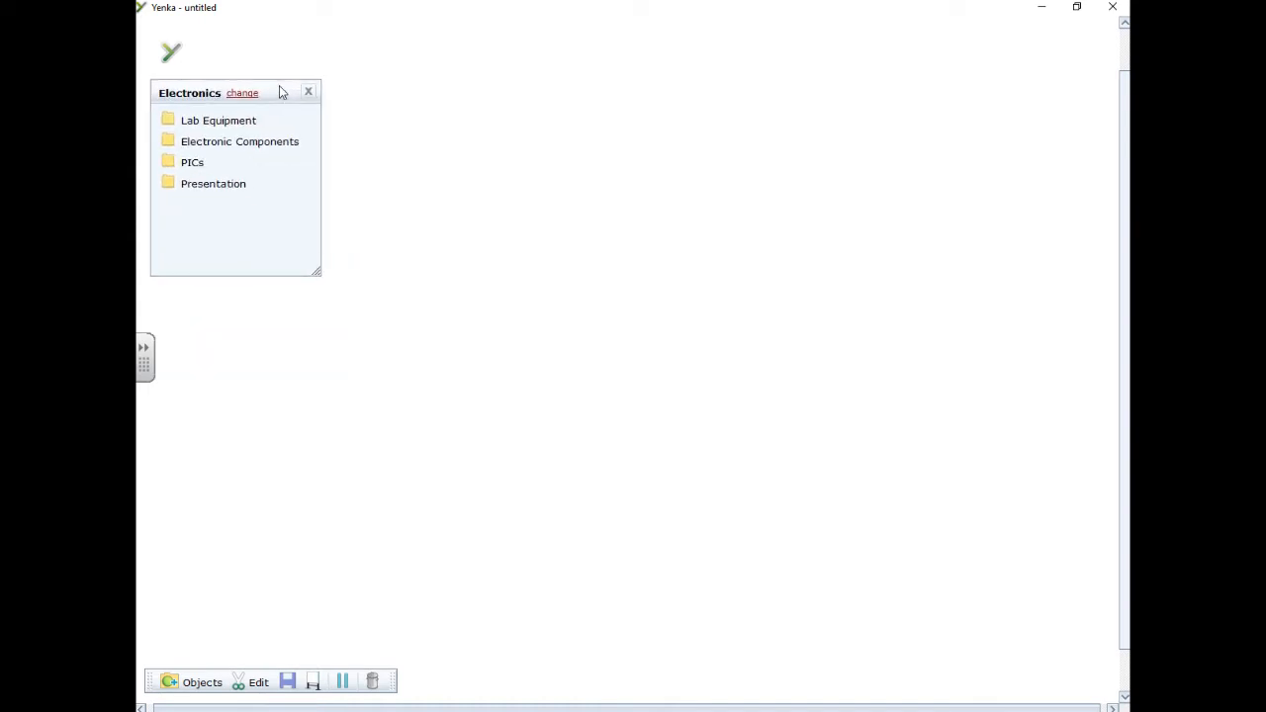
pyautogui.click(308, 91)
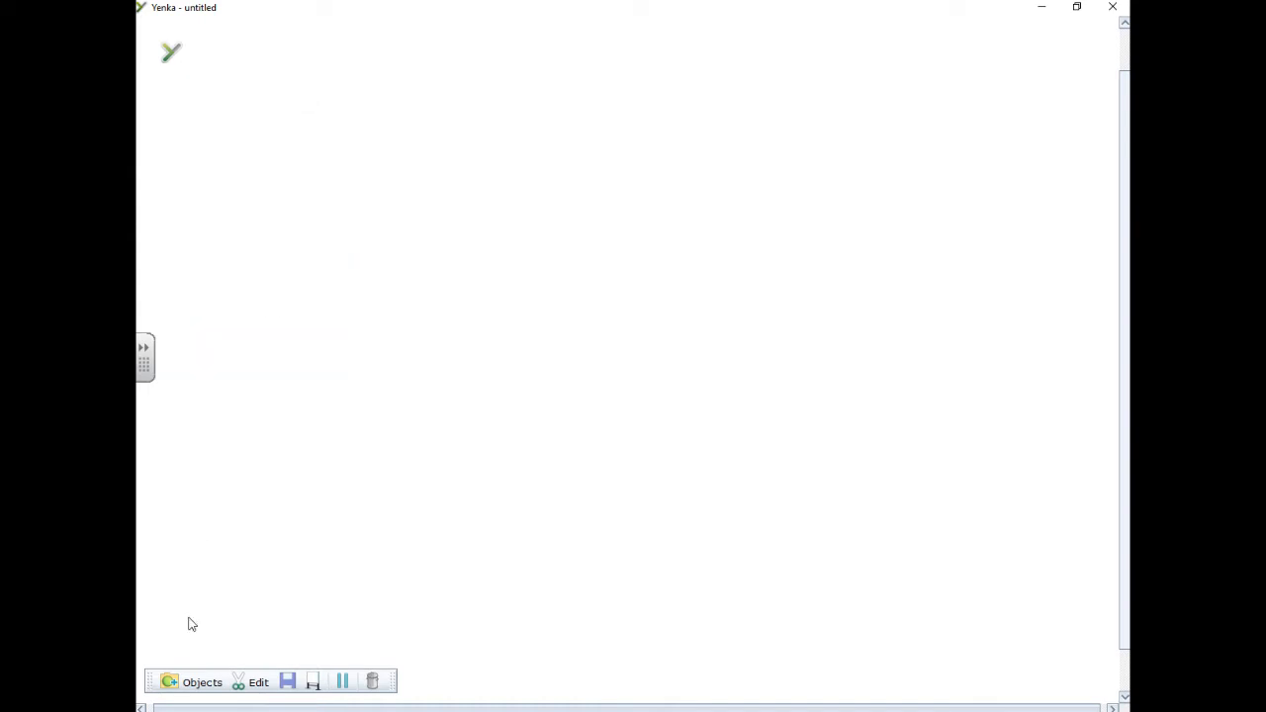
pyautogui.click(201, 681)
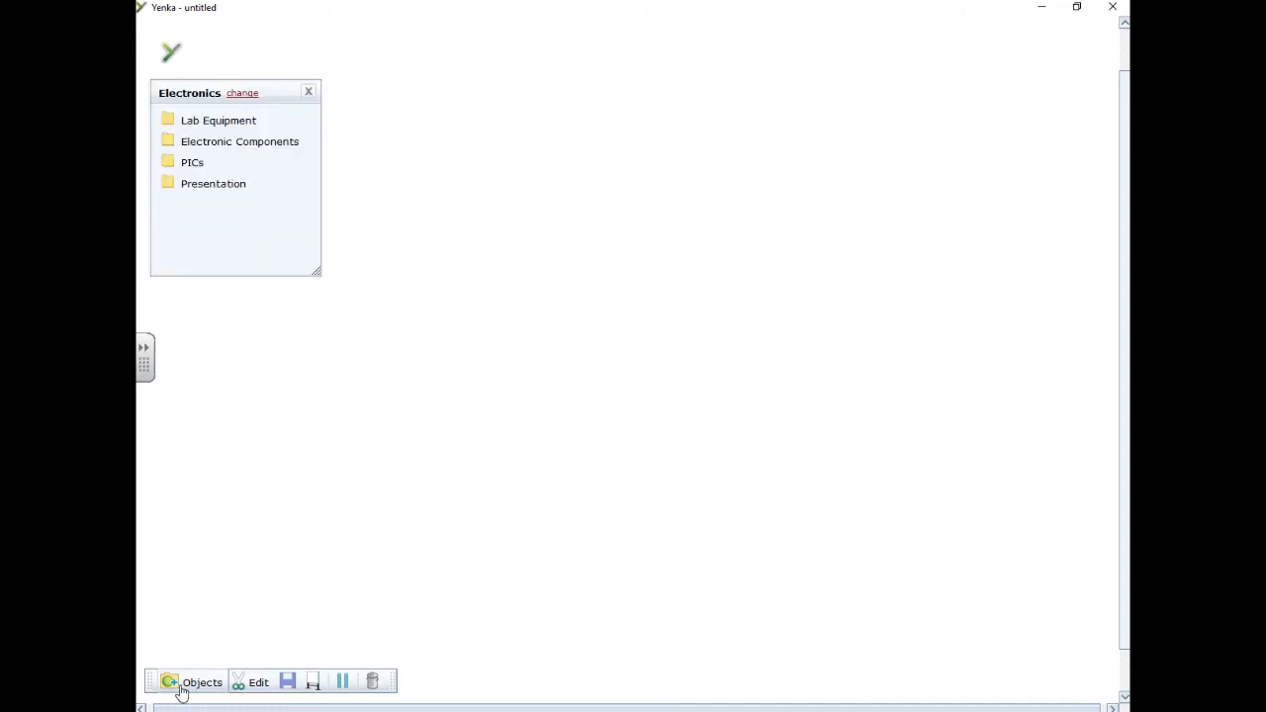
pyautogui.moveTo(315, 270)
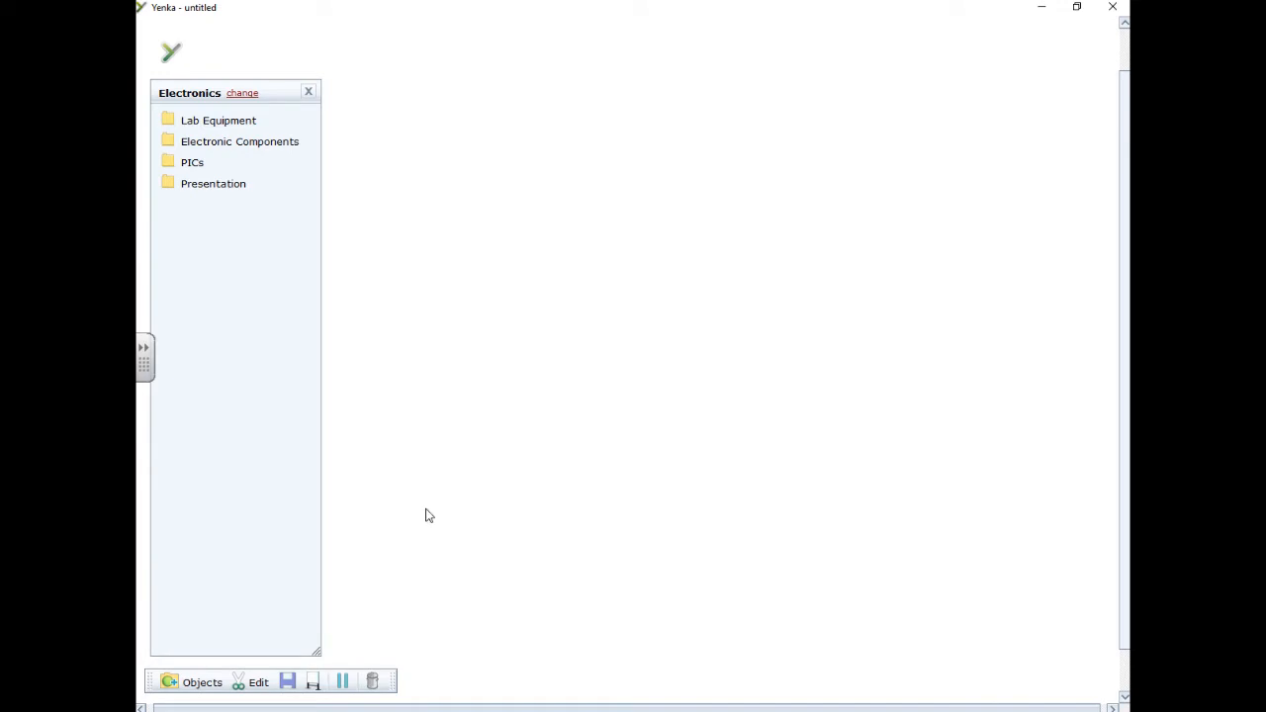
pyautogui.moveTo(272, 97)
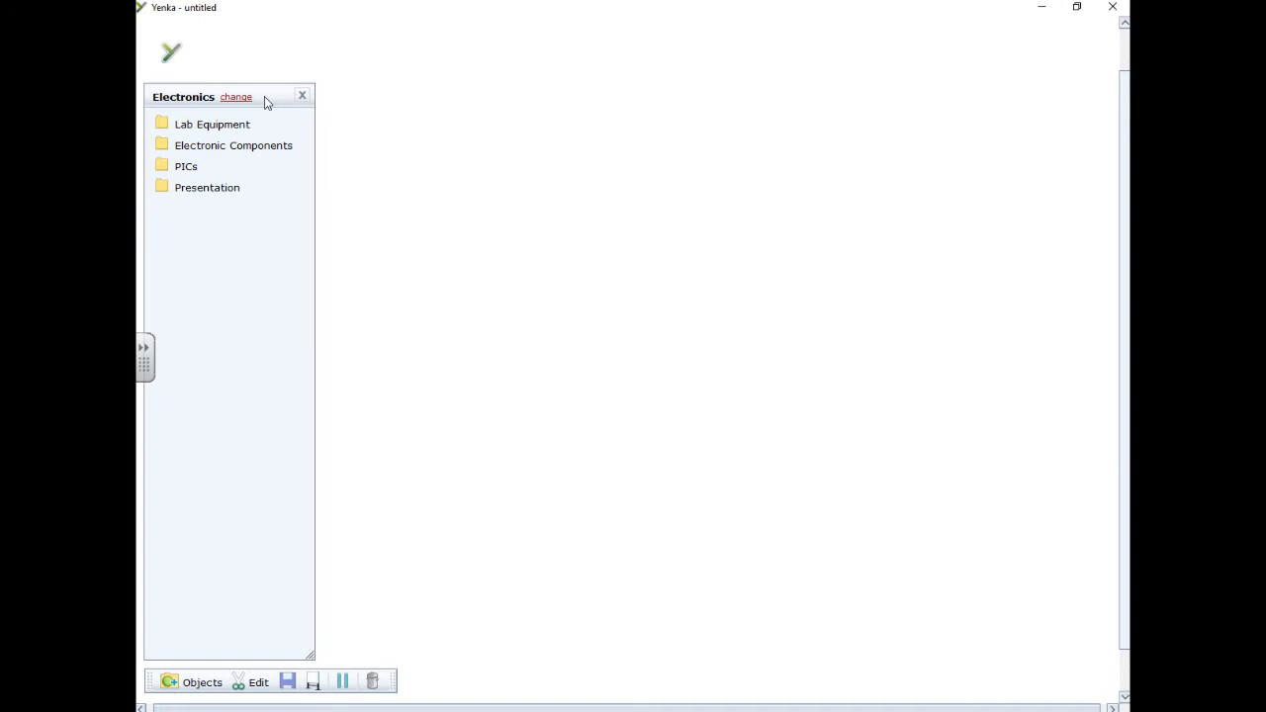
pyautogui.moveTo(258, 112)
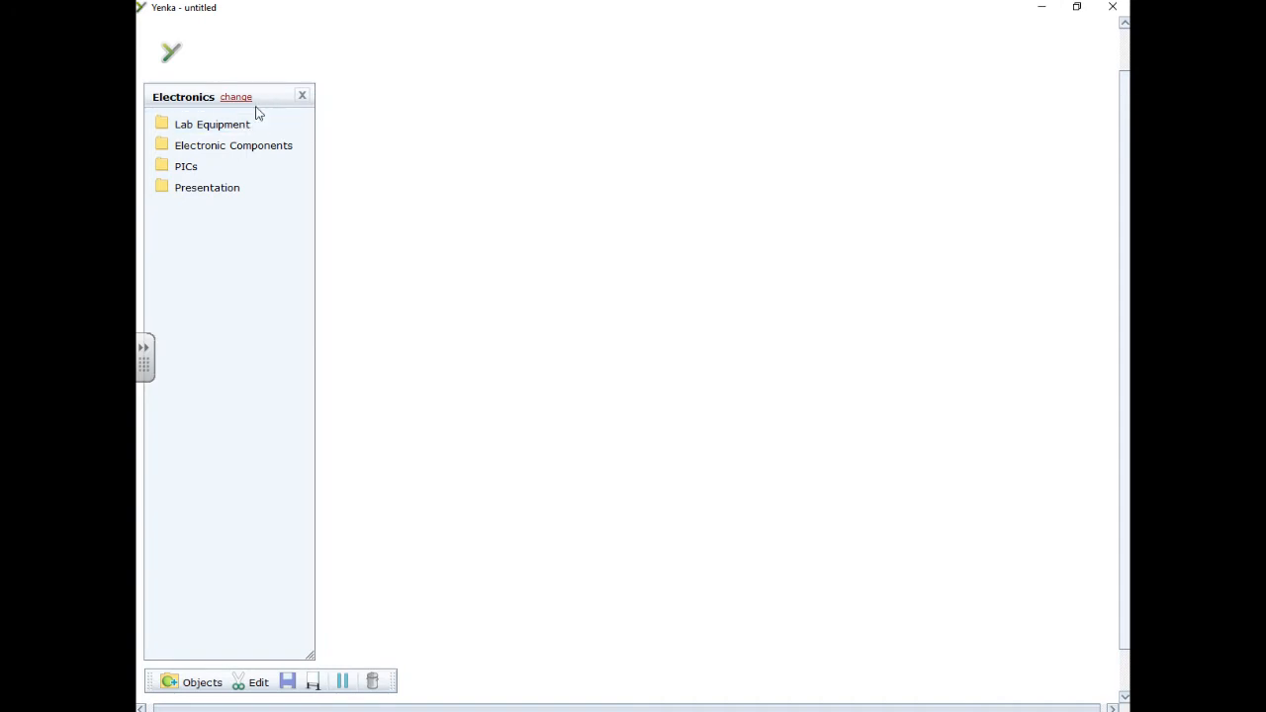
pyautogui.moveTo(1013, 516)
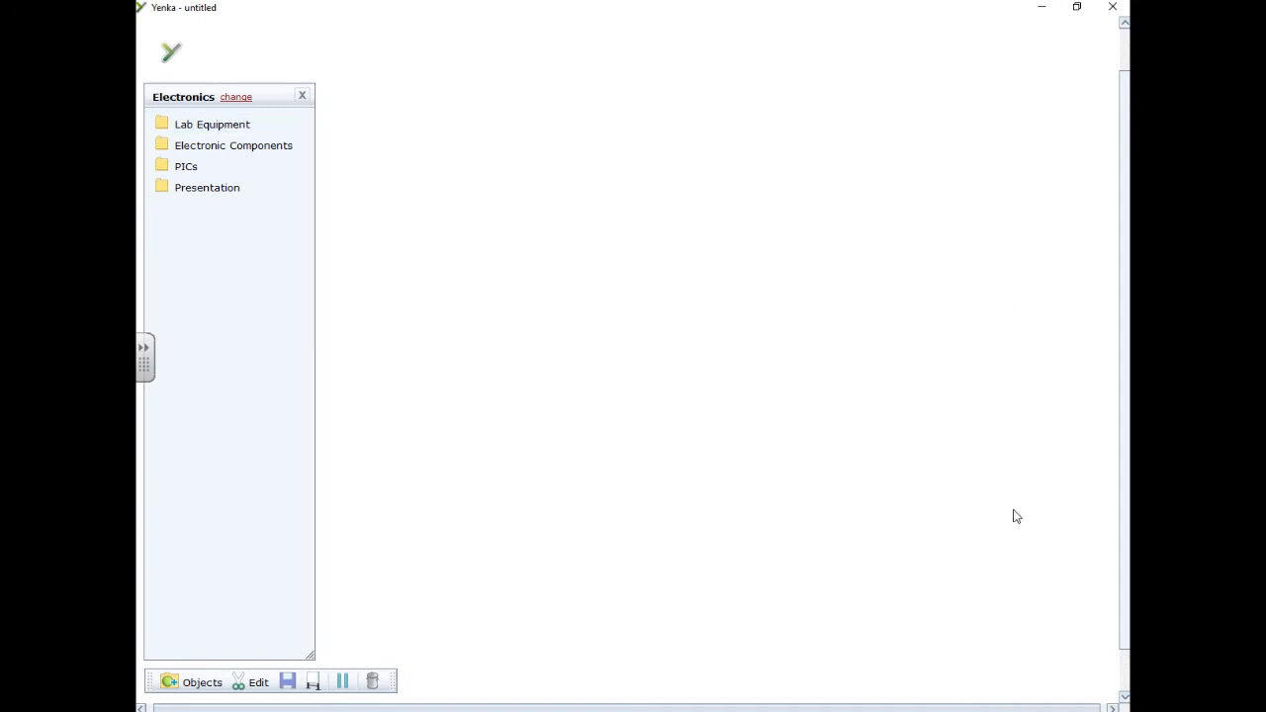
pyautogui.moveTo(317, 250)
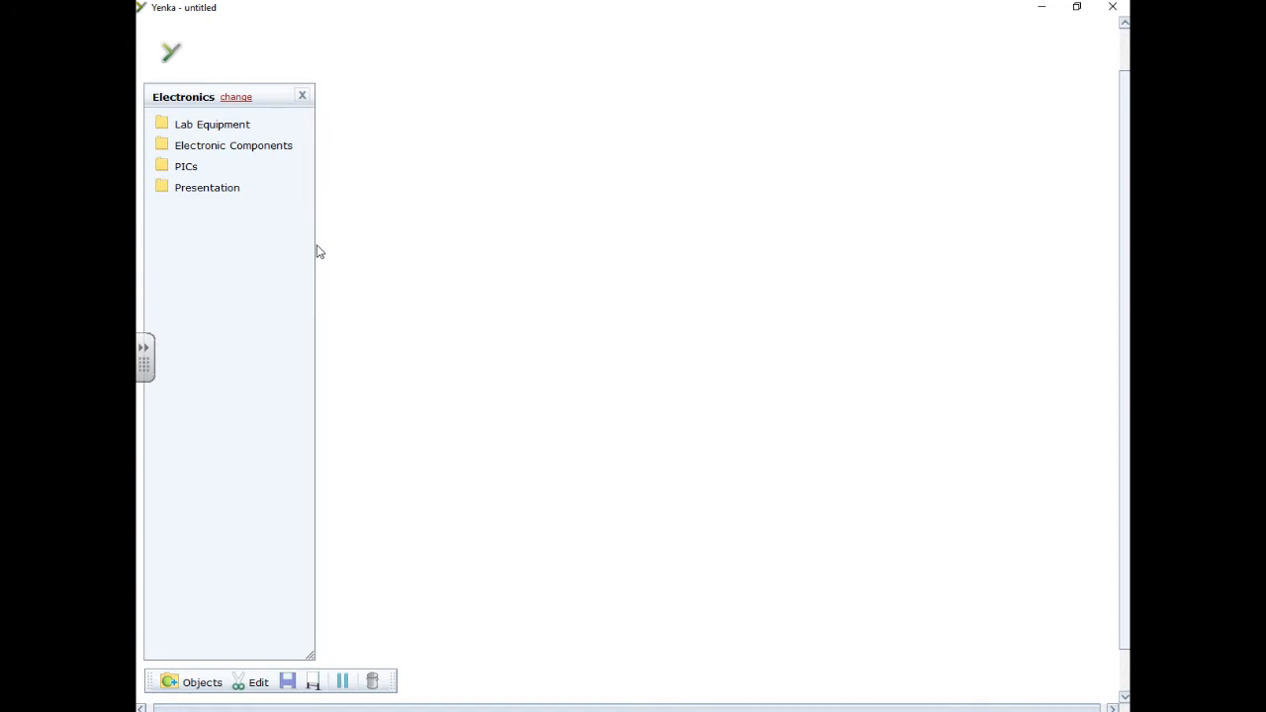
pyautogui.moveTo(309, 653)
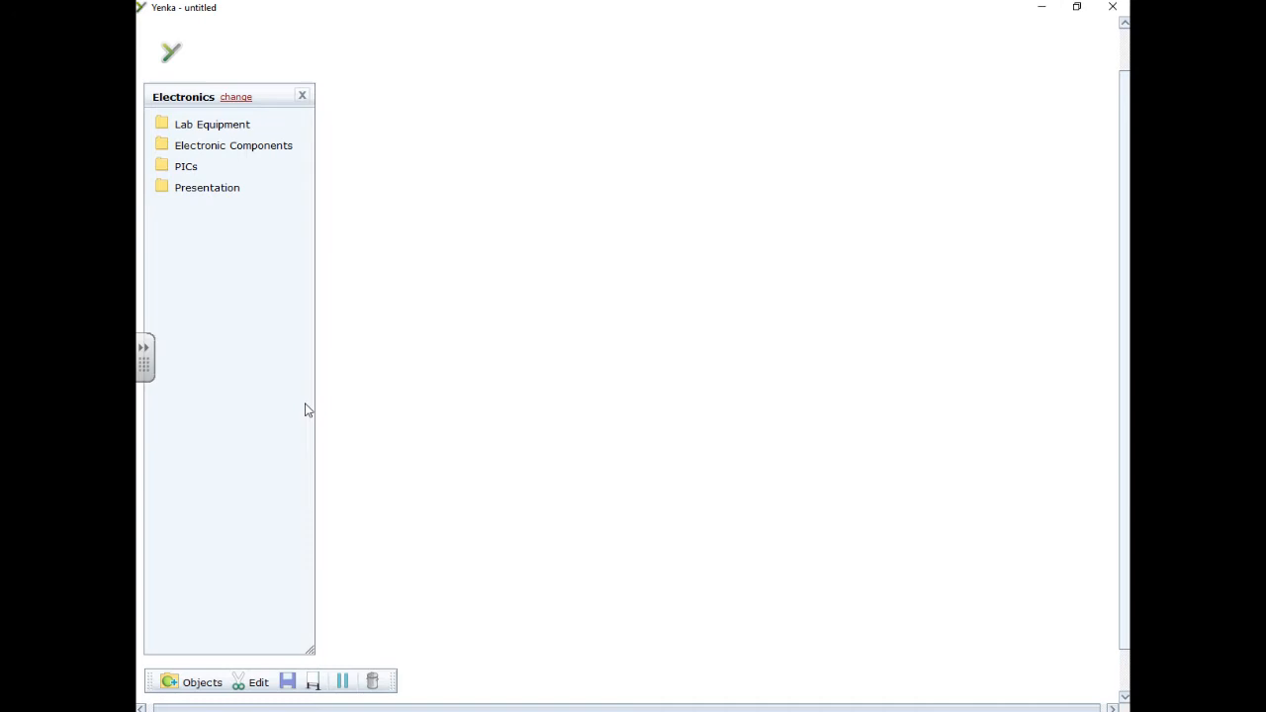
pyautogui.moveTo(208, 178)
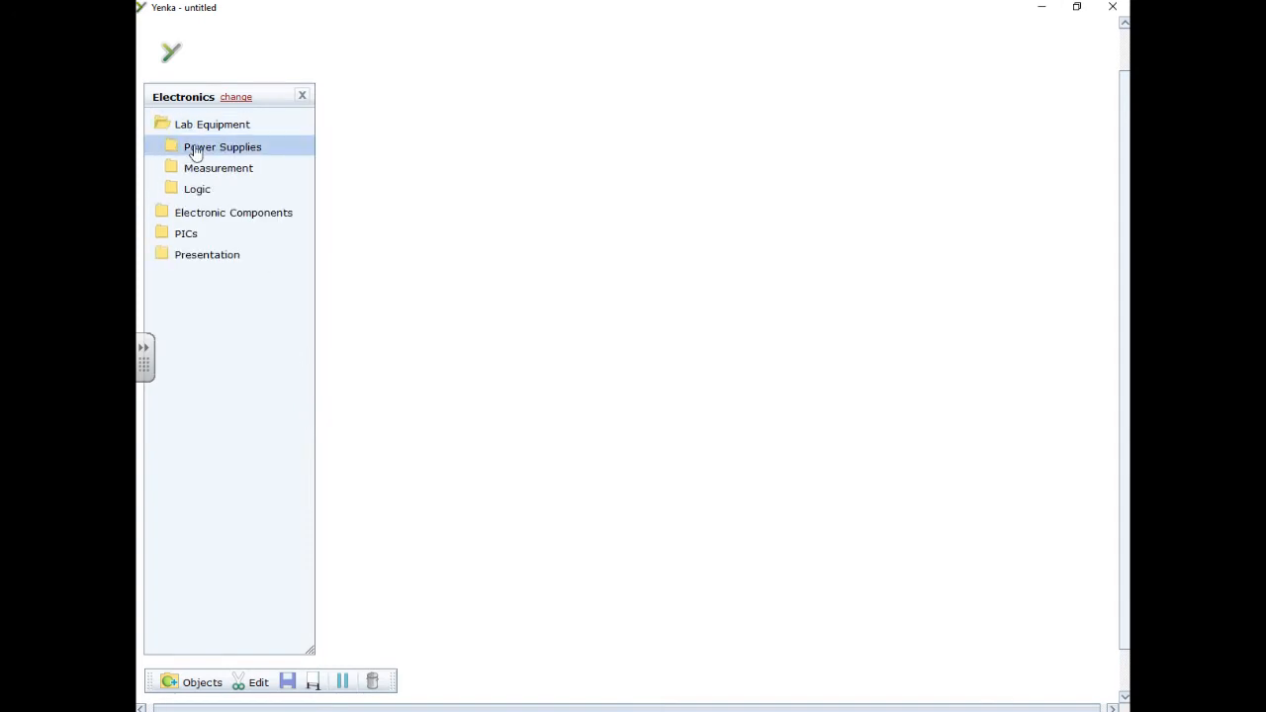
# Step: Expand Power Supplies and place a 9 V voltage rail and a 0 V rail
pyautogui.click(222, 147)
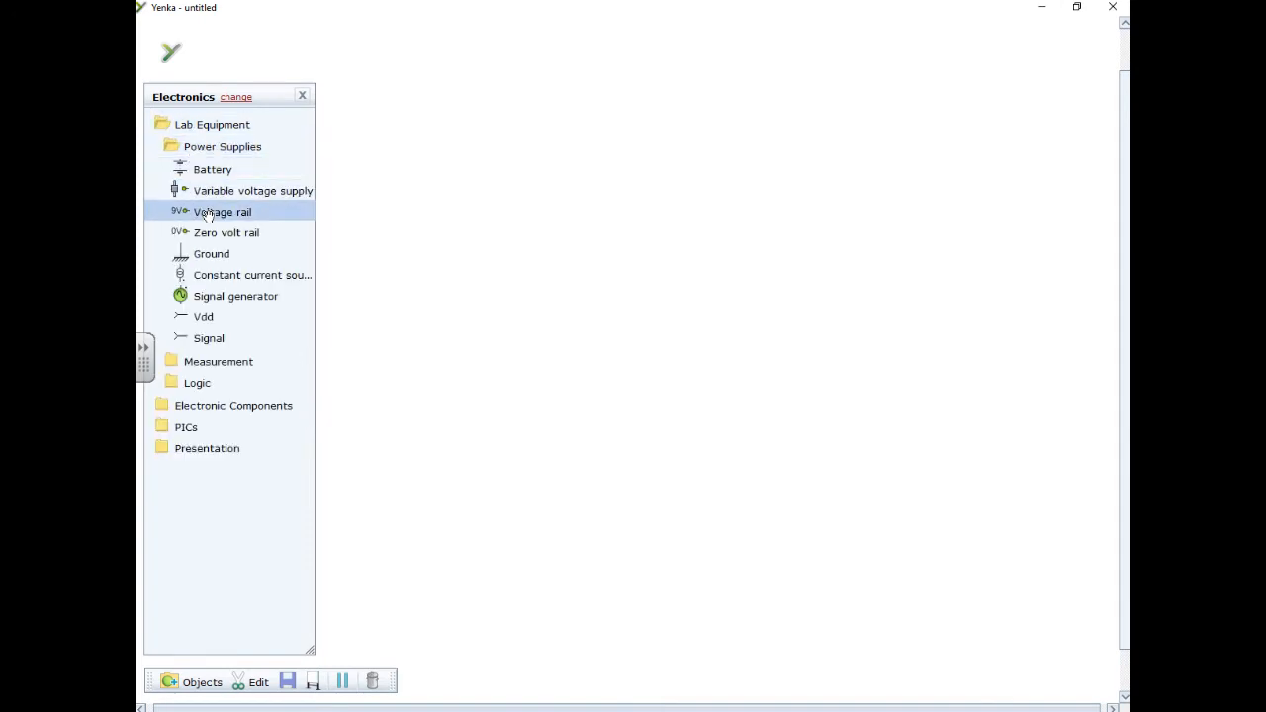
pyautogui.moveTo(221, 211); pyautogui.dragTo(406, 110)
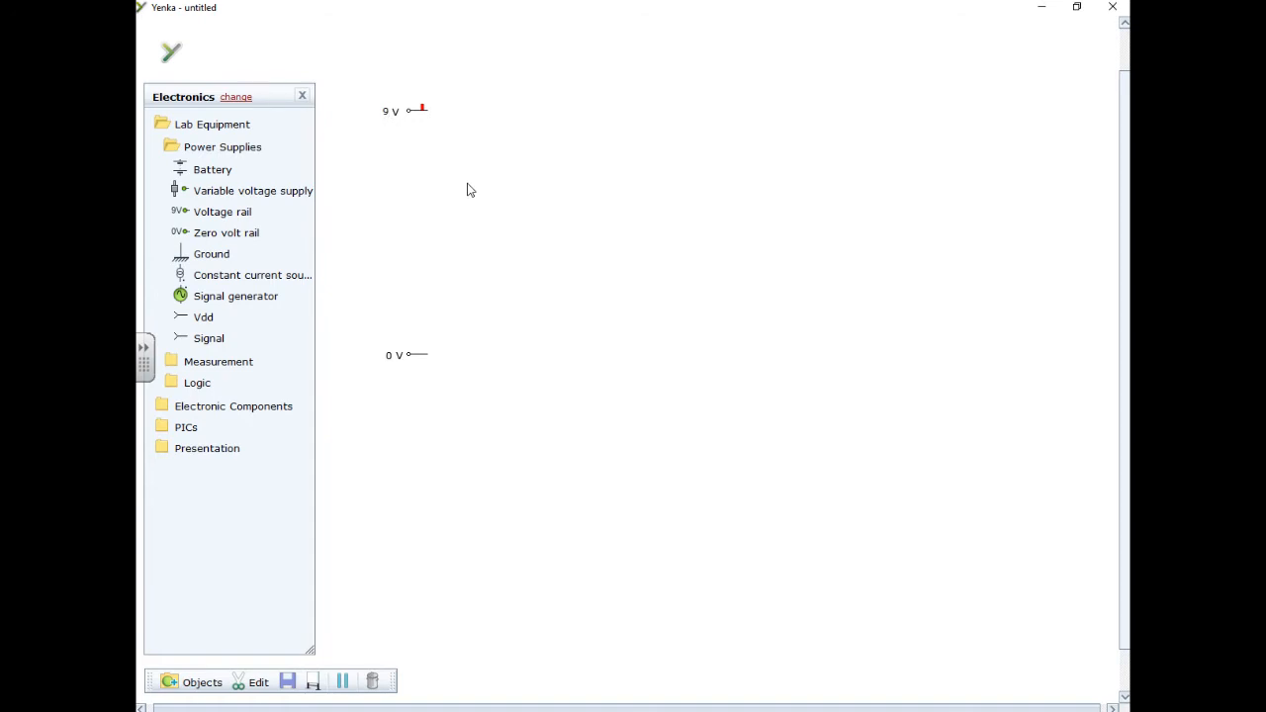
pyautogui.click(406, 355)
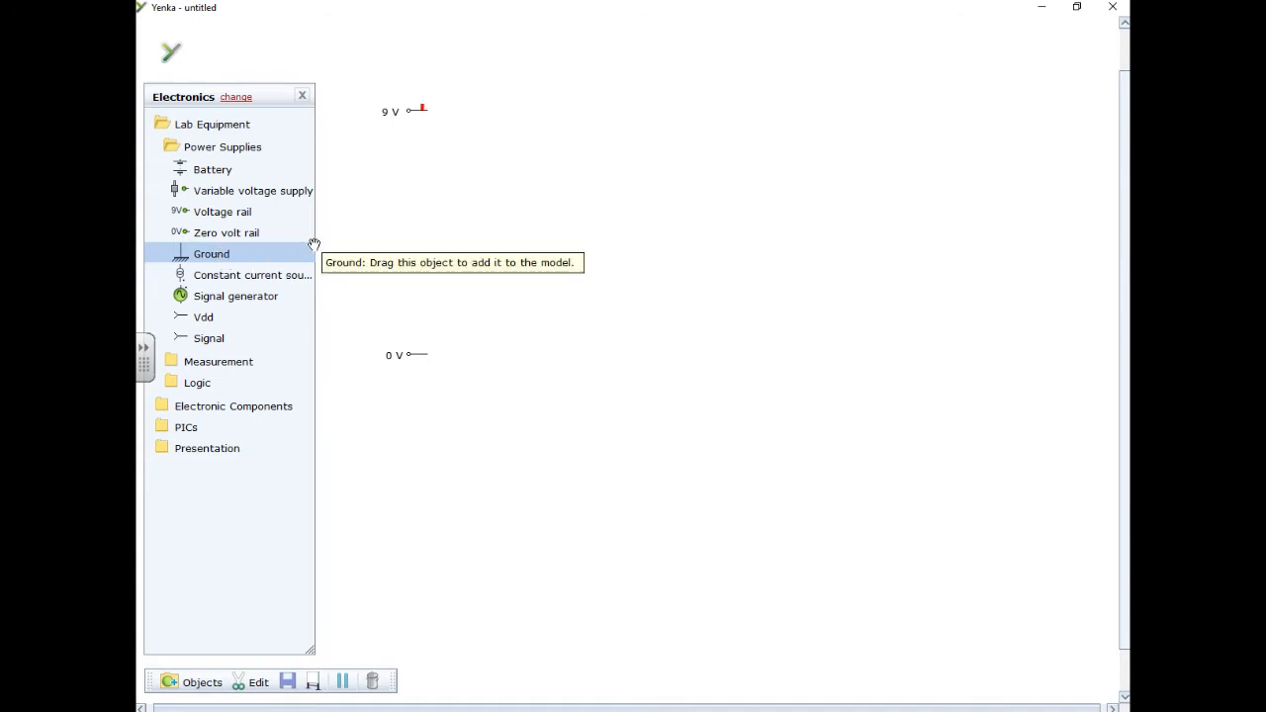
pyautogui.moveTo(170, 154)
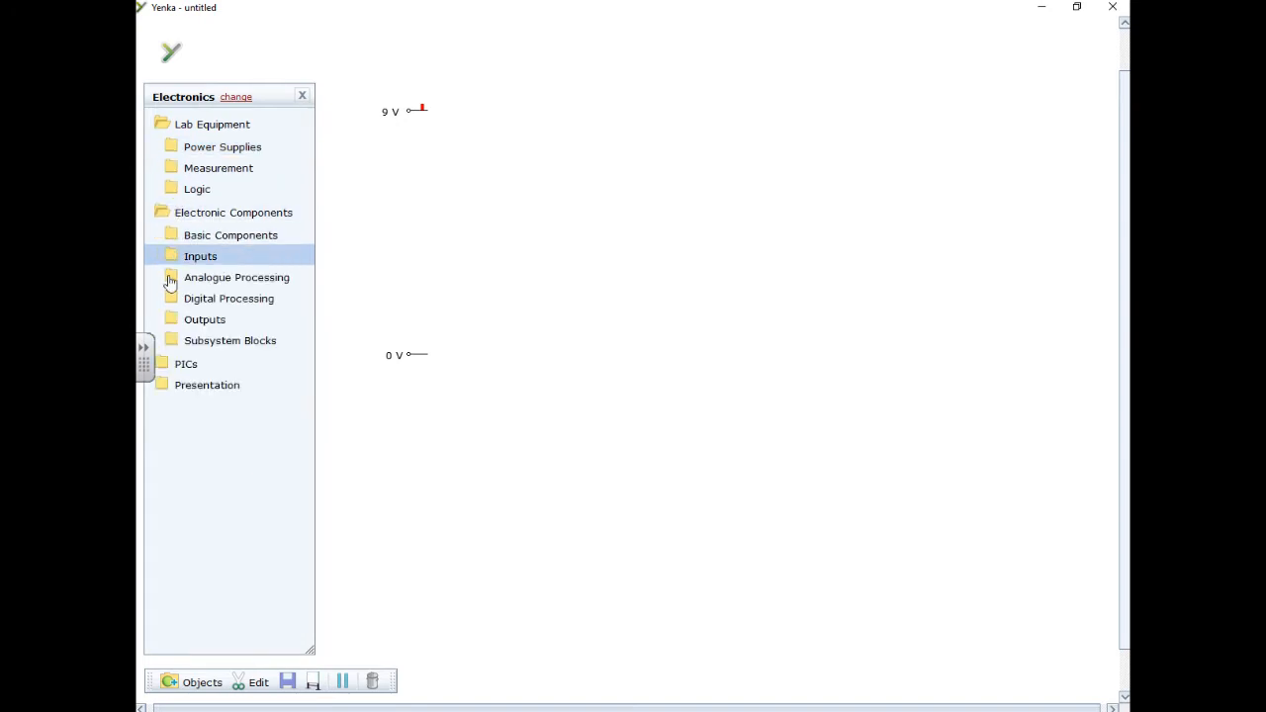
# Step: Add a 555 timer from Digital Processing > 555 Clock and wire its bottom pin to 0 V
pyautogui.click(228, 298)
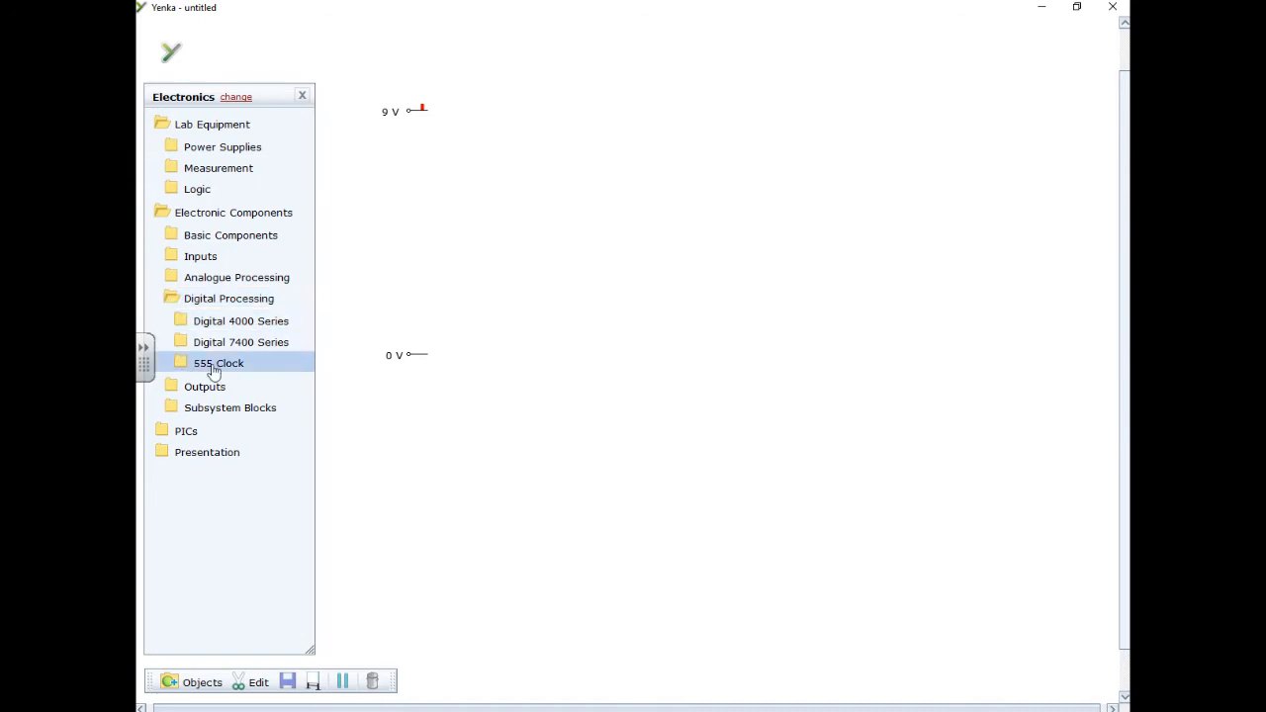
pyautogui.click(218, 363)
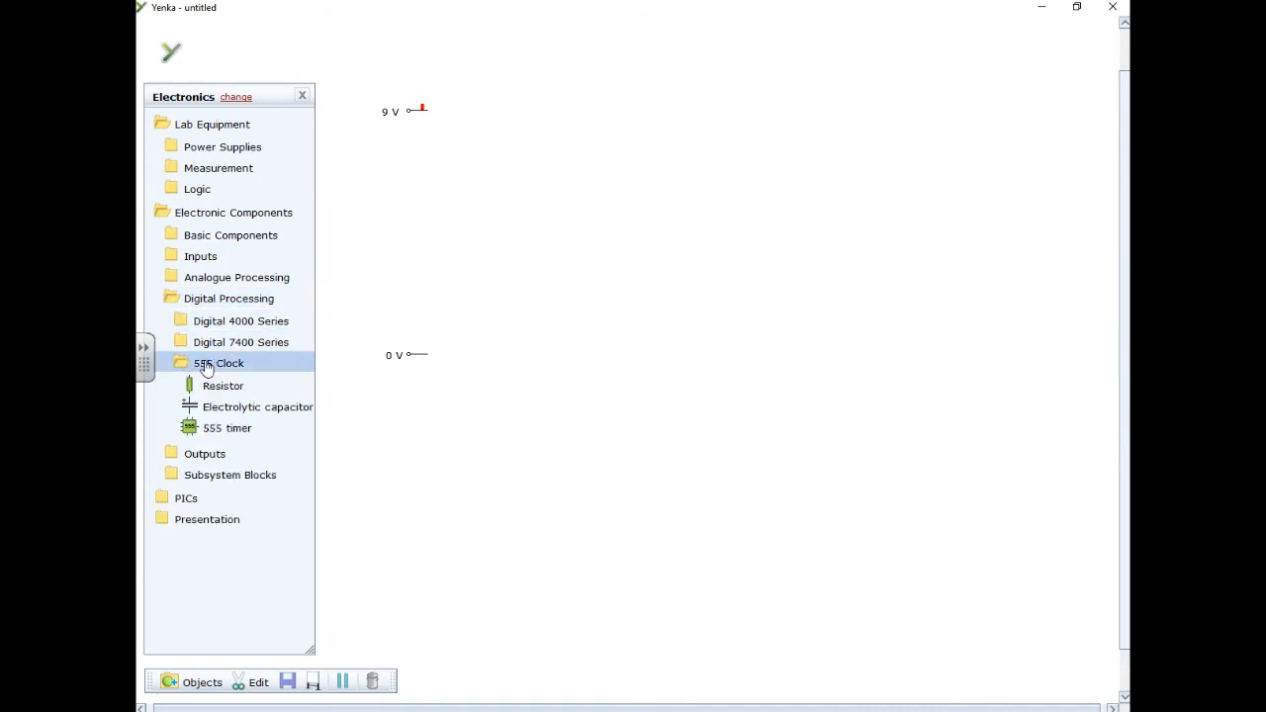
pyautogui.click(226, 427)
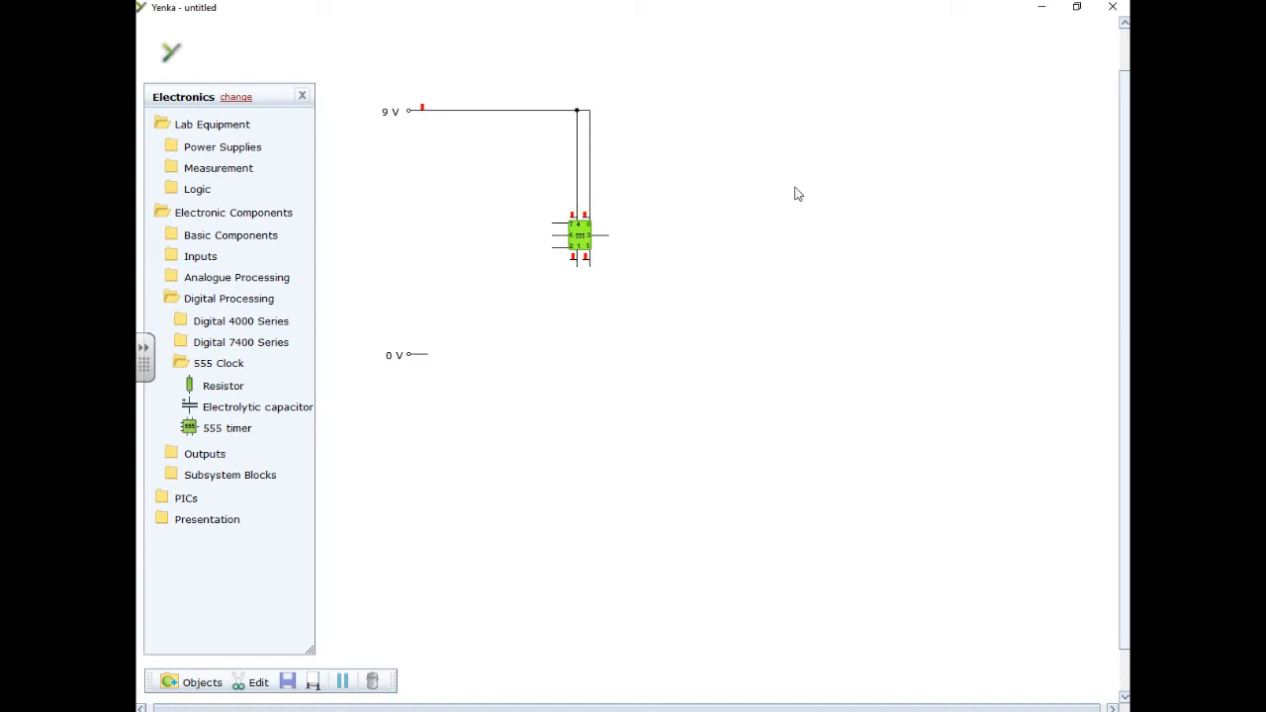
pyautogui.click(580, 245)
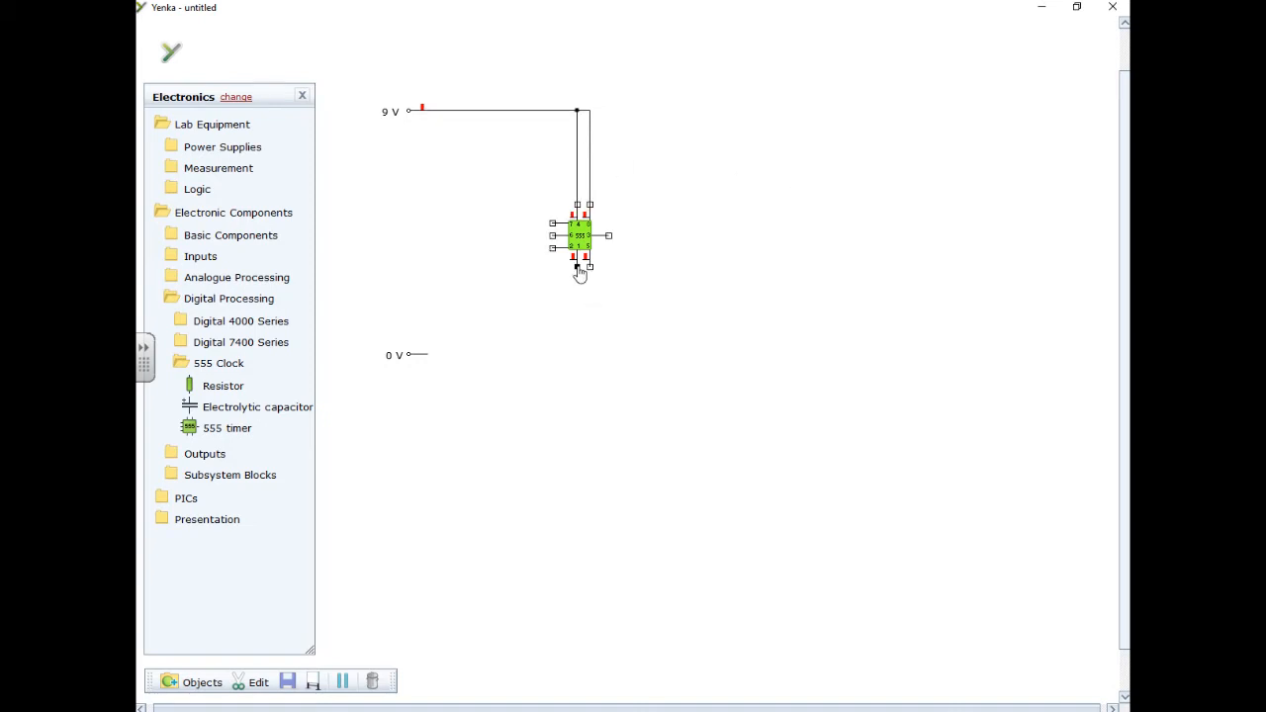
pyautogui.moveTo(578, 269); pyautogui.dragTo(414, 355)
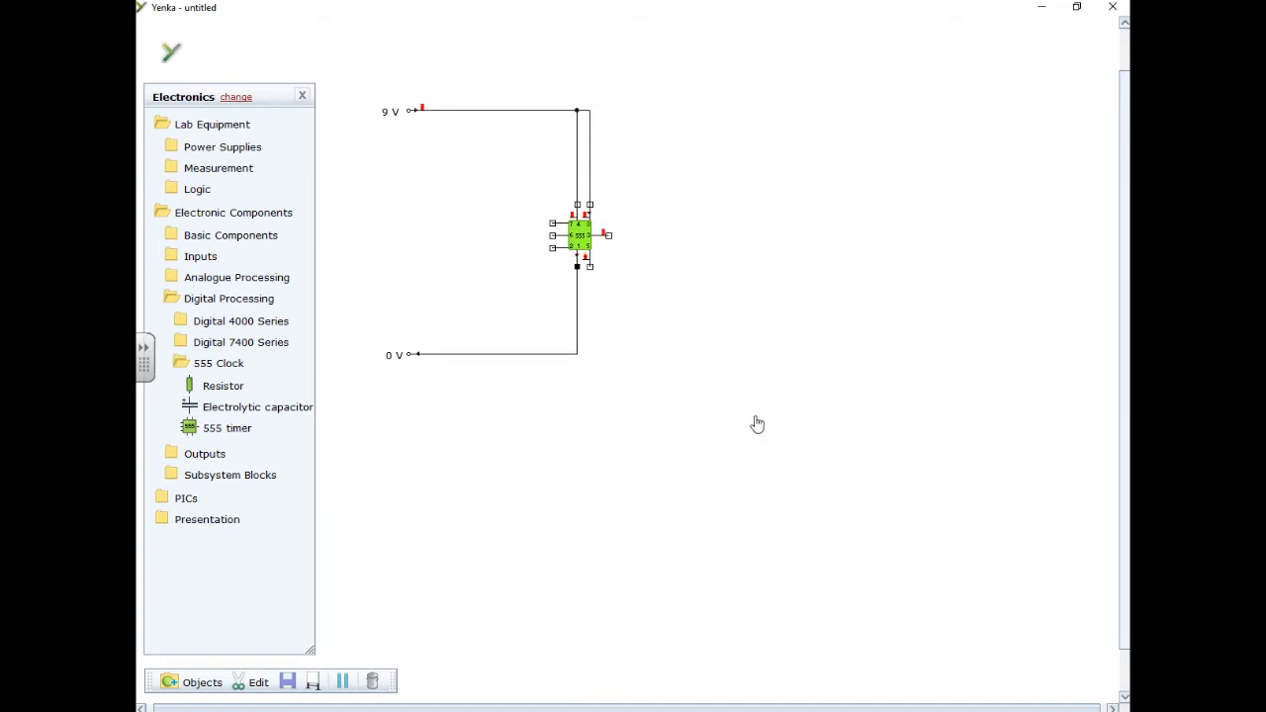
pyautogui.moveTo(213, 406)
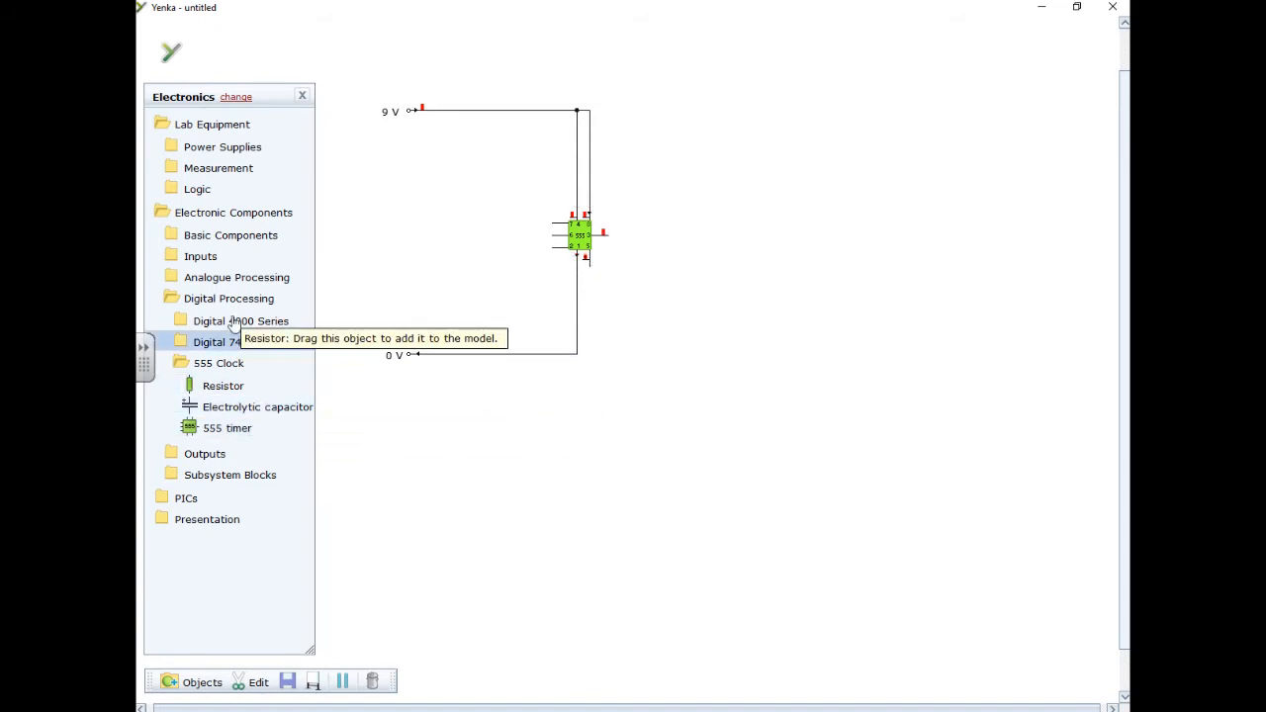
# Step: Open Analogue Processing > Passive Components and start wiring the 10 nF capacitor in
pyautogui.click(236, 276)
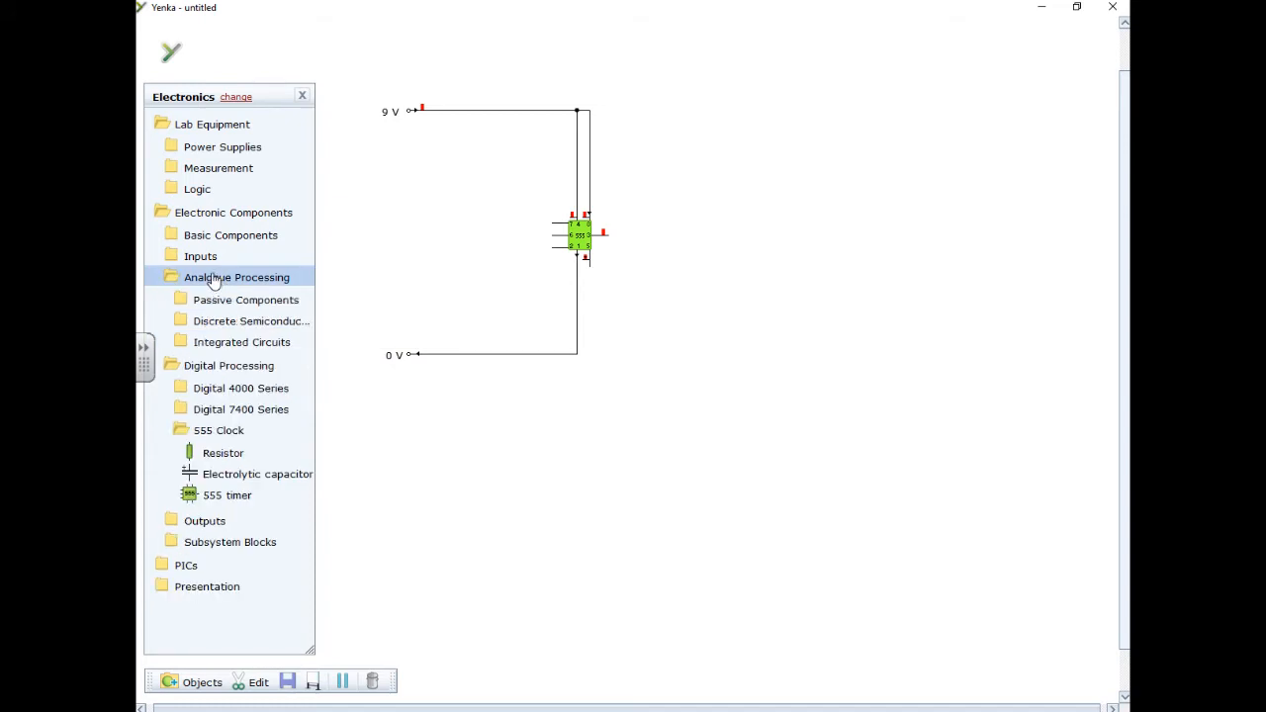
pyautogui.click(245, 300)
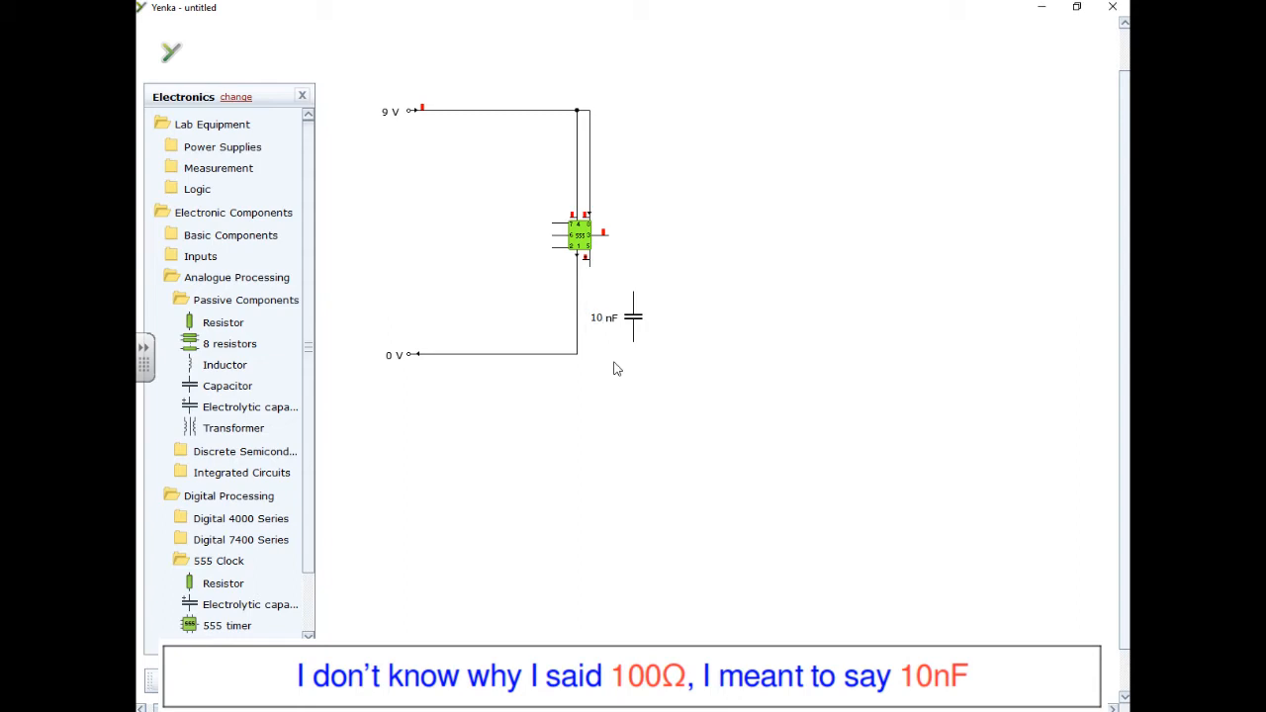
pyautogui.click(609, 318)
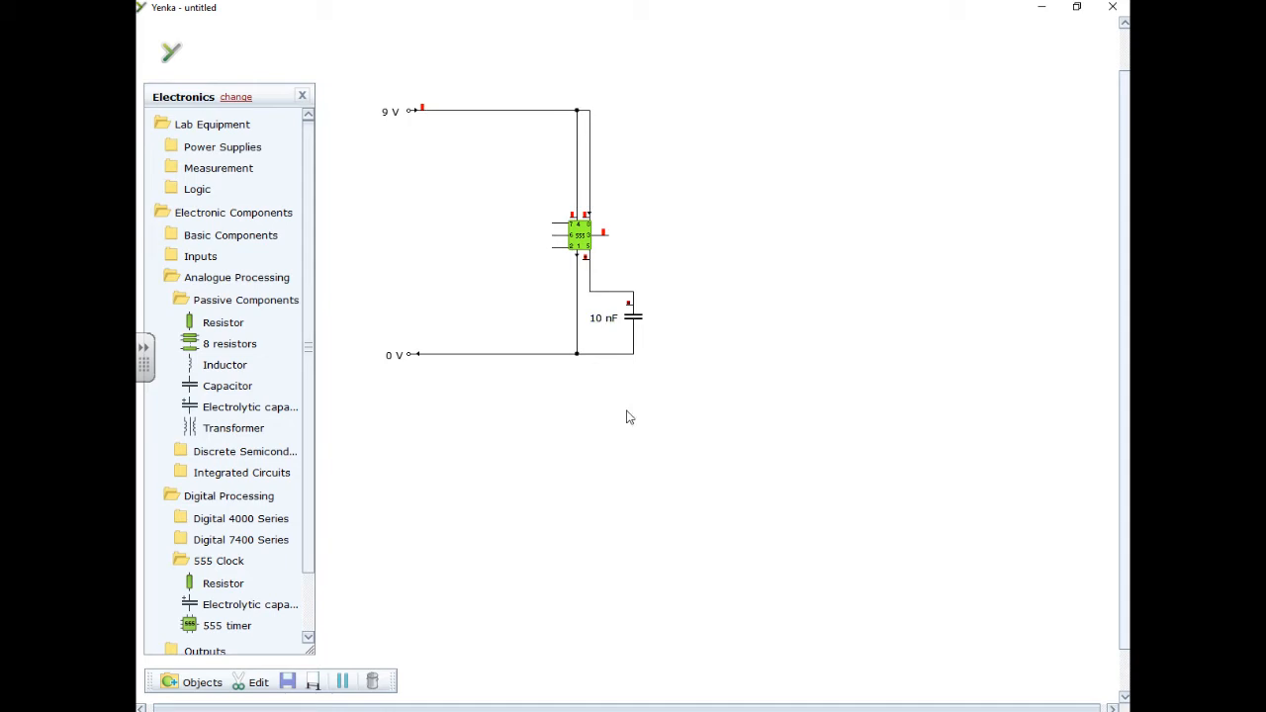
pyautogui.moveTo(527, 378)
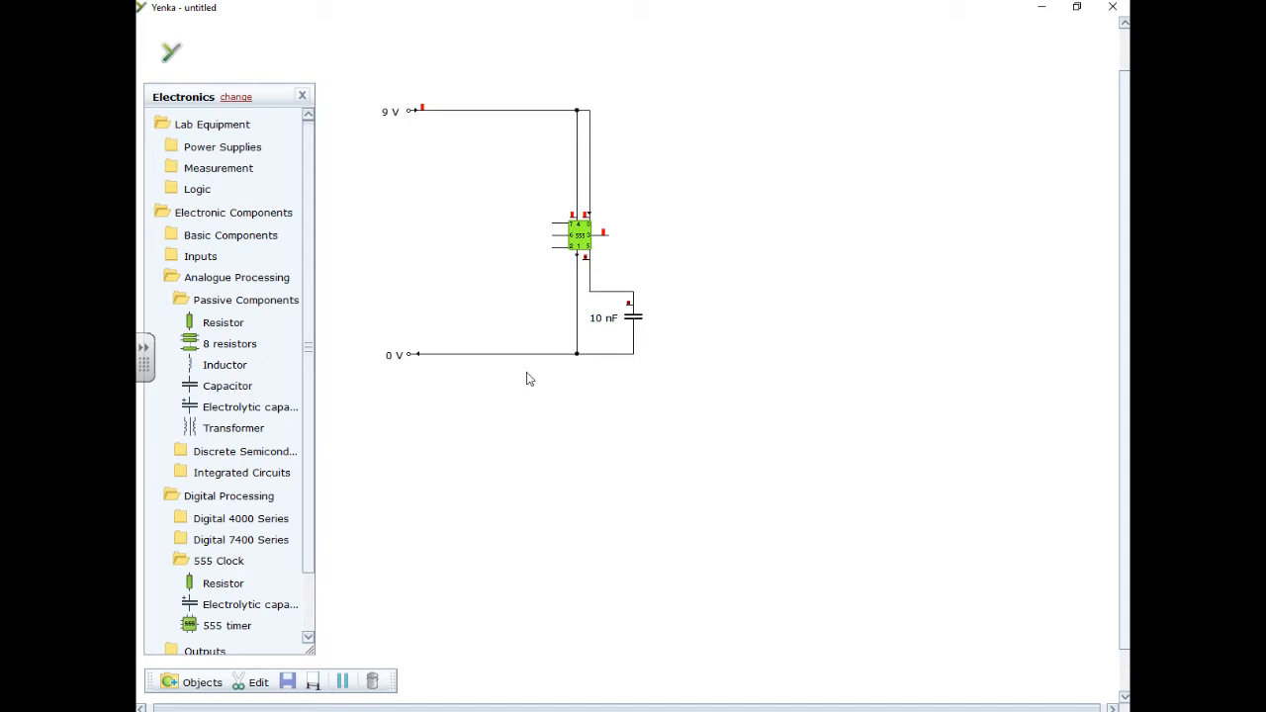
# Step: Enter the 1 kΩ resistor value and wire the resistors and capacitor together
pyautogui.scroll(-3)
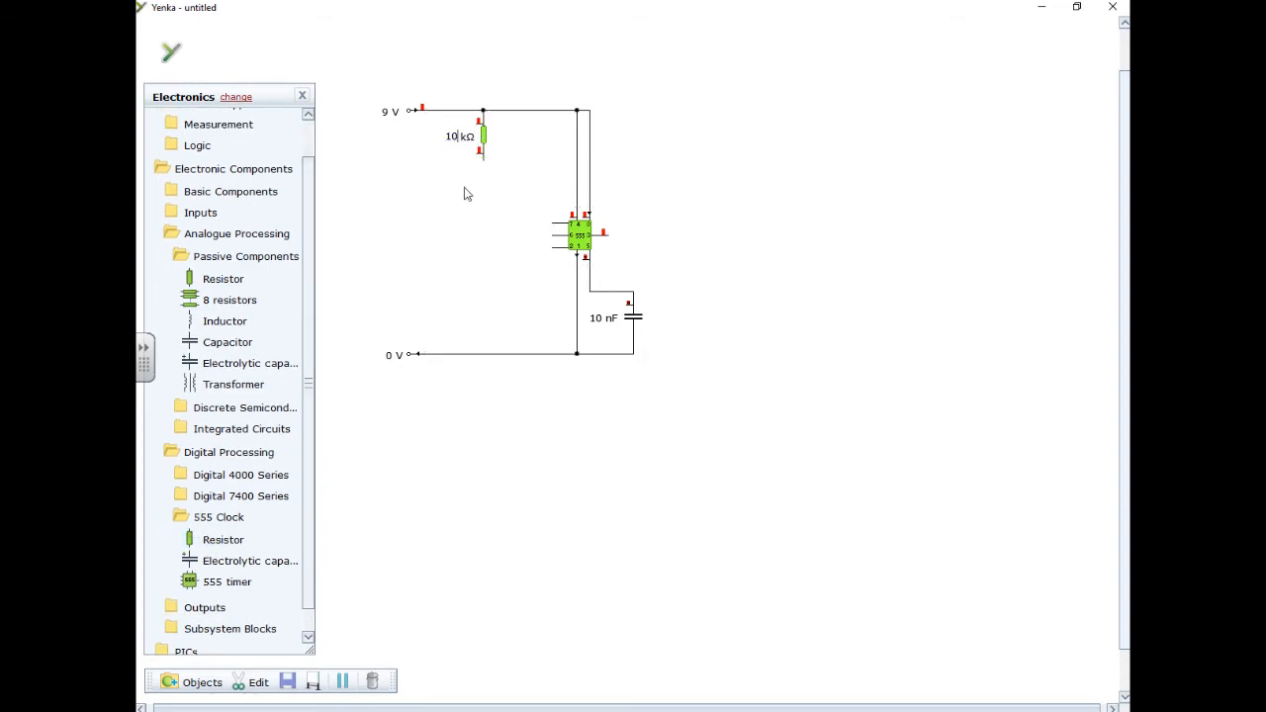
pyautogui.write('1')
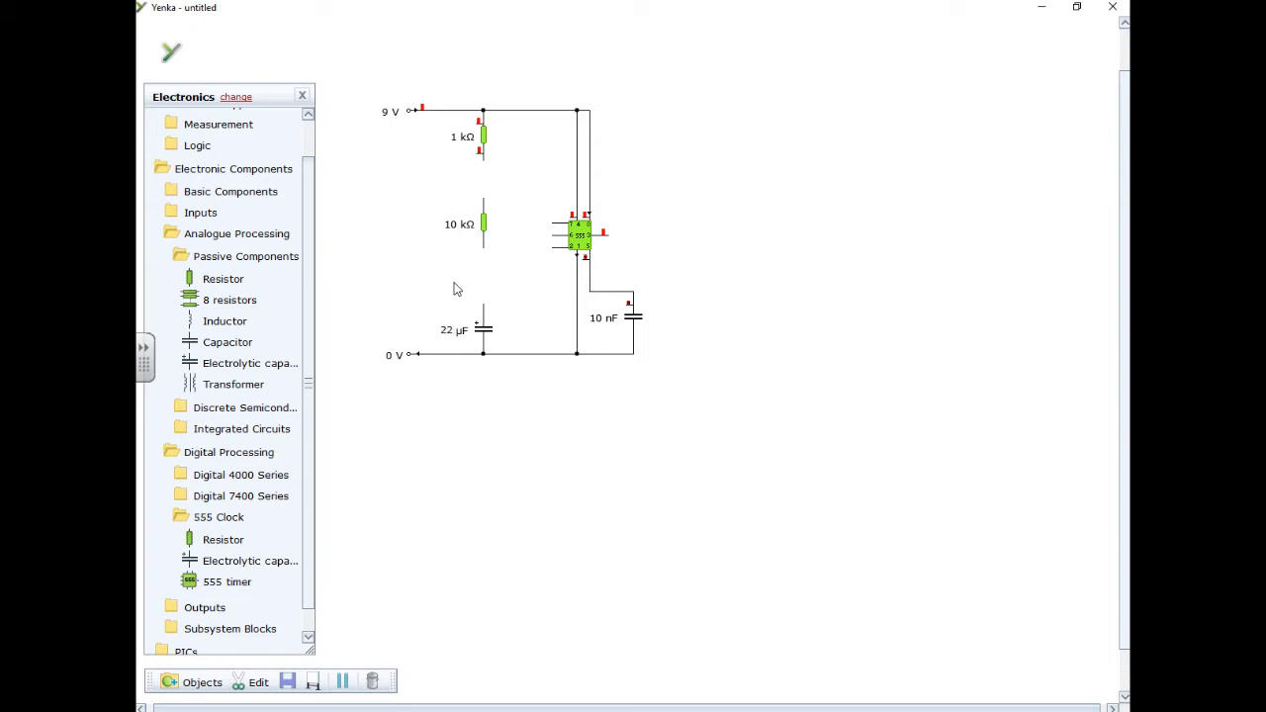
pyautogui.click(480, 224)
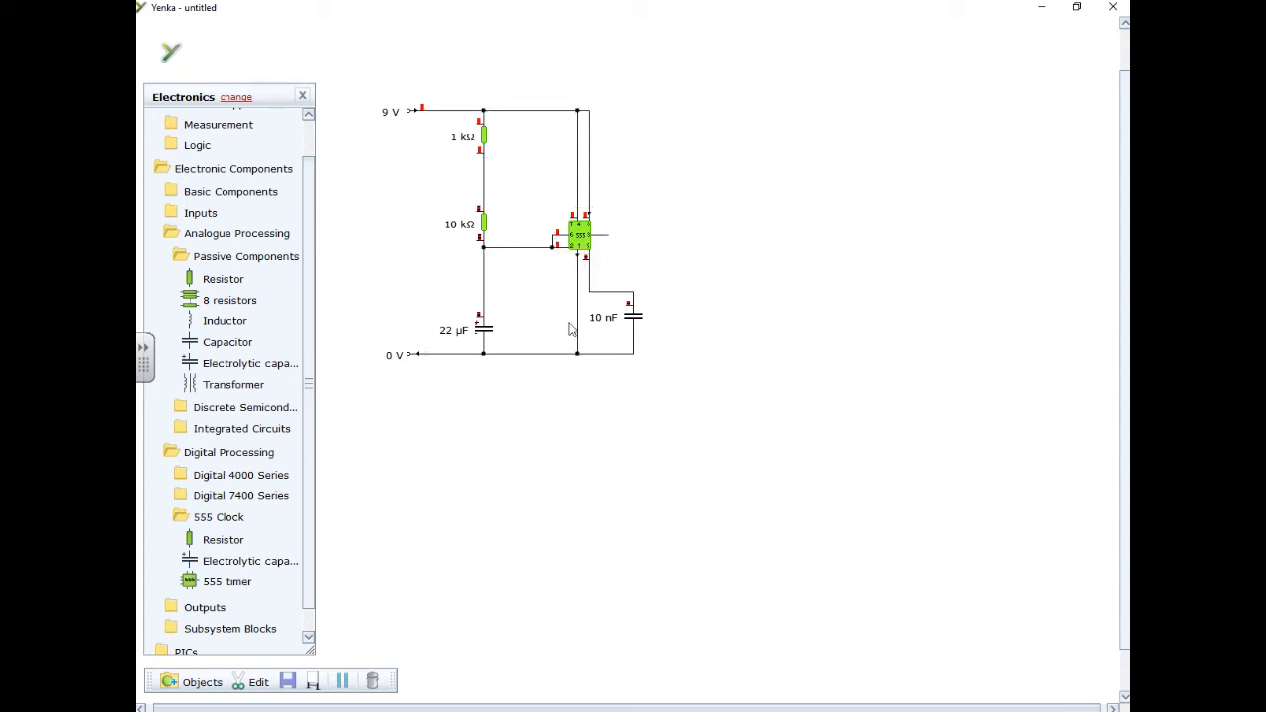
# Step: Wire the junction between the 1 kΩ and 10 kΩ resistors to the 555 timer
pyautogui.click(581, 235)
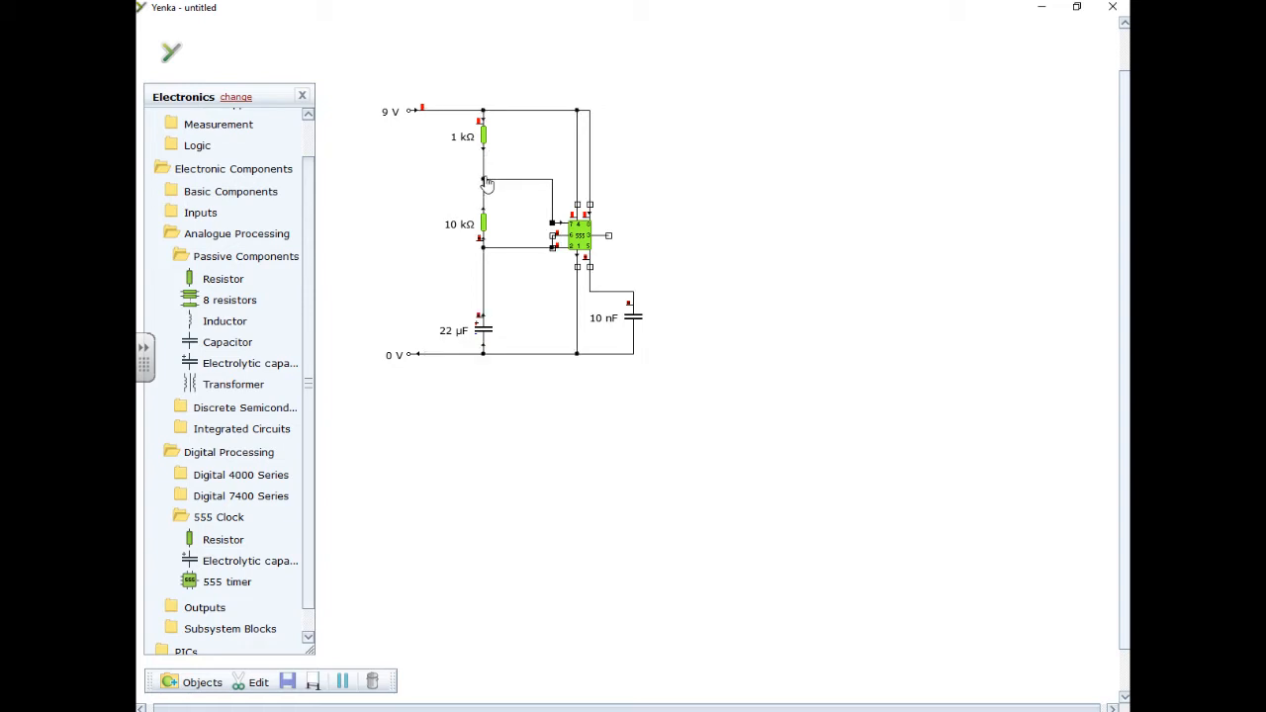
pyautogui.click(791, 232)
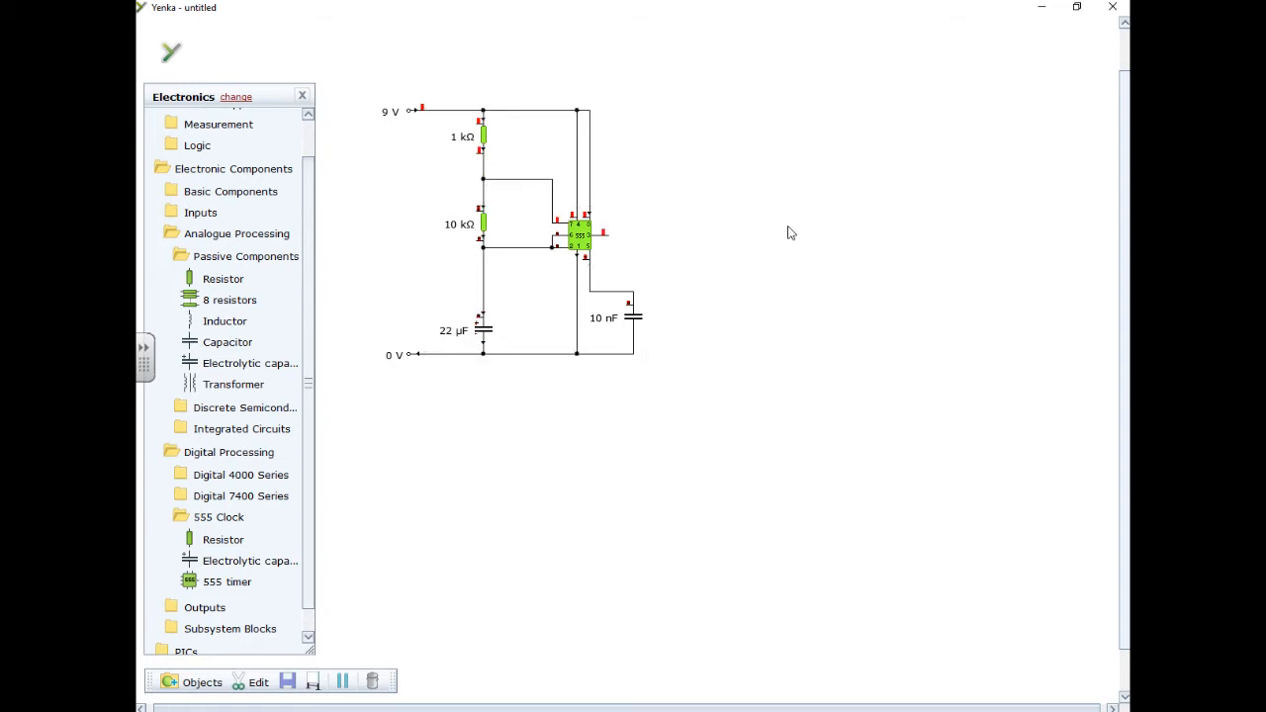
pyautogui.moveTo(371, 649)
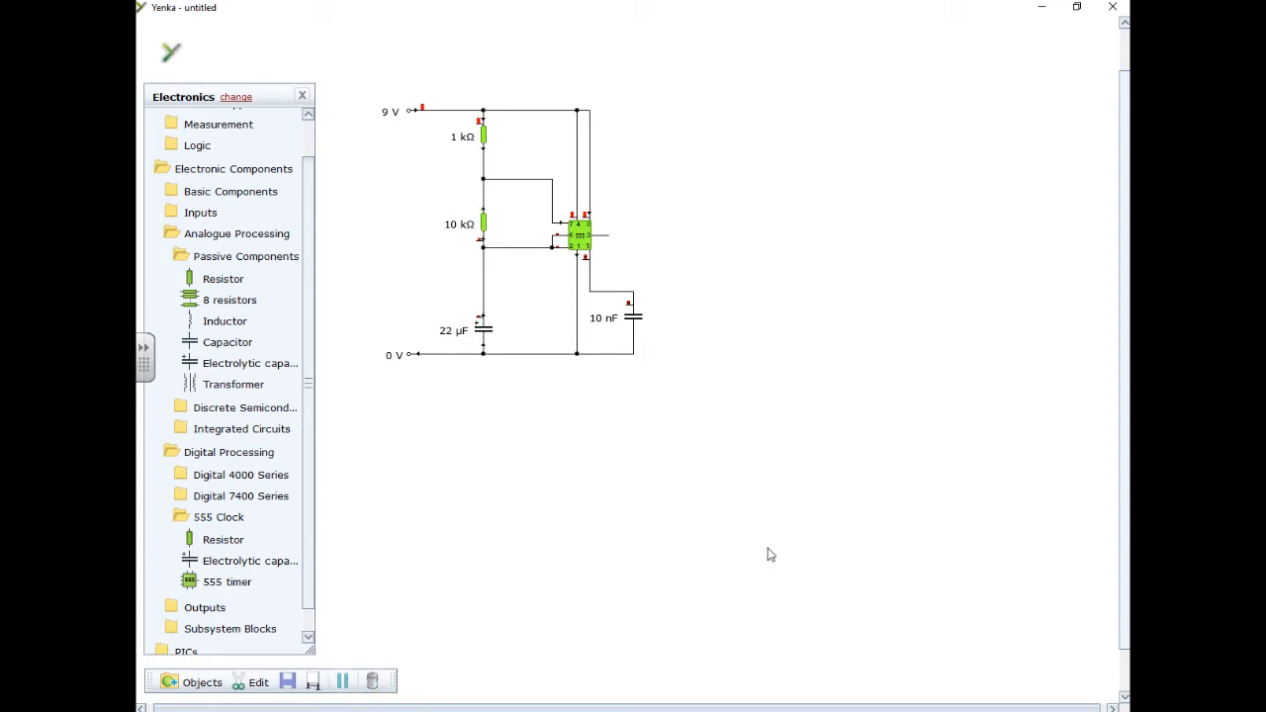
pyautogui.moveTo(311, 354)
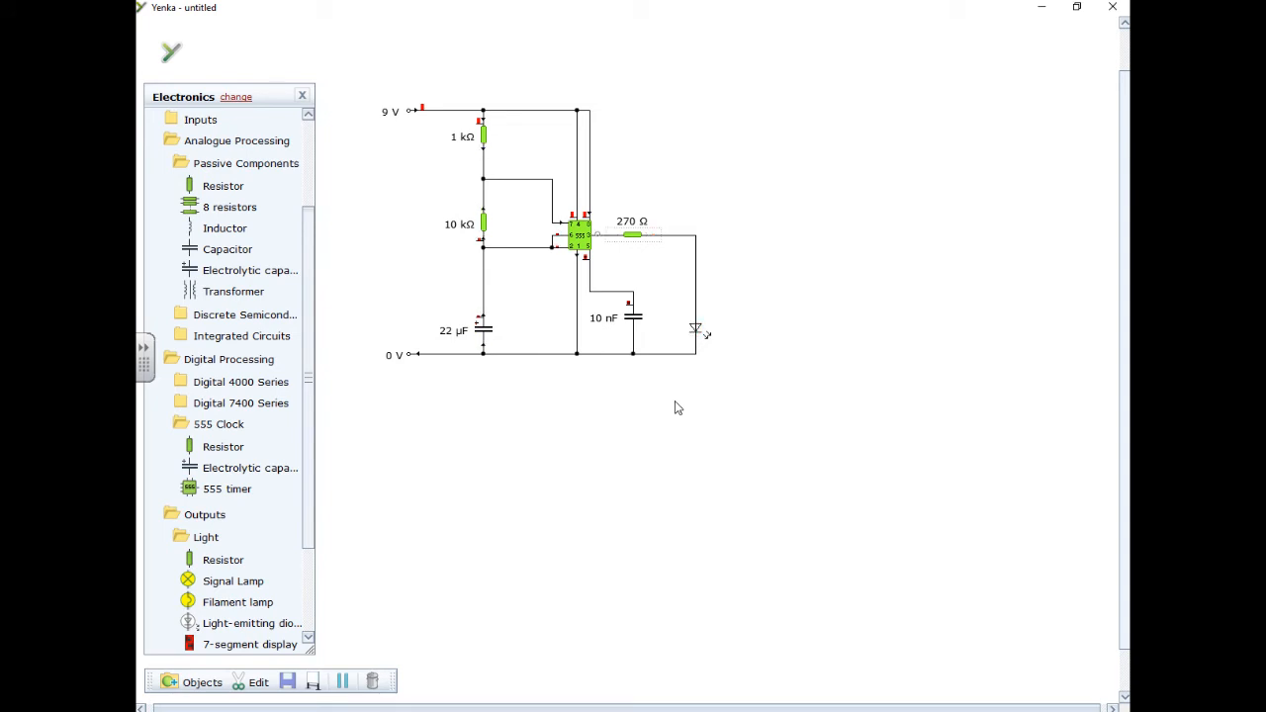
pyautogui.moveTo(634, 255)
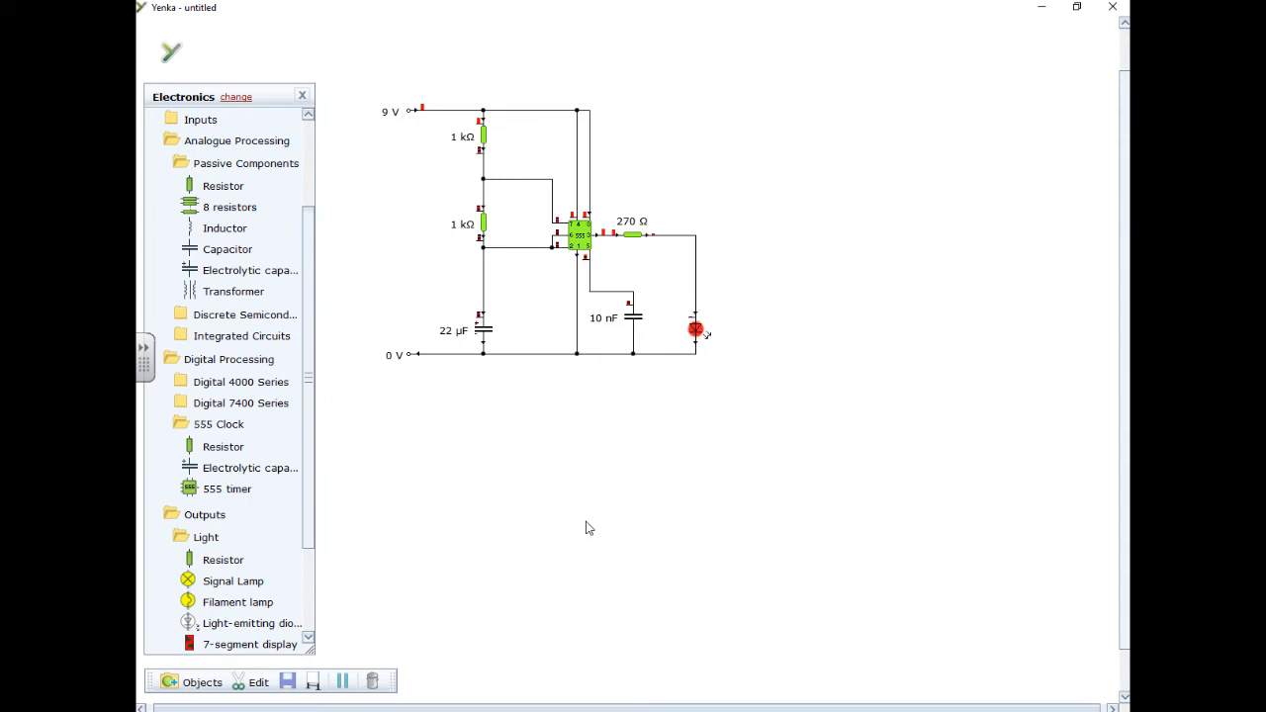
pyautogui.moveTo(465, 336)
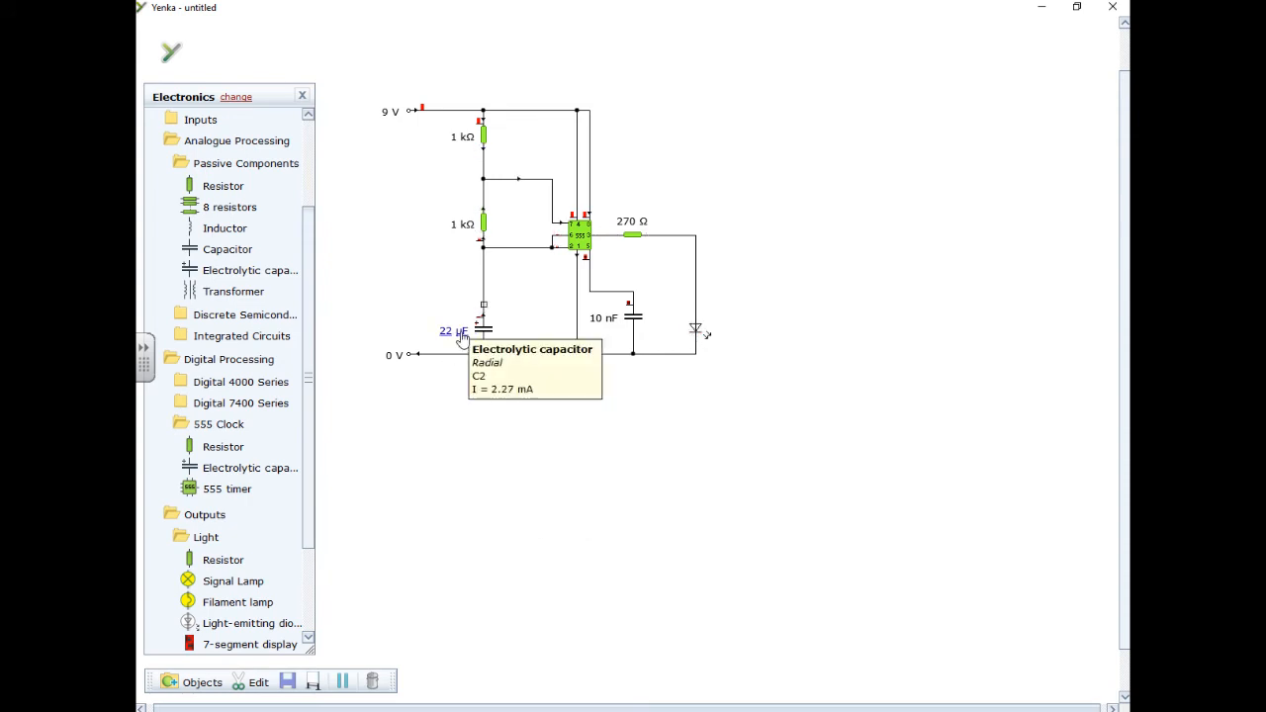
# Step: Switch the capacitor's unit to nanofarads and then back to microfarads
pyautogui.click(457, 332)
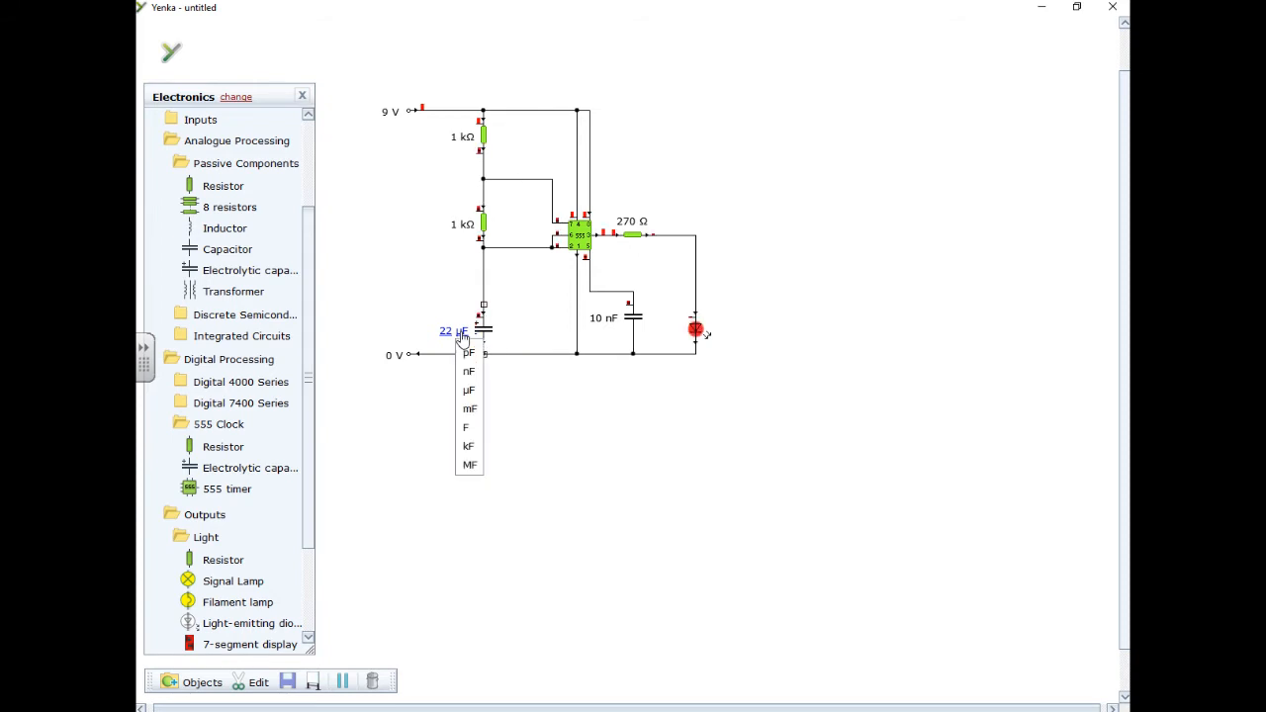
pyautogui.click(468, 371)
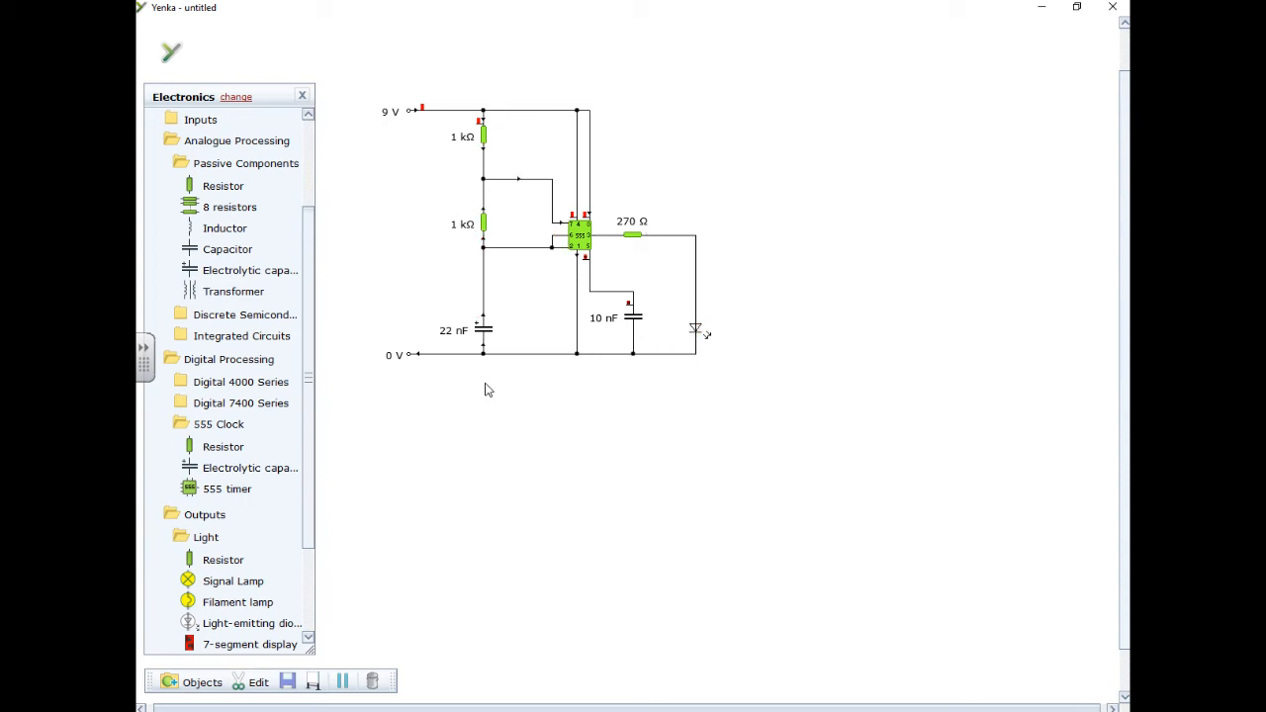
pyautogui.click(453, 331)
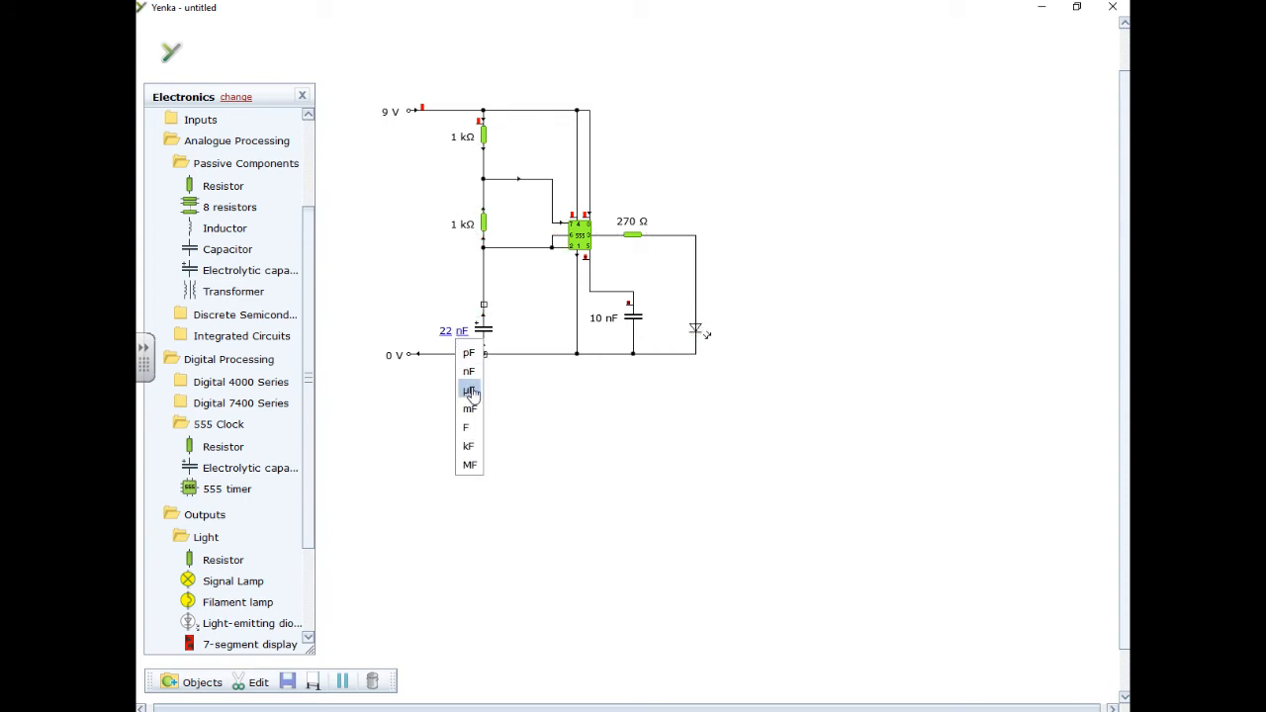
pyautogui.click(468, 392)
pyautogui.write('00')
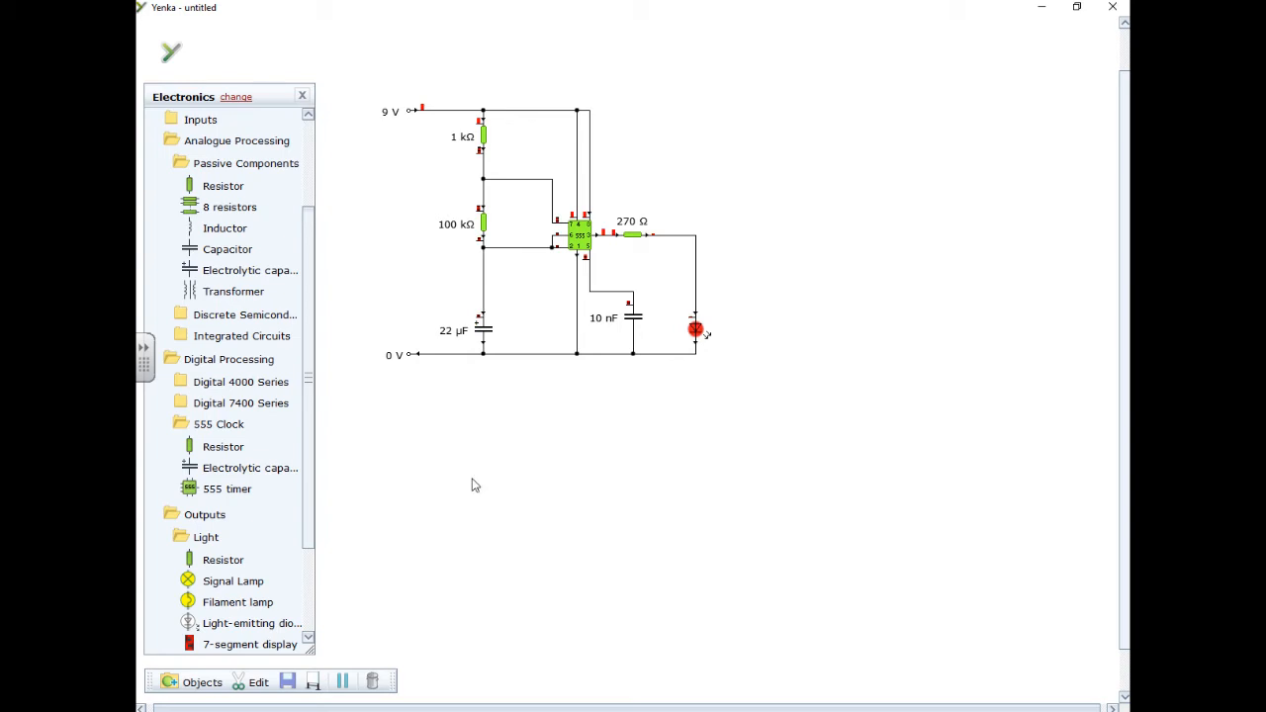
# Step: Set the graph to plot current
pyautogui.scroll(-3)
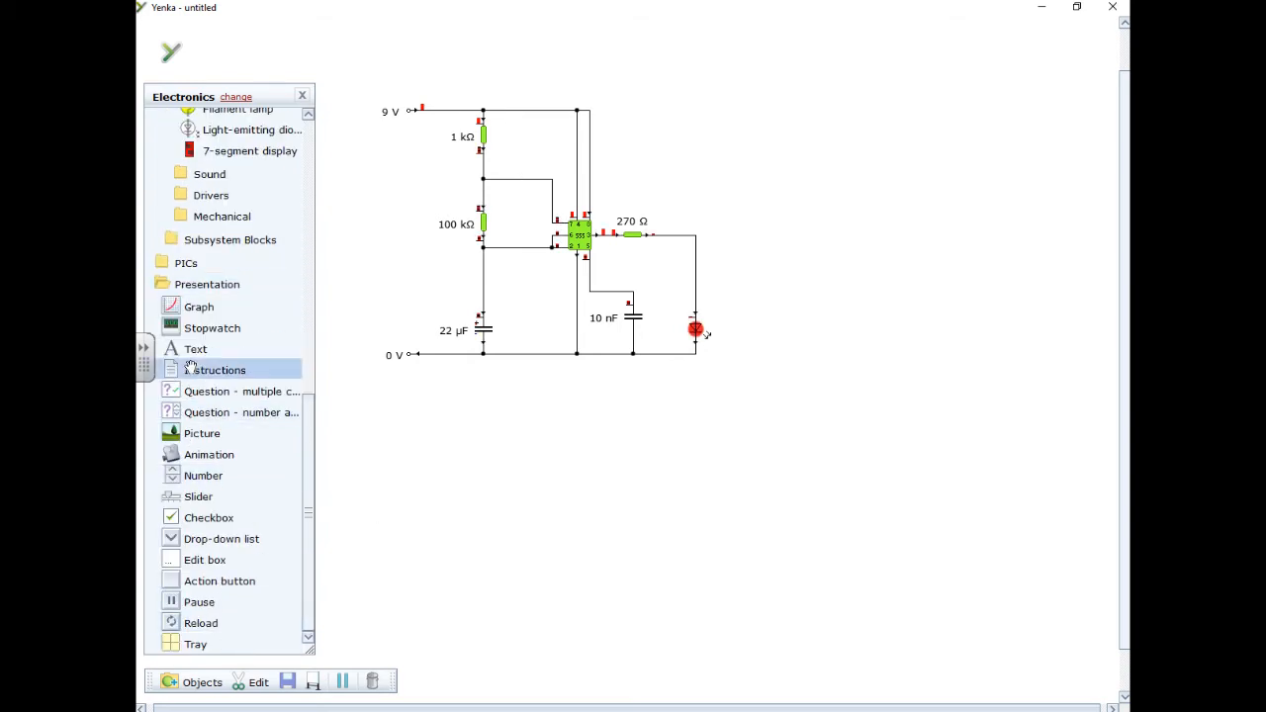
pyautogui.moveTo(202, 433)
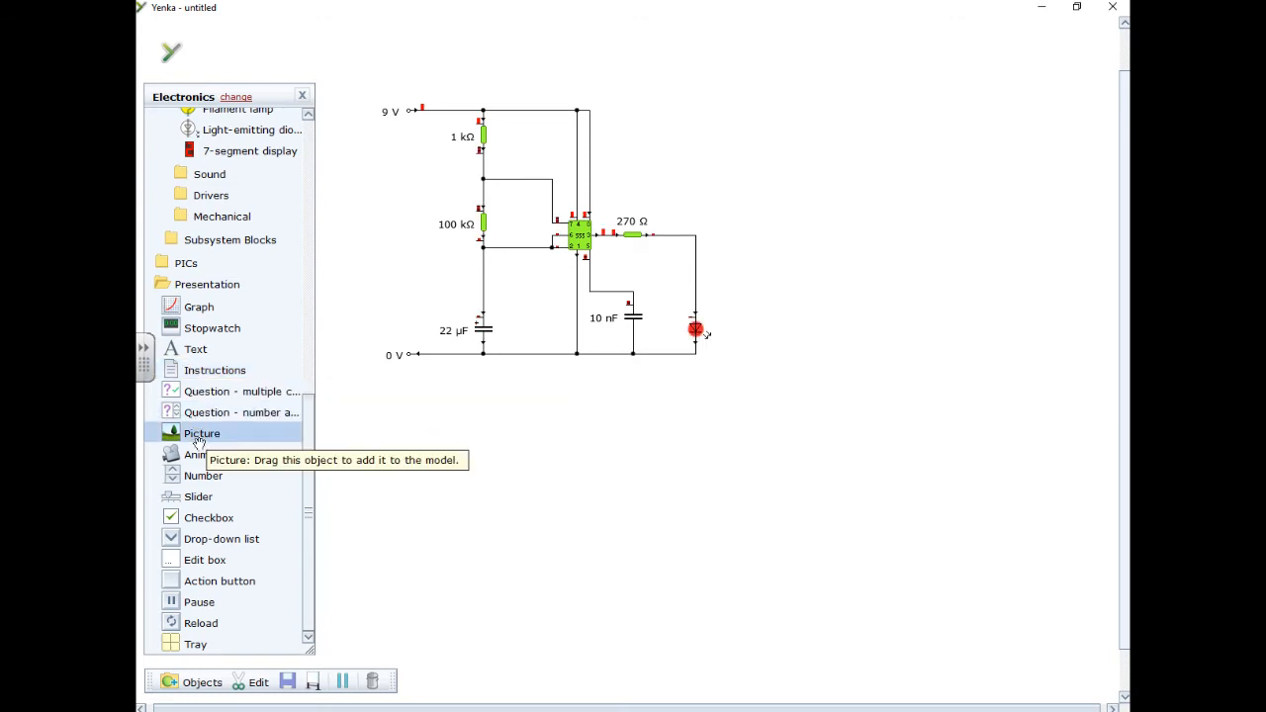
pyautogui.moveTo(224, 603)
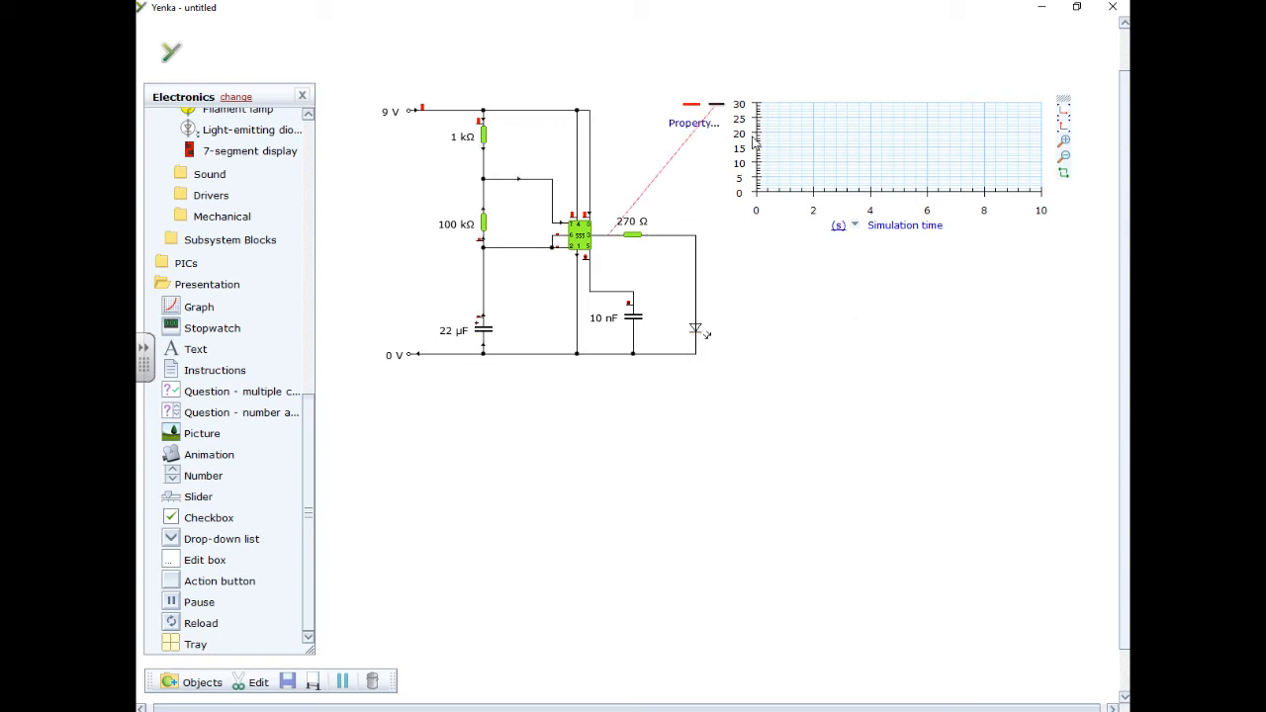
pyautogui.click(699, 124)
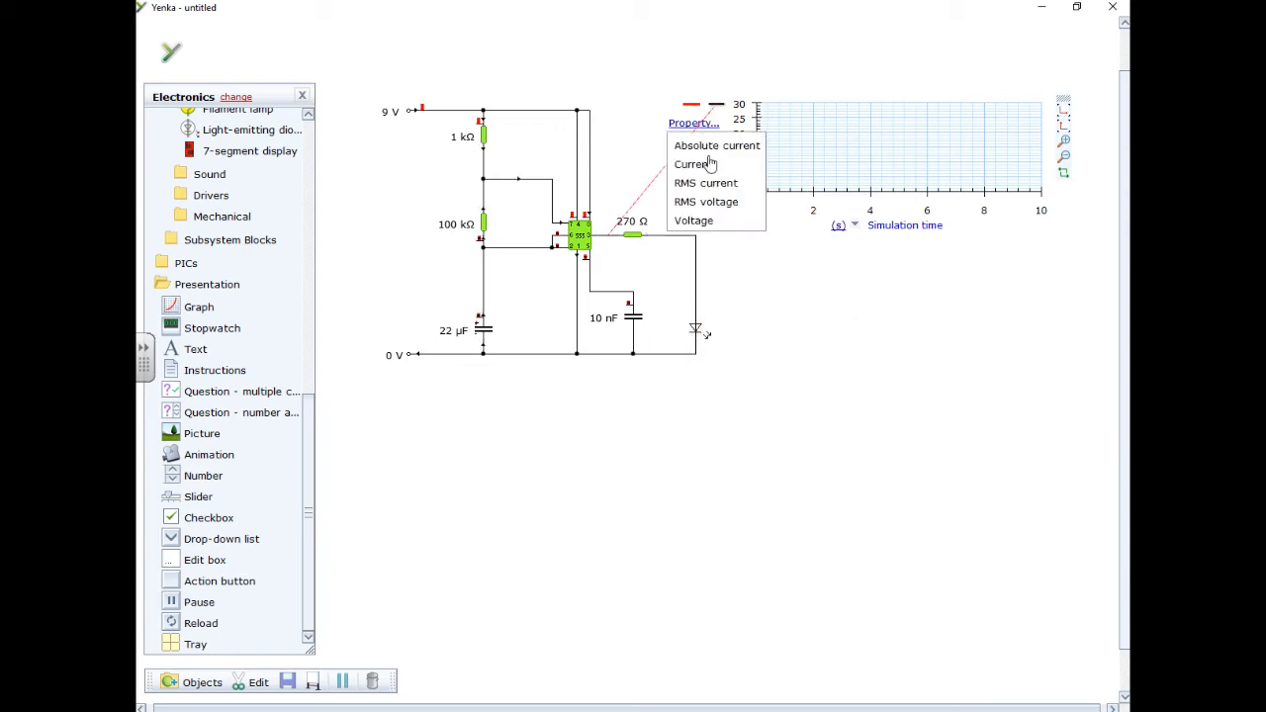
pyautogui.click(694, 219)
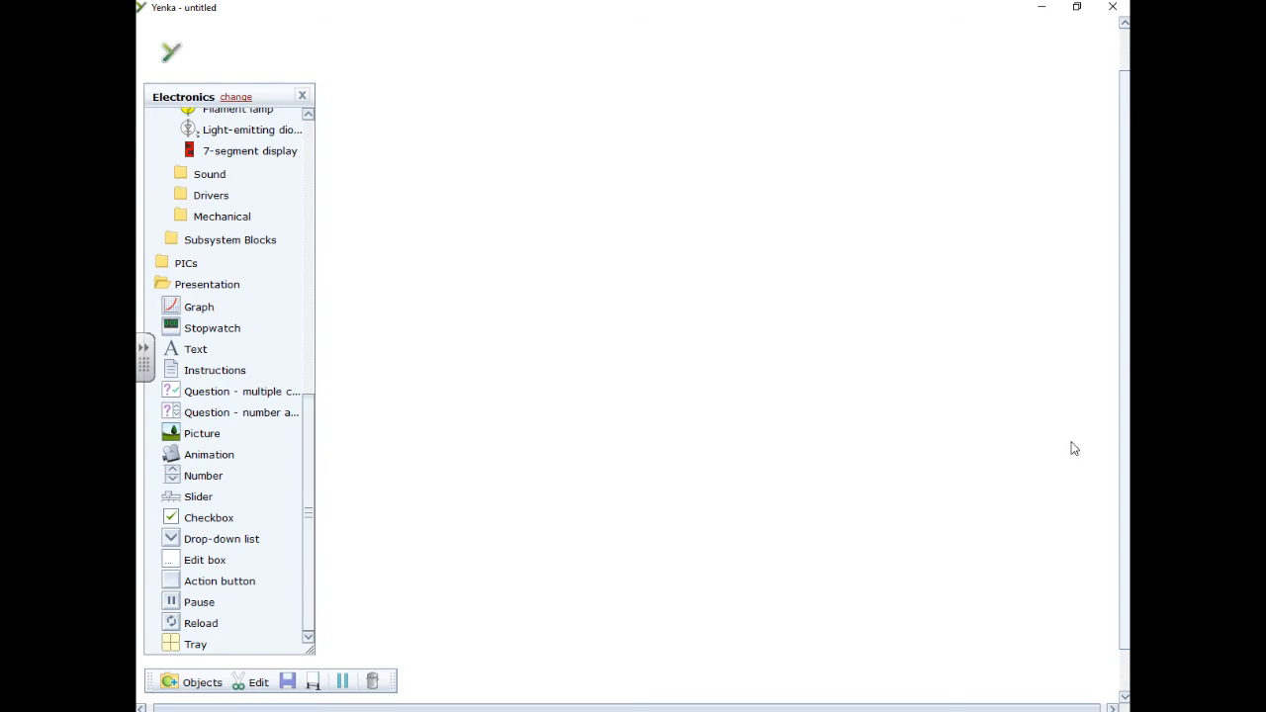
pyautogui.moveTo(354, 499)
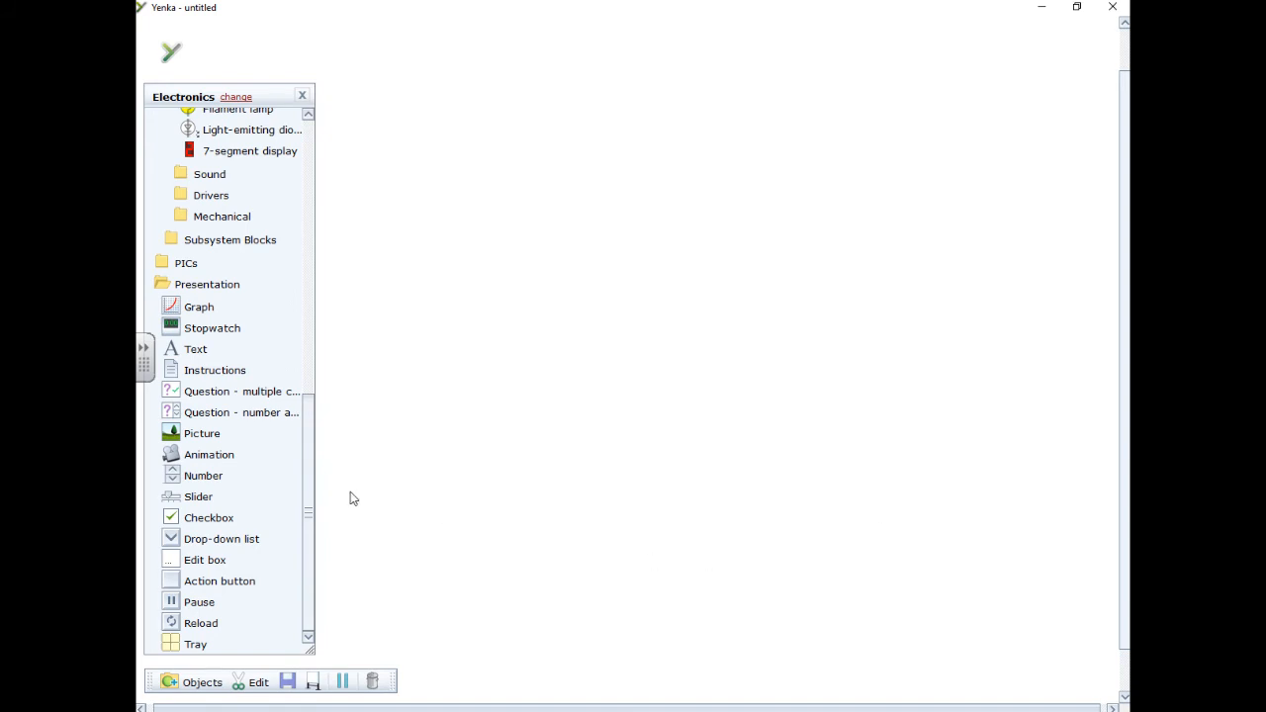
pyautogui.moveTo(312, 484)
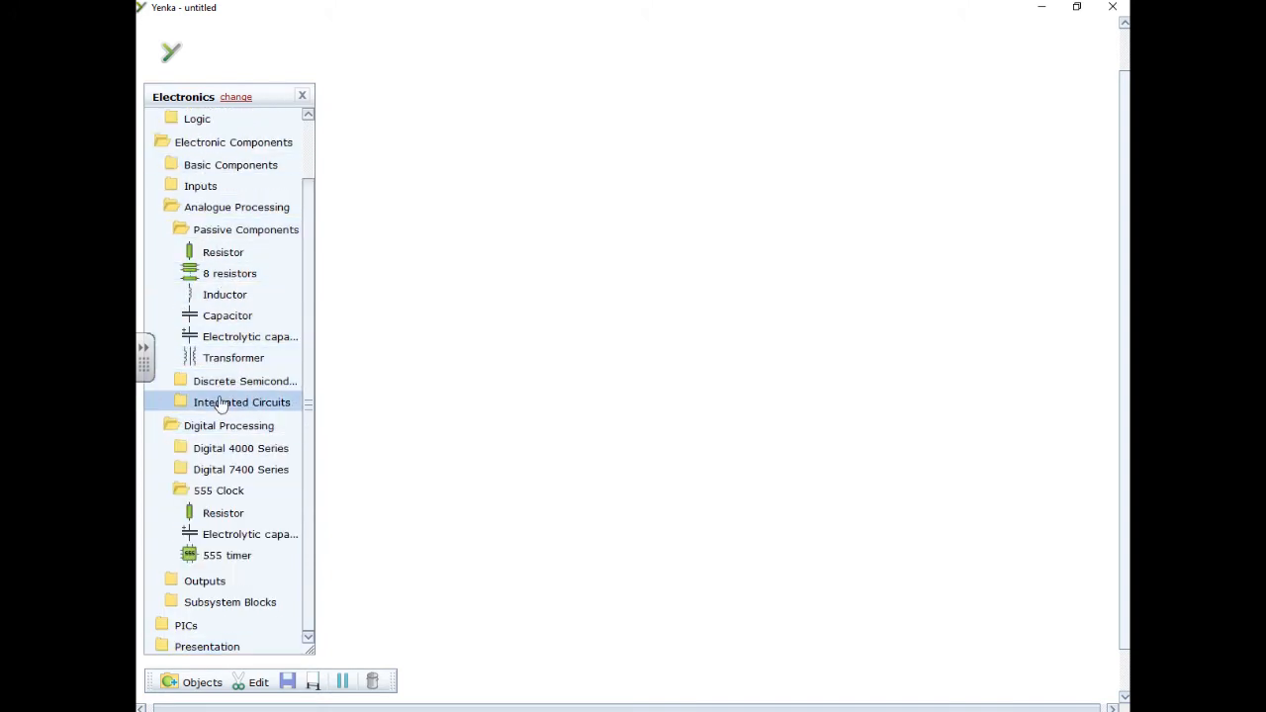
# Step: Expand Integrated Circuits and select the 555 timer component
pyautogui.click(241, 401)
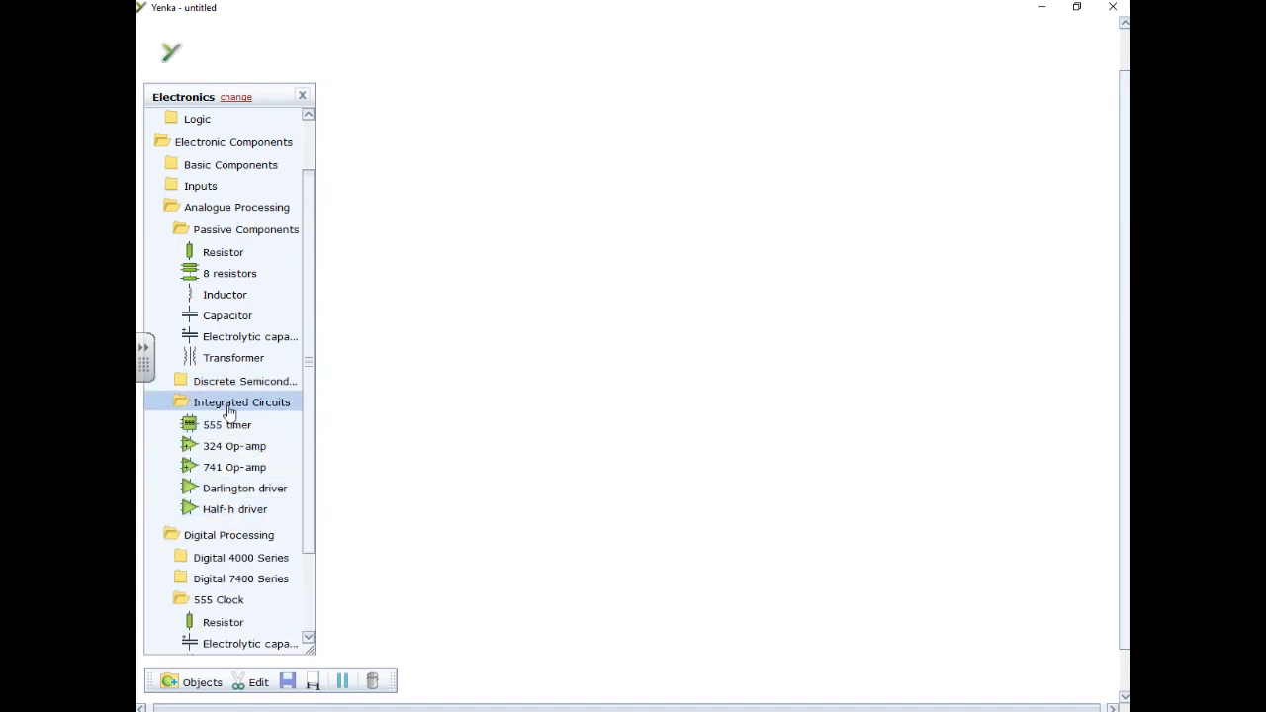
pyautogui.moveTo(222, 437)
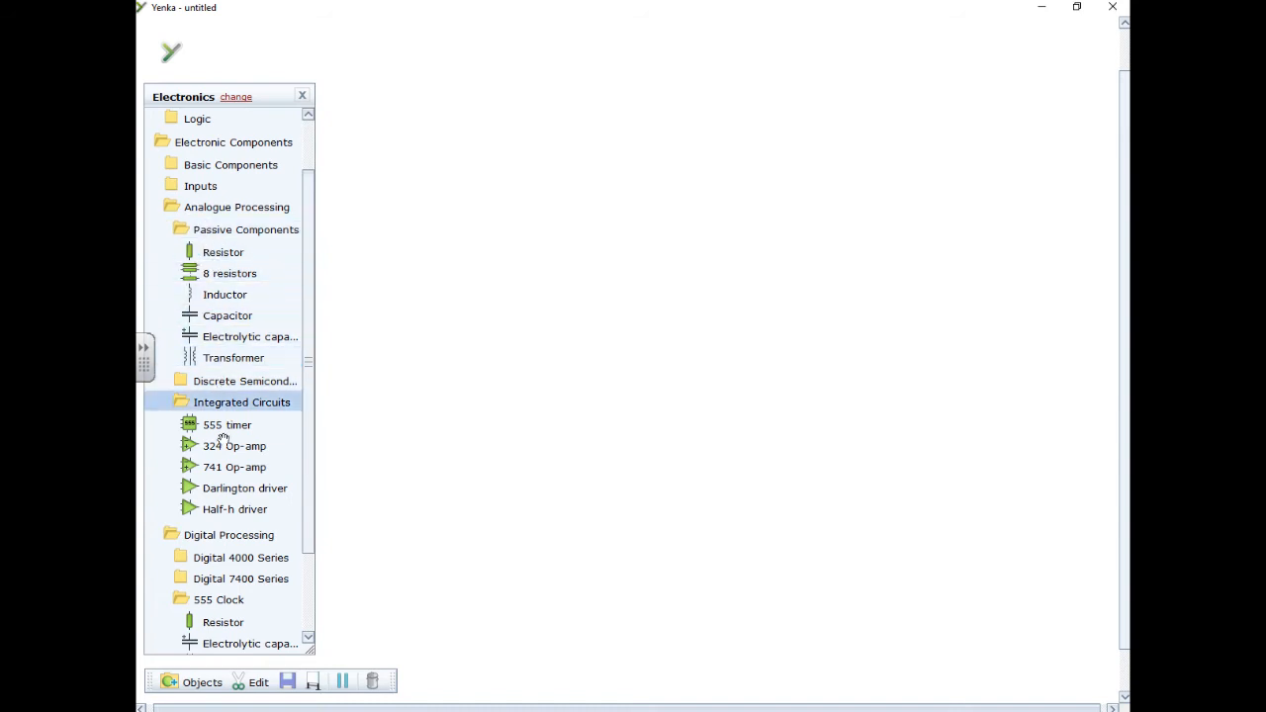
pyautogui.click(226, 424)
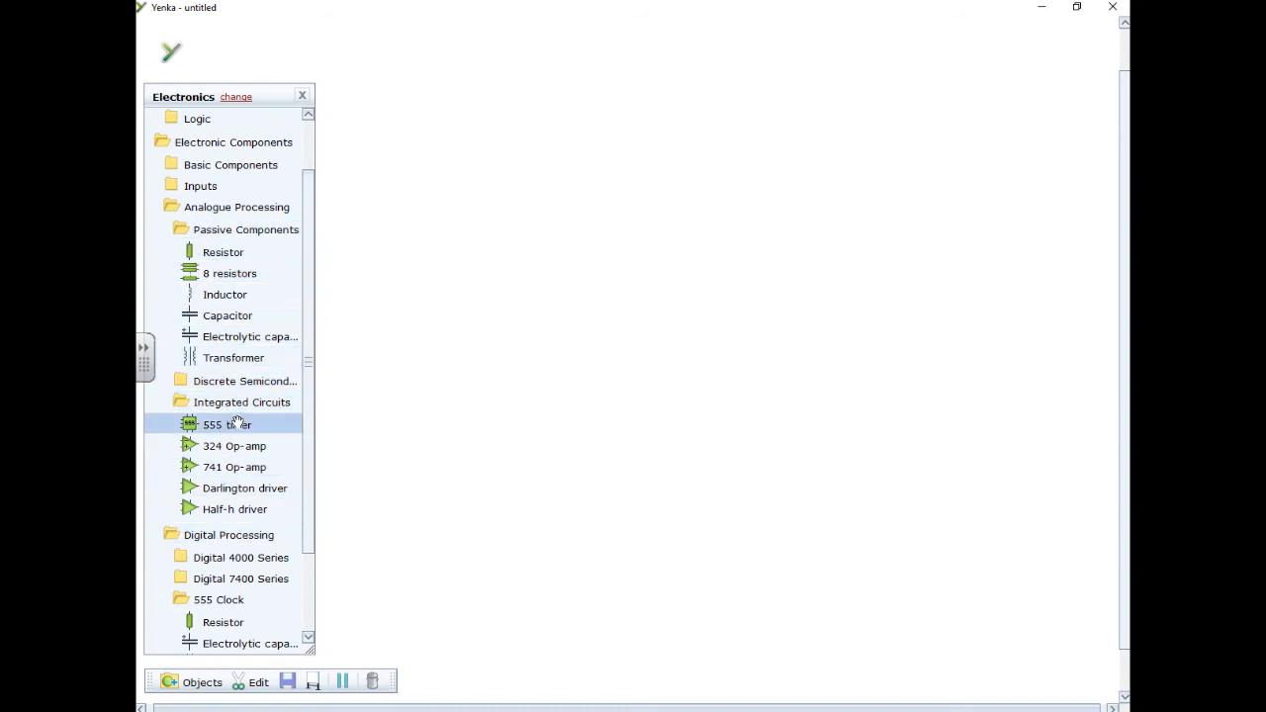
pyautogui.moveTo(228, 534)
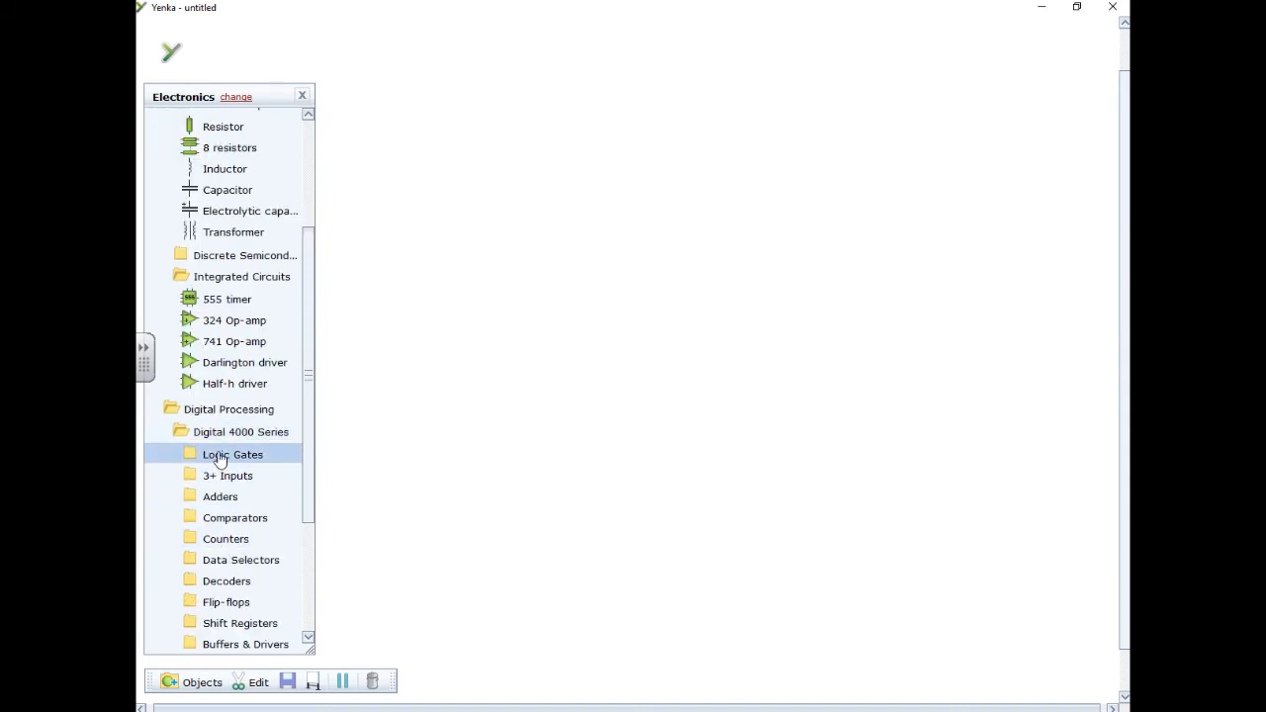
# Step: Place the 4081 AND gate and wire latching logic inputs to its inputs
pyautogui.click(231, 454)
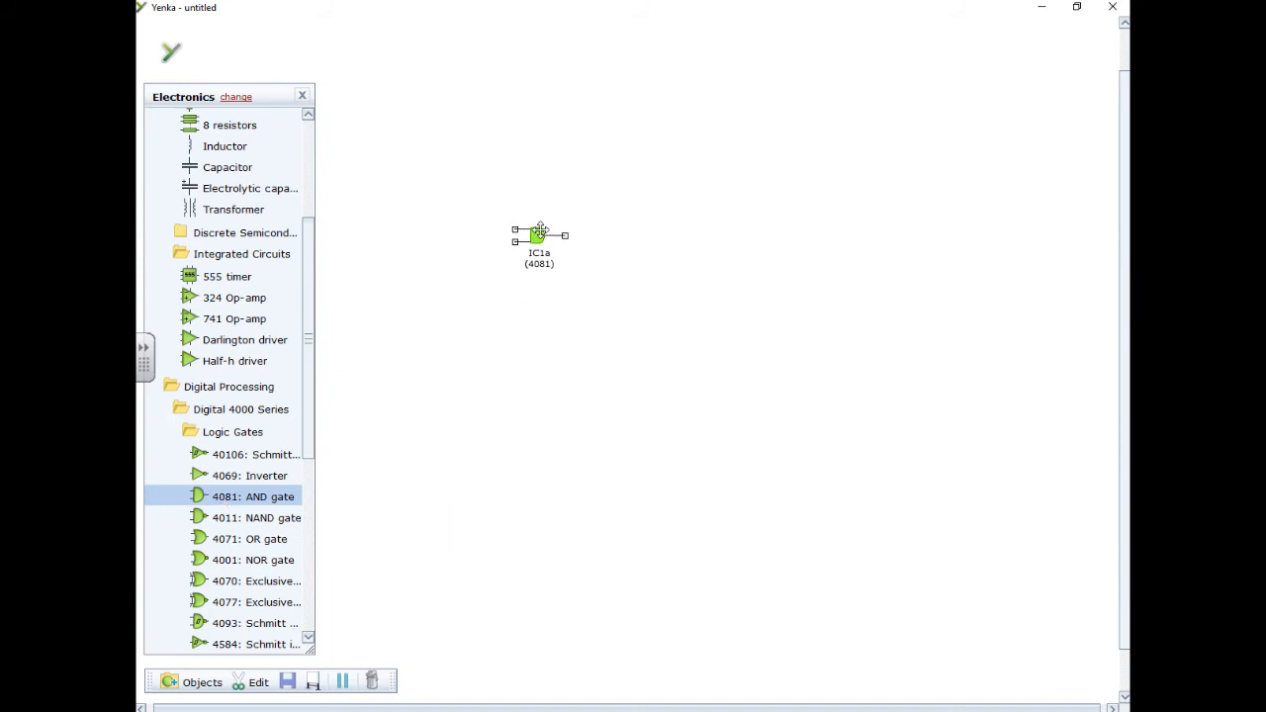
pyautogui.click(575, 367)
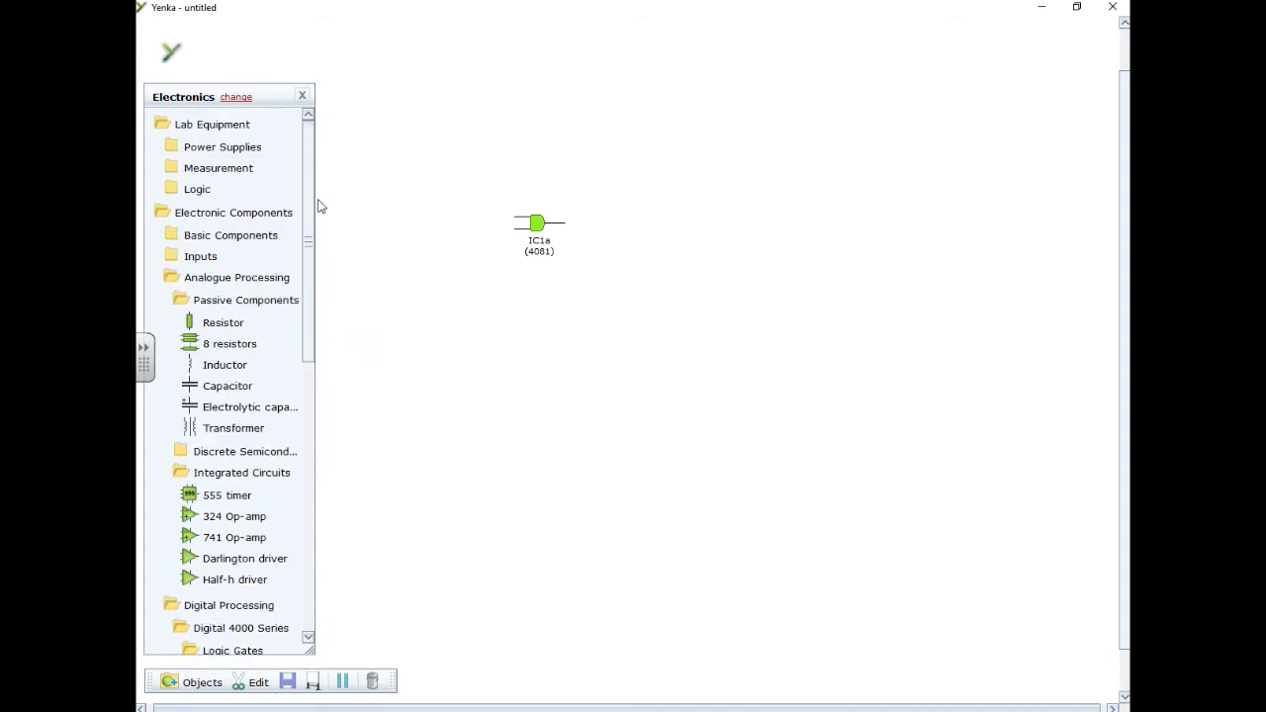
pyautogui.click(197, 189)
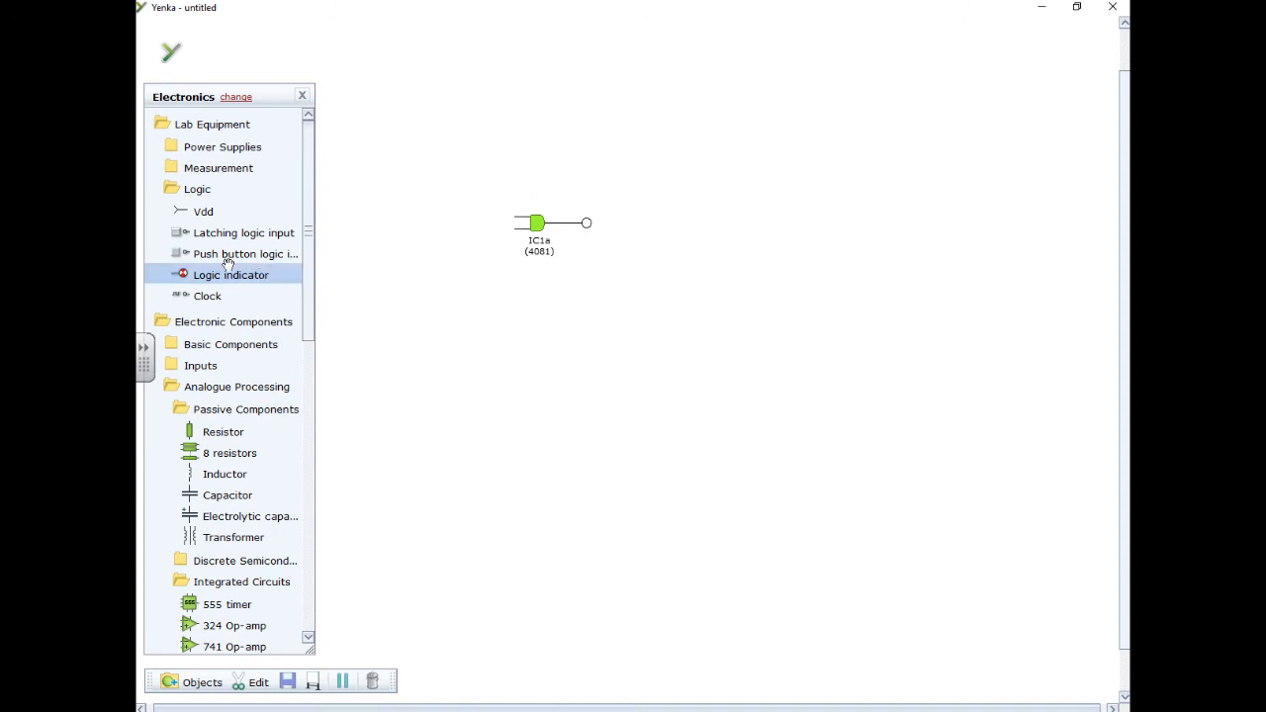
pyautogui.moveTo(210, 256)
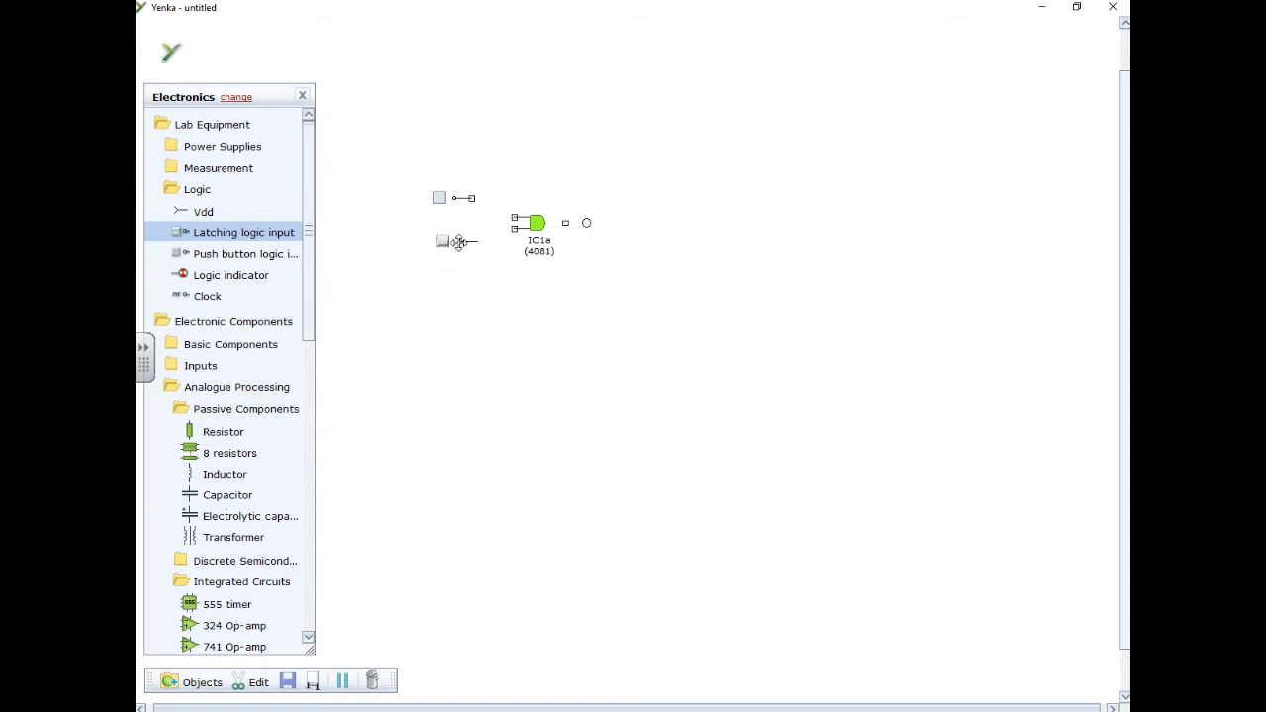
pyautogui.moveTo(463, 242); pyautogui.dragTo(515, 230)
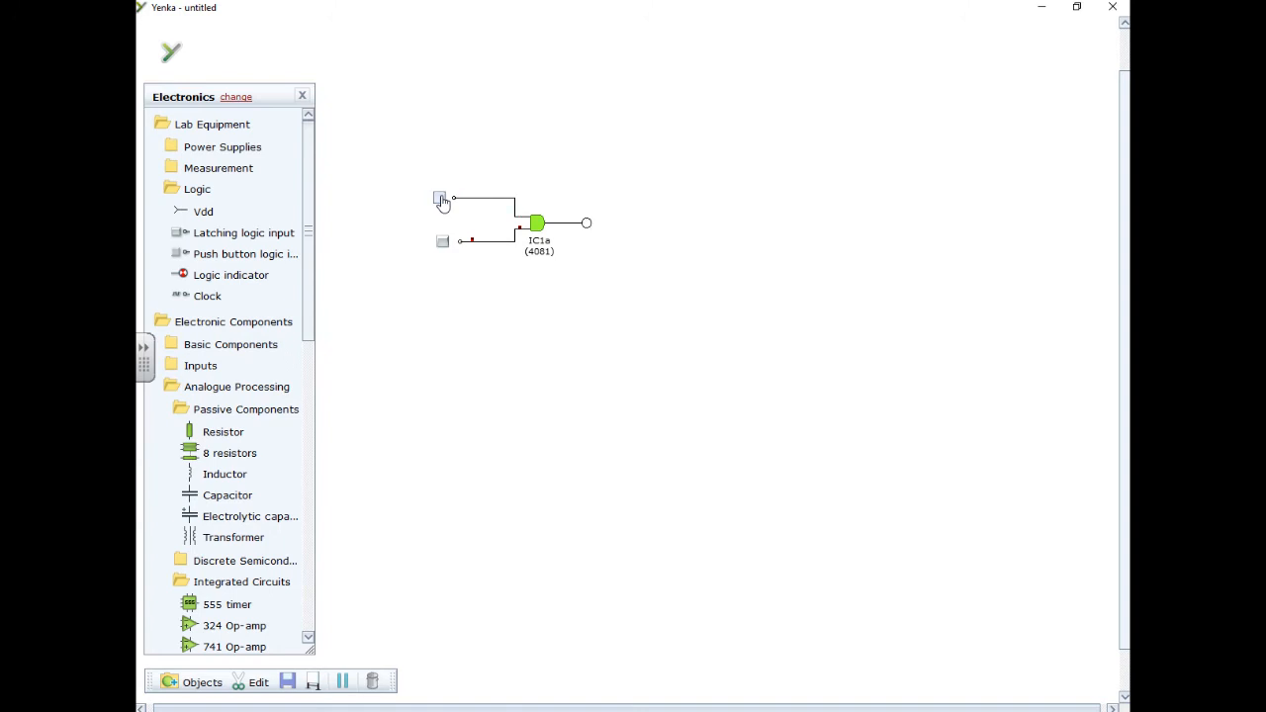
pyautogui.moveTo(549, 354)
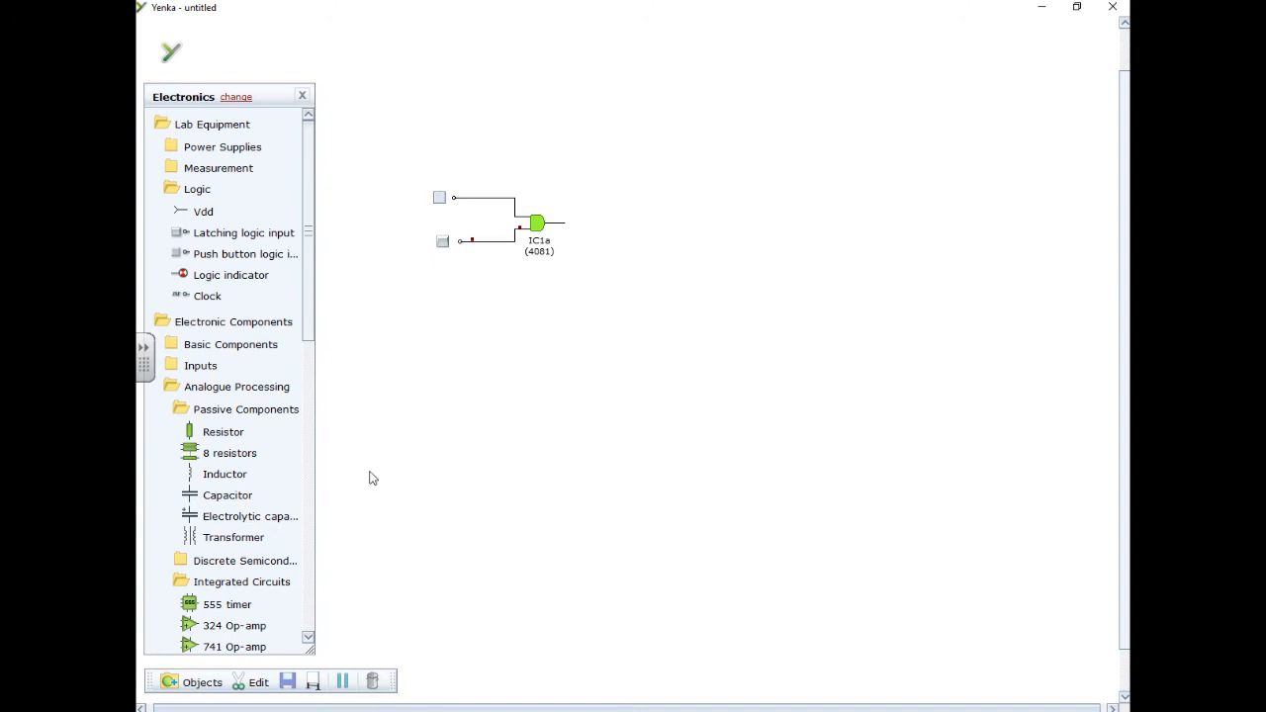
# Step: Scroll down the parts library toward the LED, resistor and 0 V rail parts
pyautogui.scroll(-3)
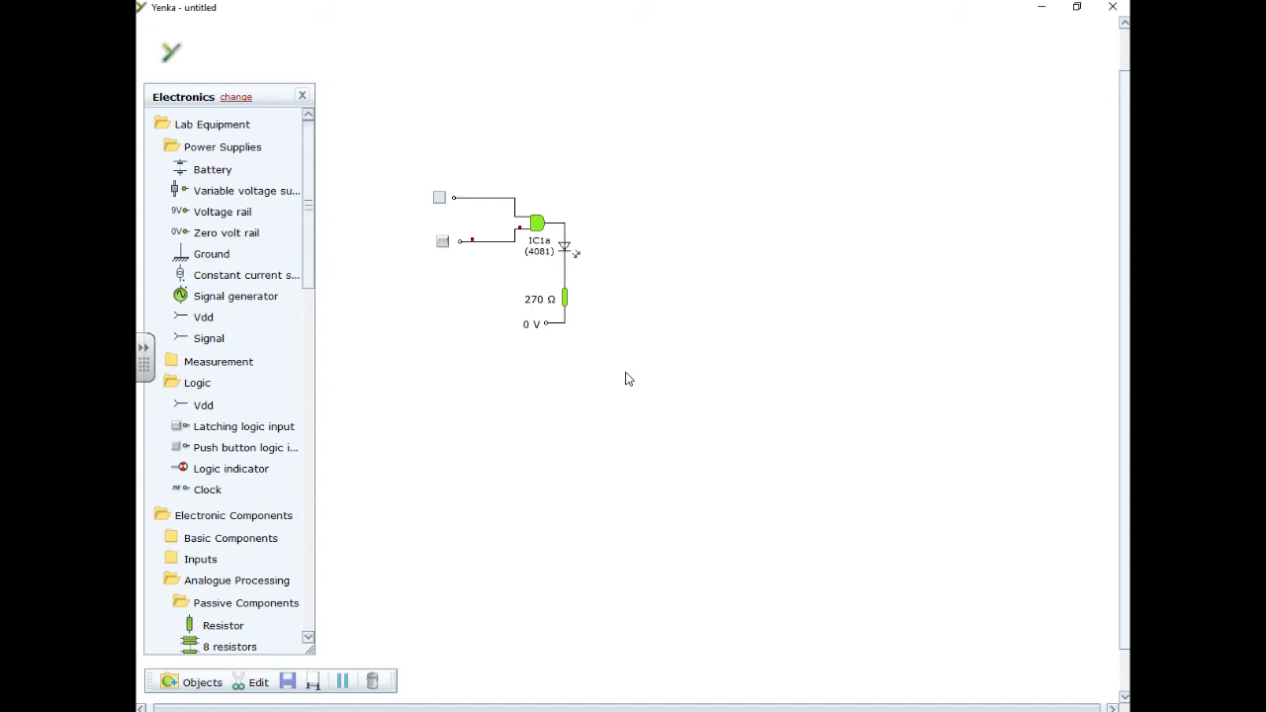
pyautogui.moveTo(651, 202)
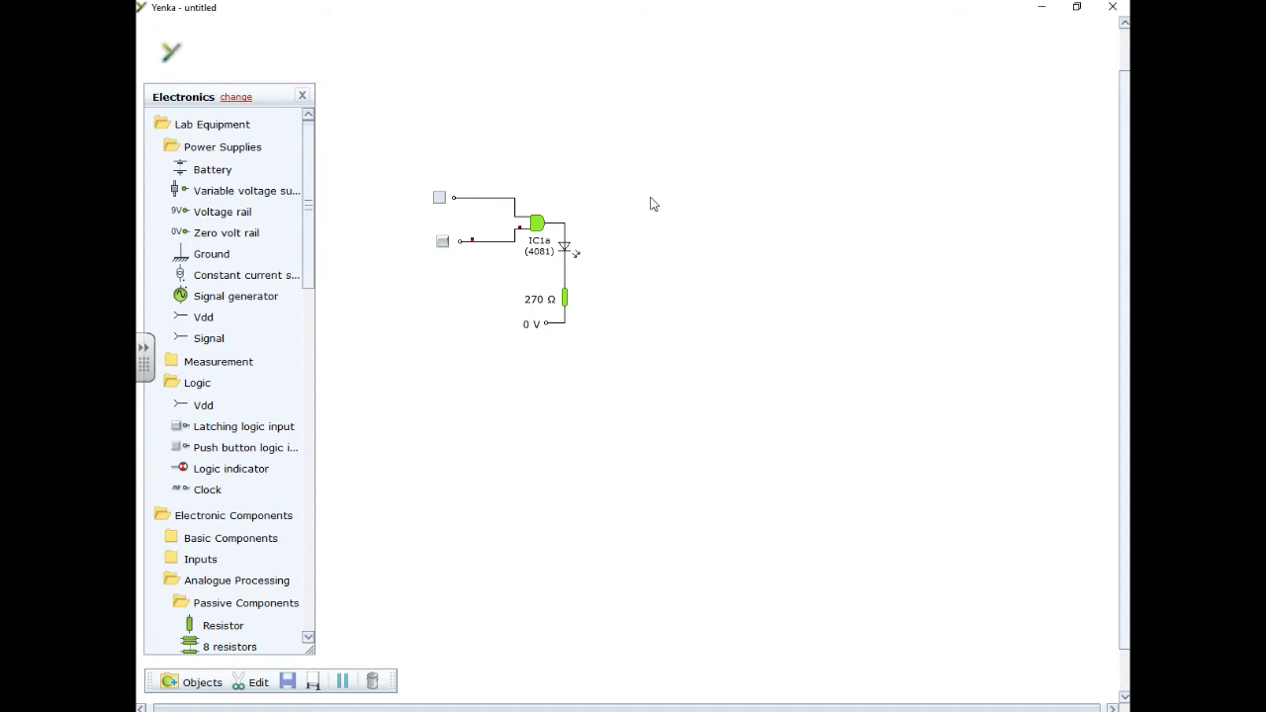
# Step: Raise the 4000 series supply voltage to 9 V in Space properties, then close it
pyautogui.rightClick(651, 203)
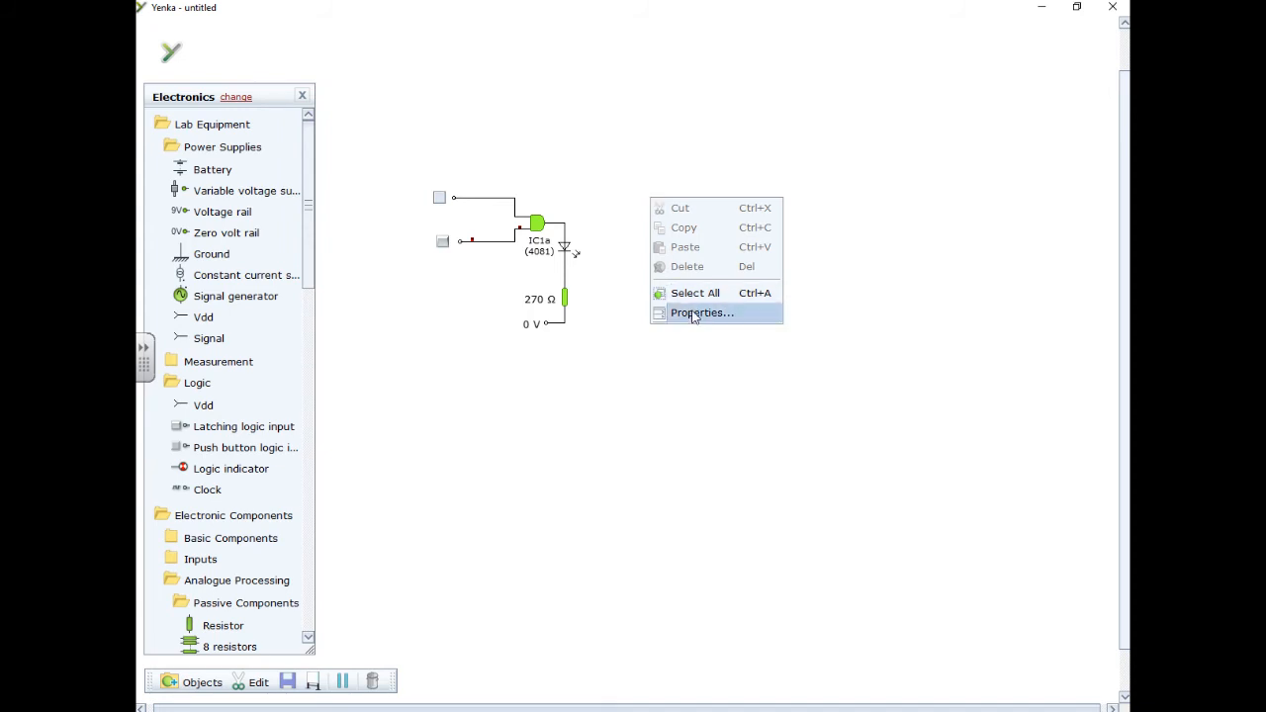
pyautogui.click(703, 313)
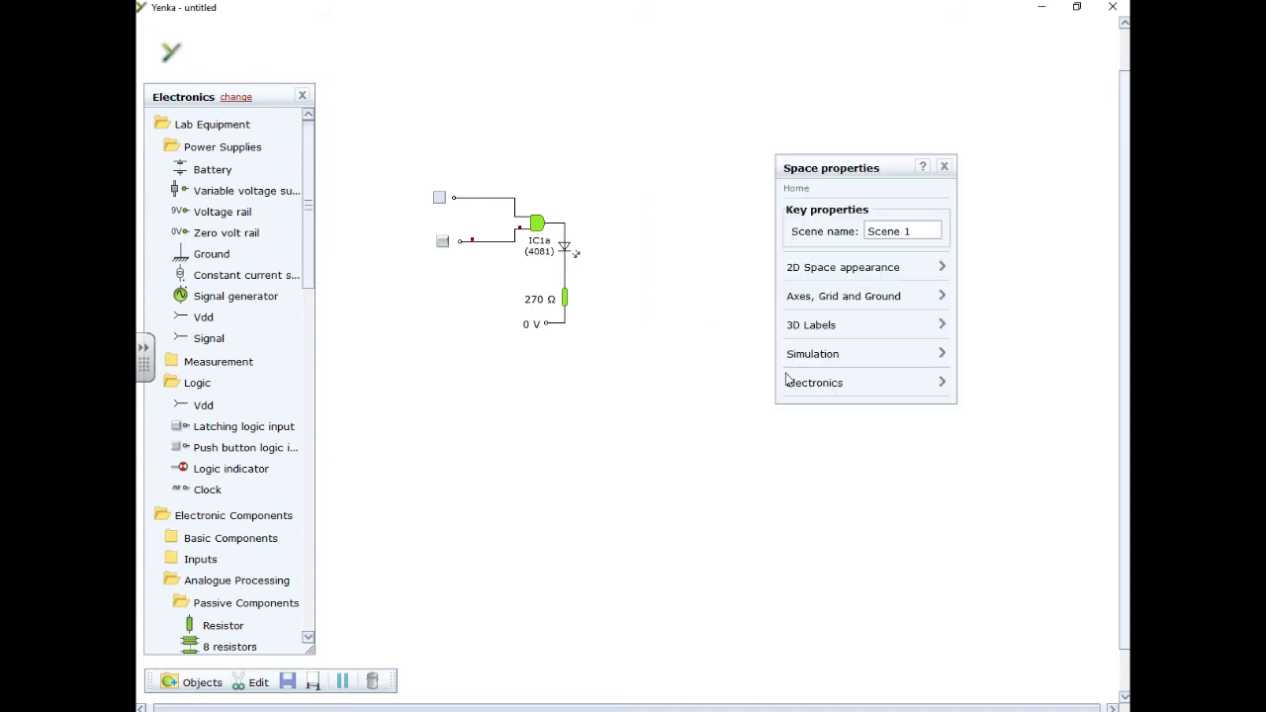
pyautogui.click(813, 382)
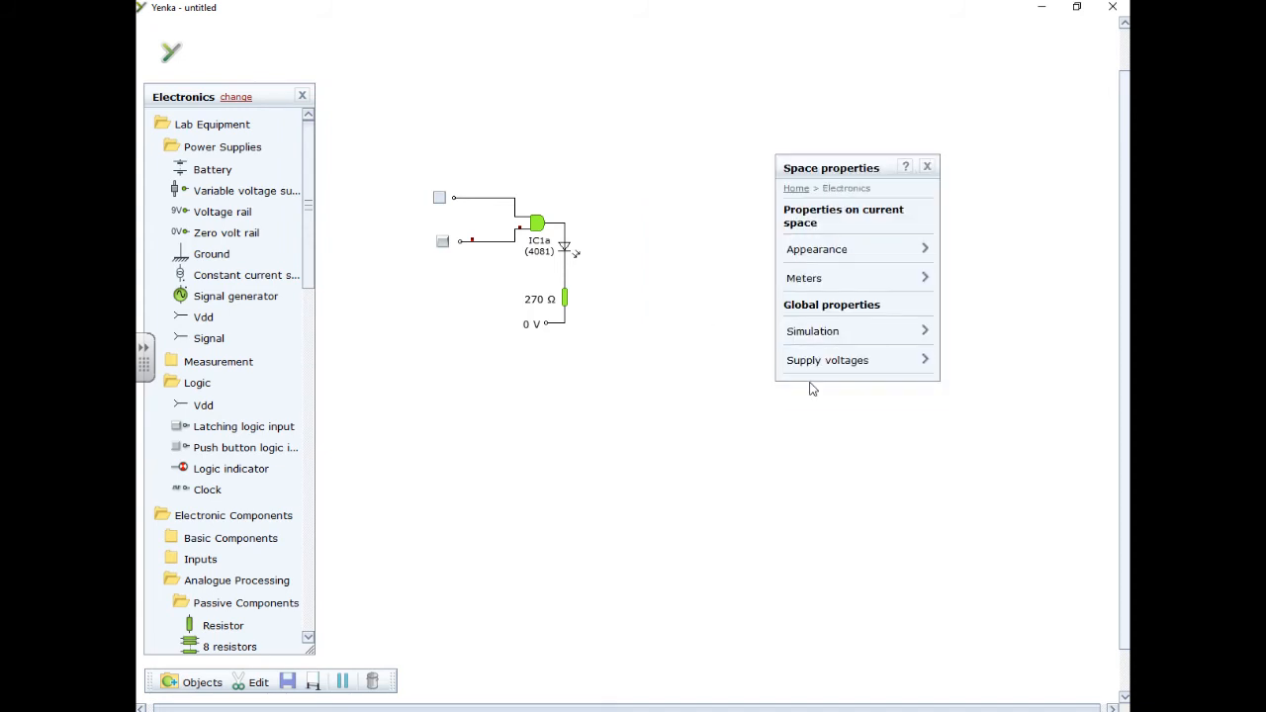
pyautogui.click(827, 360)
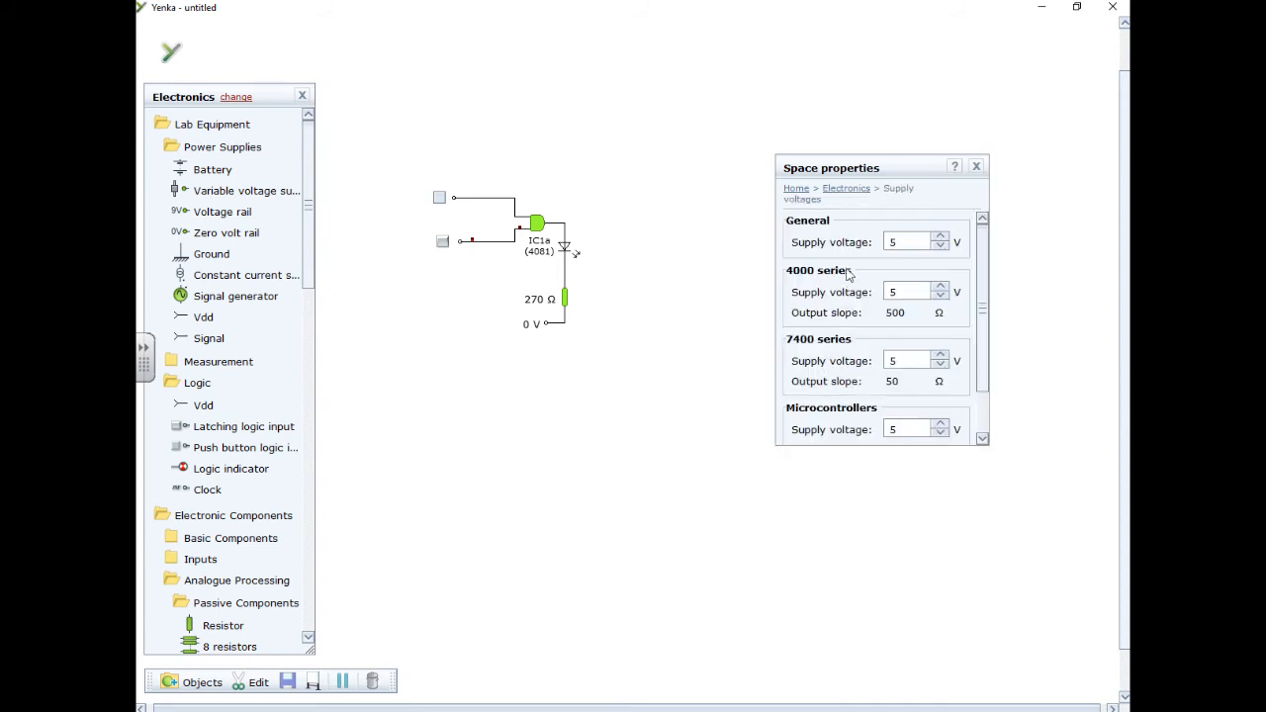
pyautogui.click(940, 285)
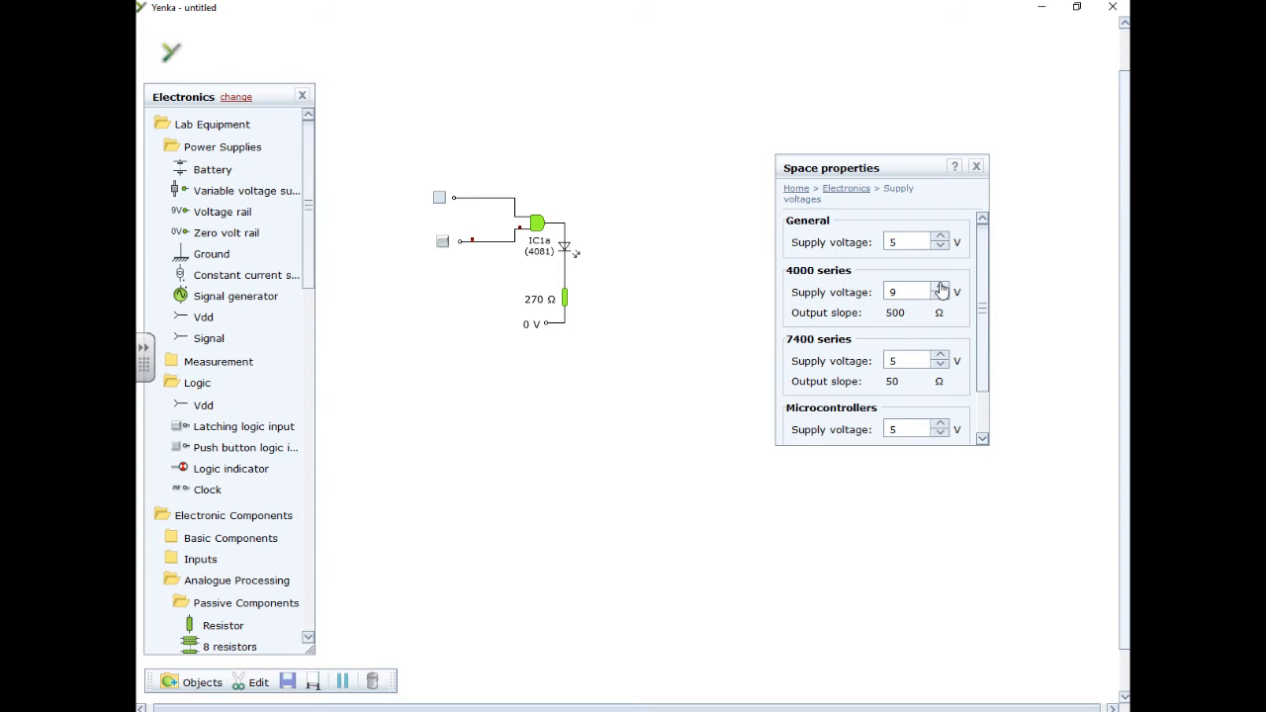
pyautogui.moveTo(540, 289)
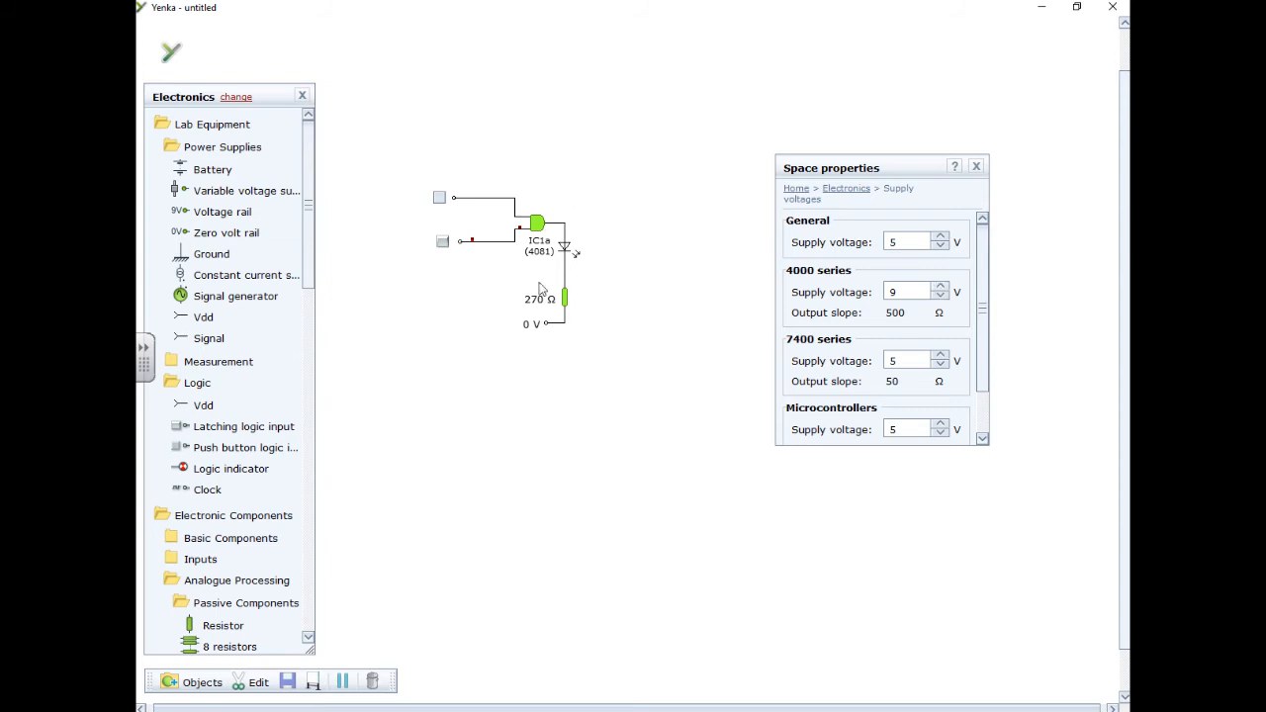
pyautogui.click(975, 165)
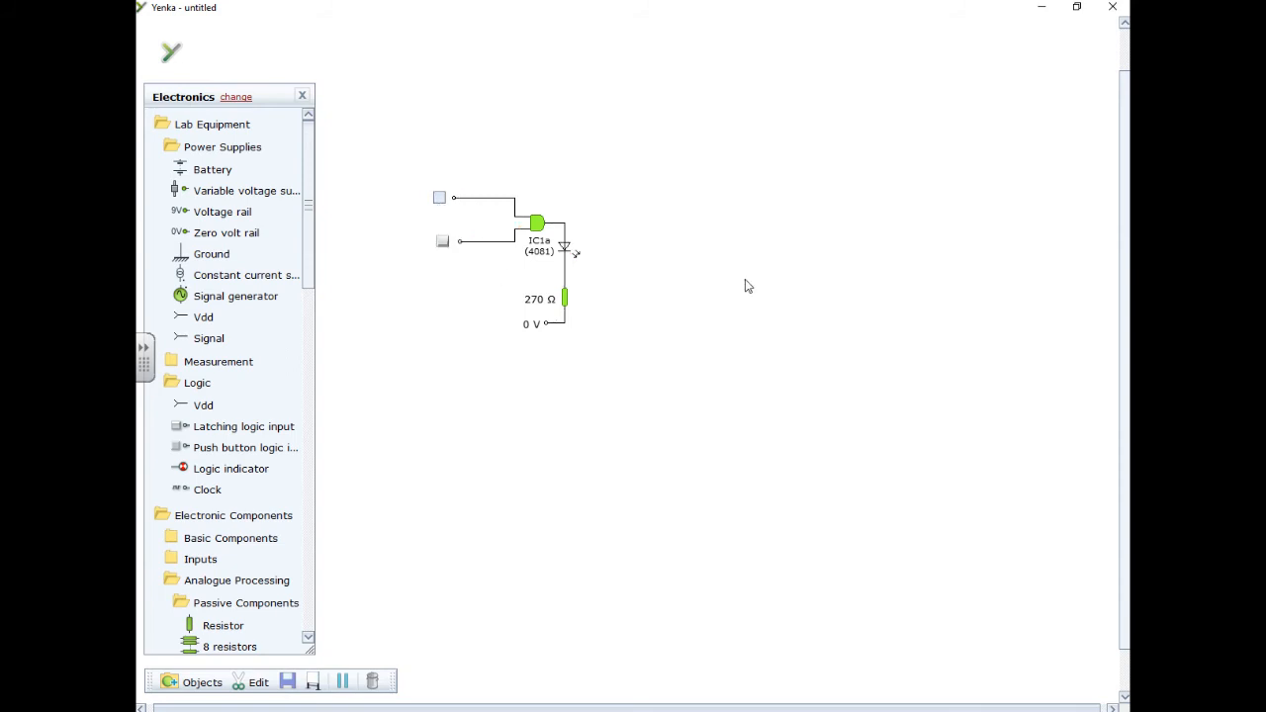
pyautogui.moveTo(672, 273)
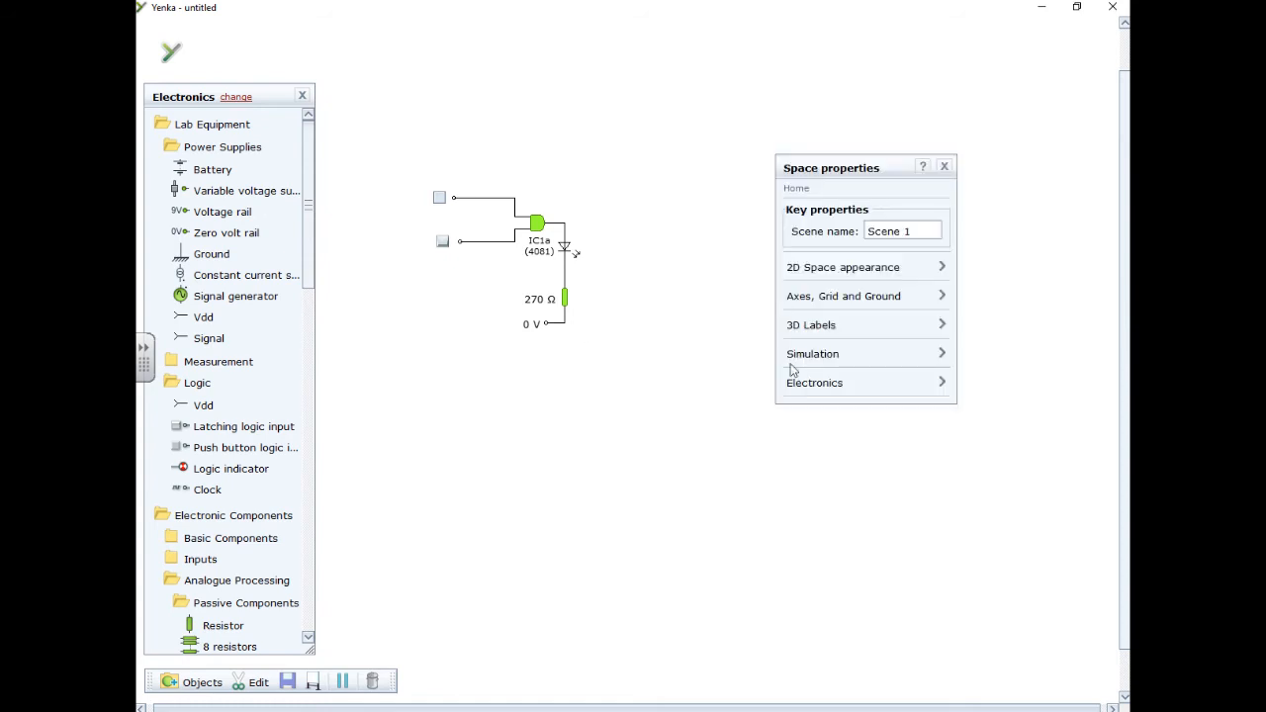
# Step: Choose Logic levels under Electronics > Appearance and toggle one latching input to 1
pyautogui.click(815, 383)
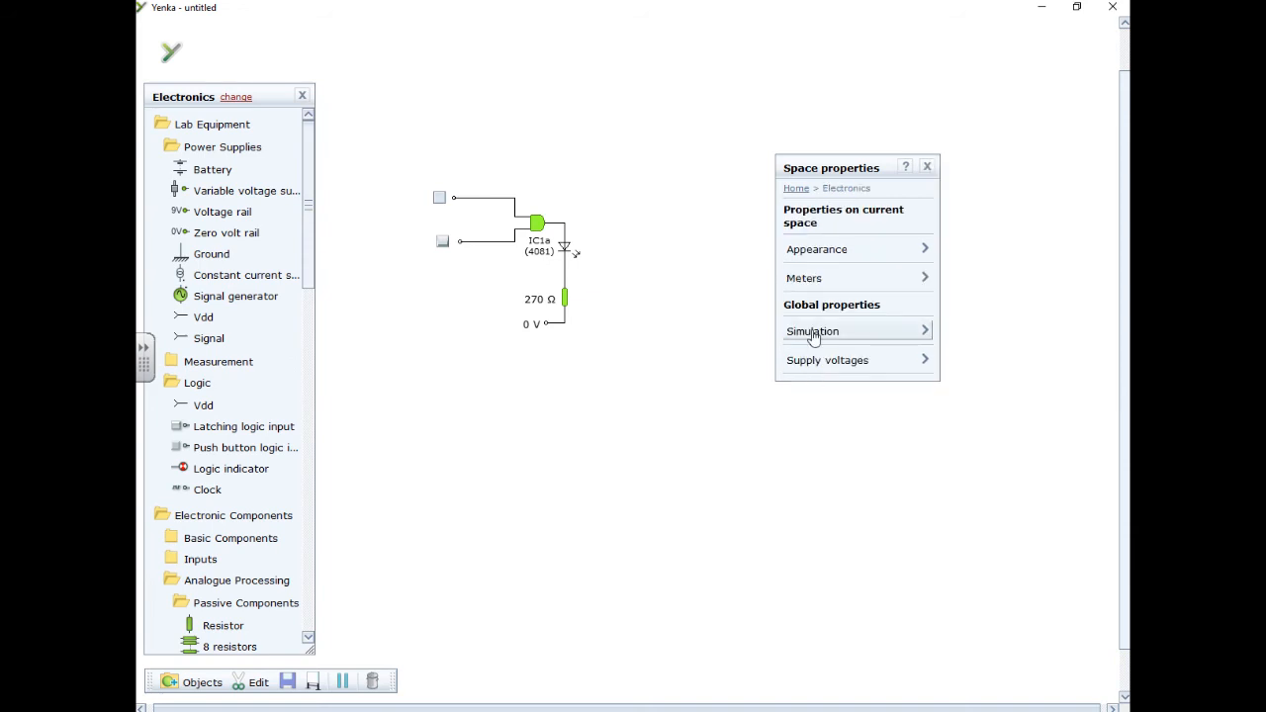
pyautogui.click(812, 330)
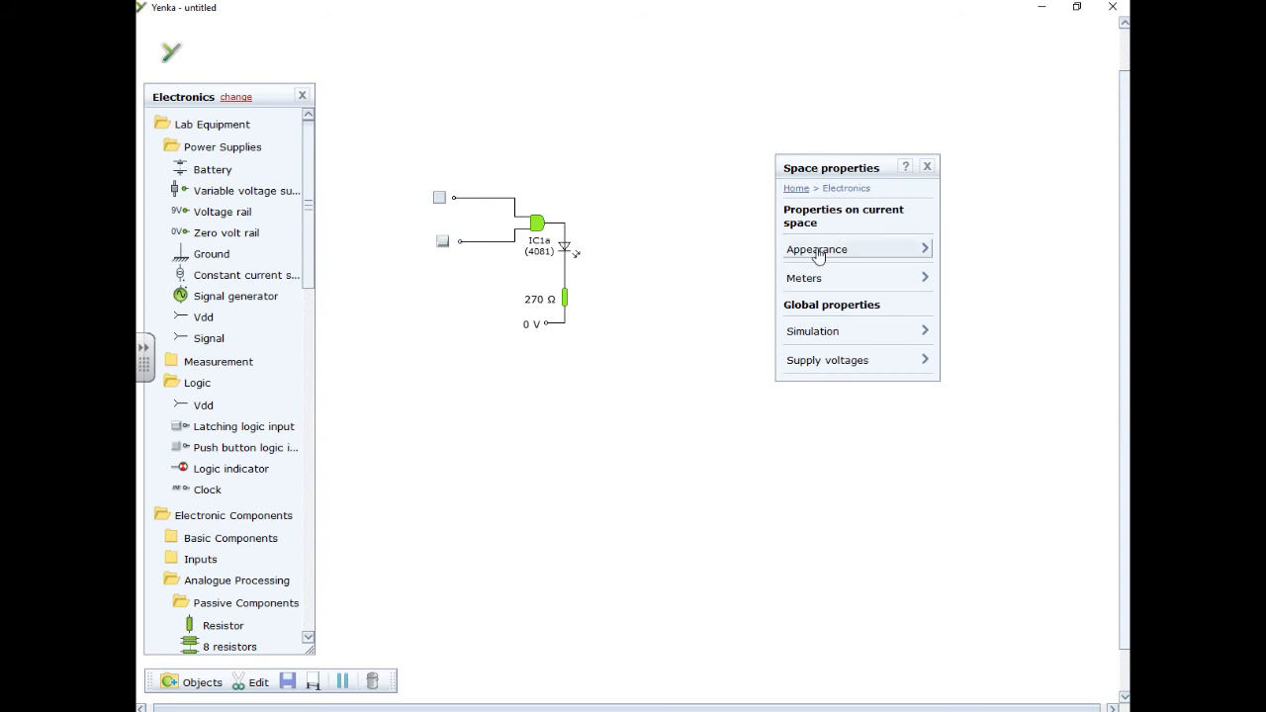
pyautogui.click(816, 248)
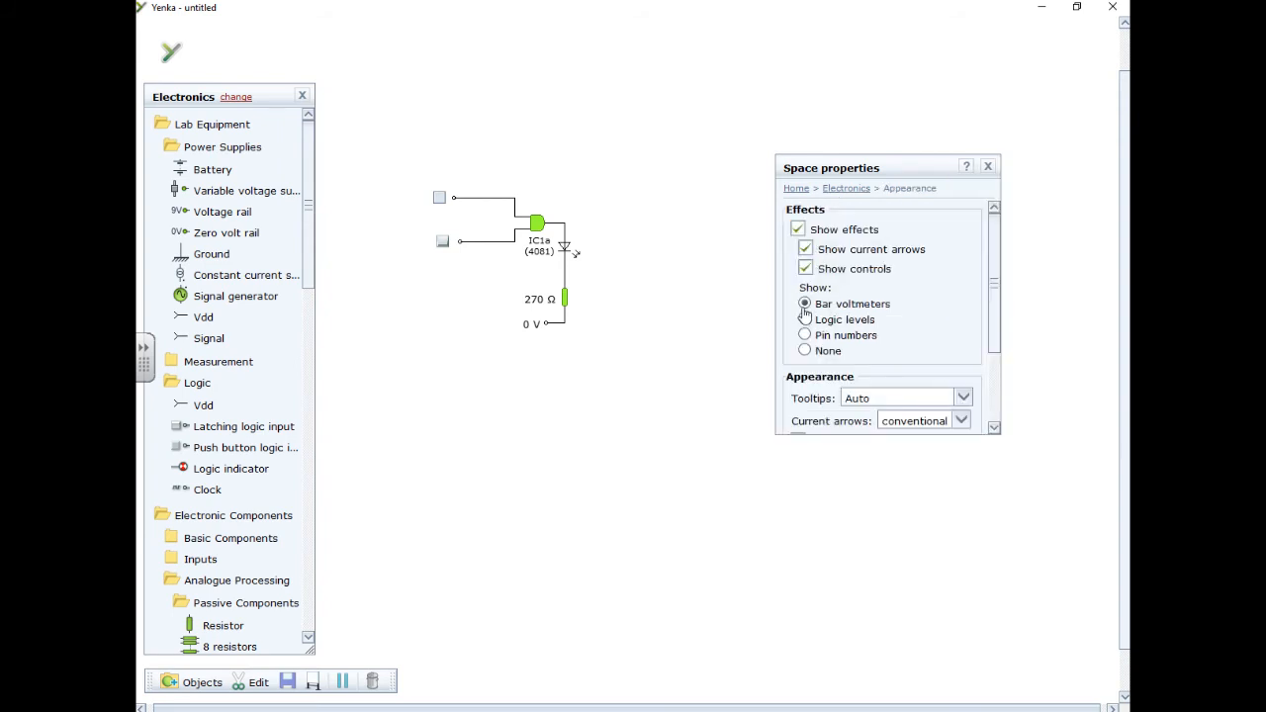
pyautogui.click(804, 319)
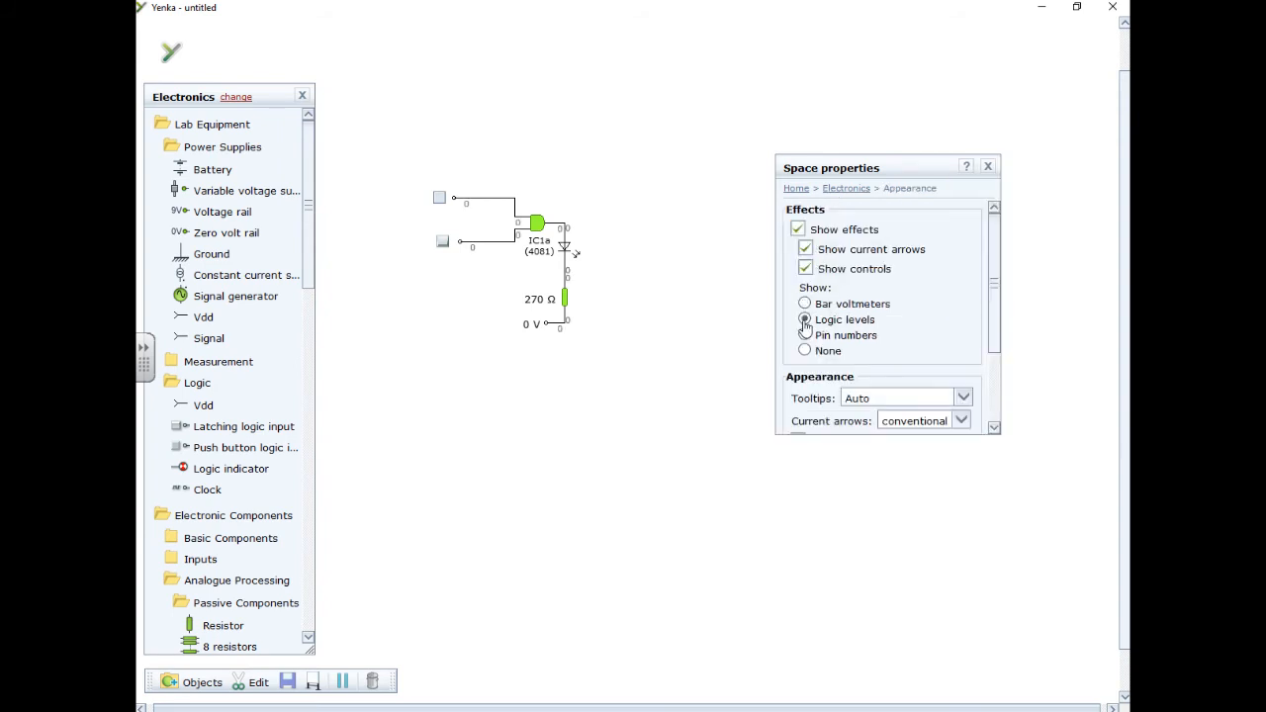
pyautogui.click(804, 319)
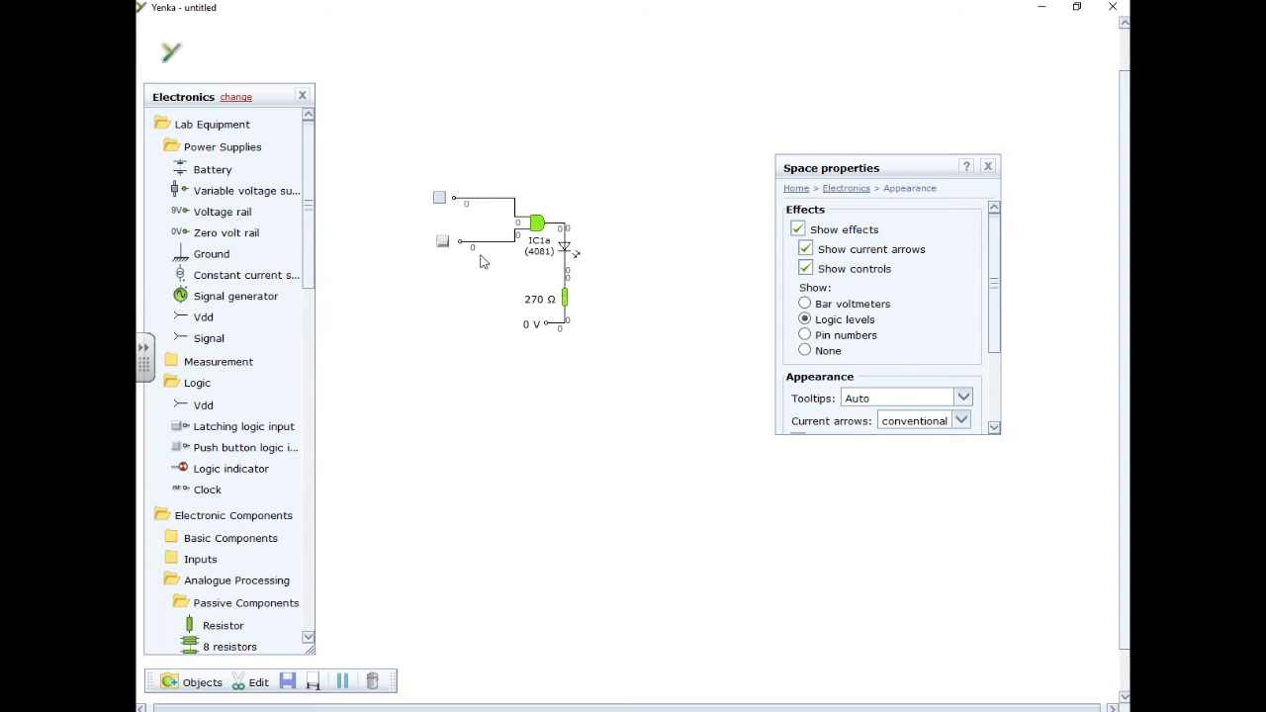
pyautogui.moveTo(440, 202)
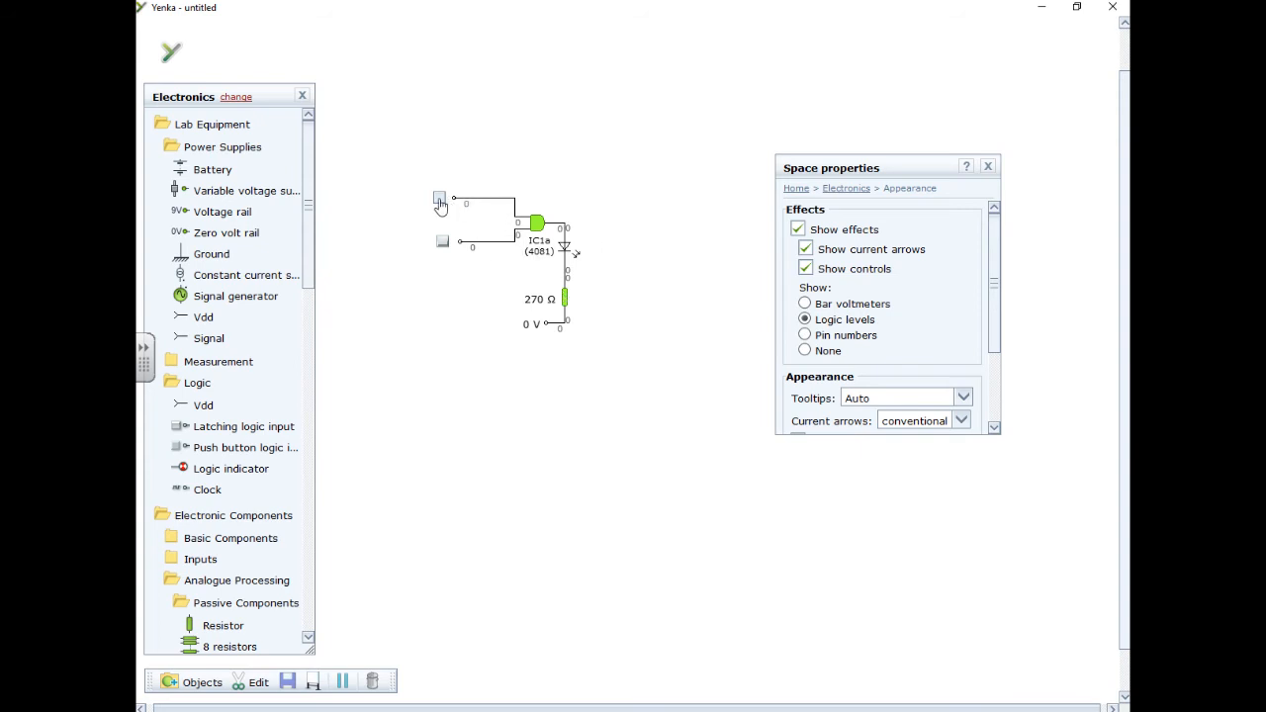
pyautogui.click(439, 198)
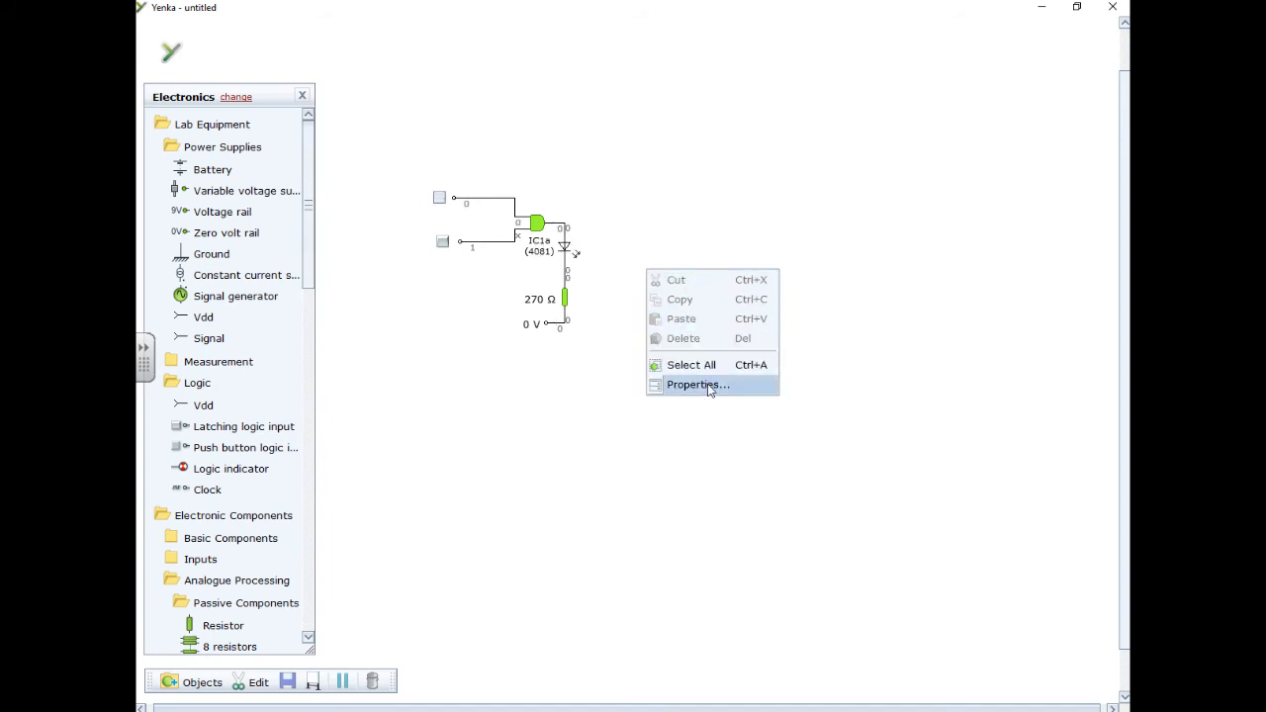
# Step: Briefly show pin numbers, then revert to bar voltmeters and close Space properties
pyautogui.click(696, 384)
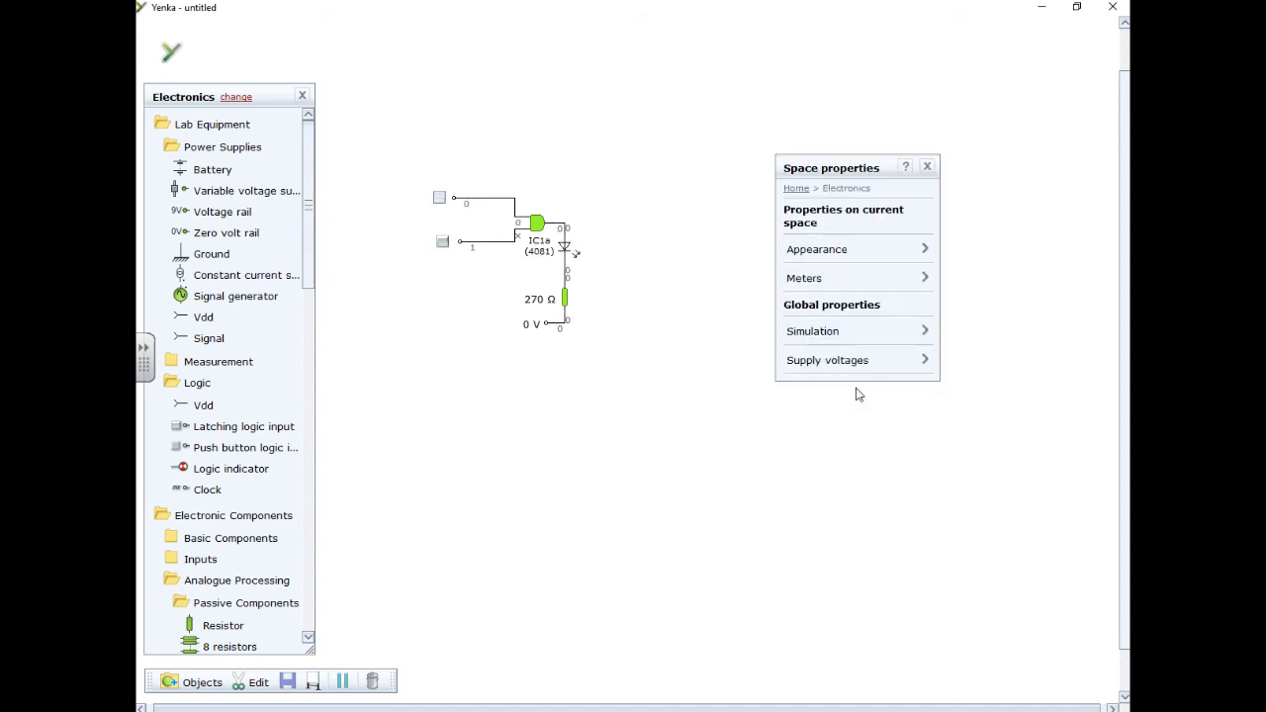
pyautogui.click(804, 278)
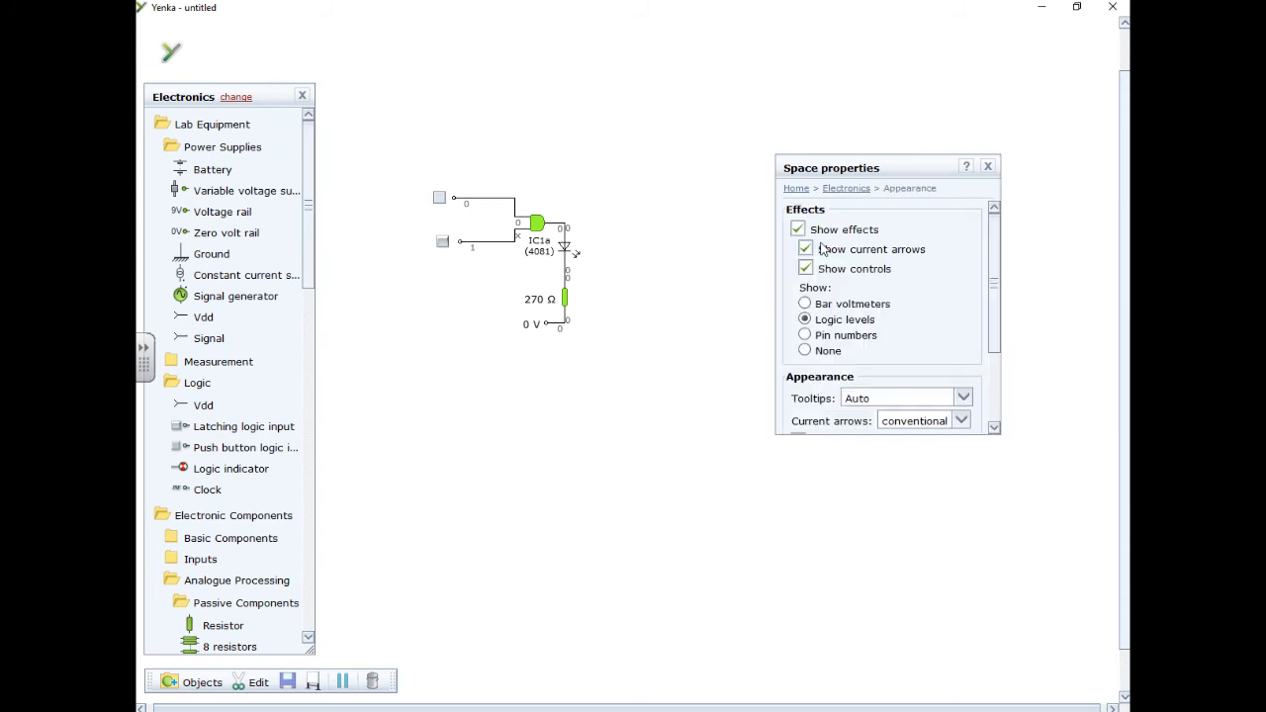
pyautogui.click(804, 335)
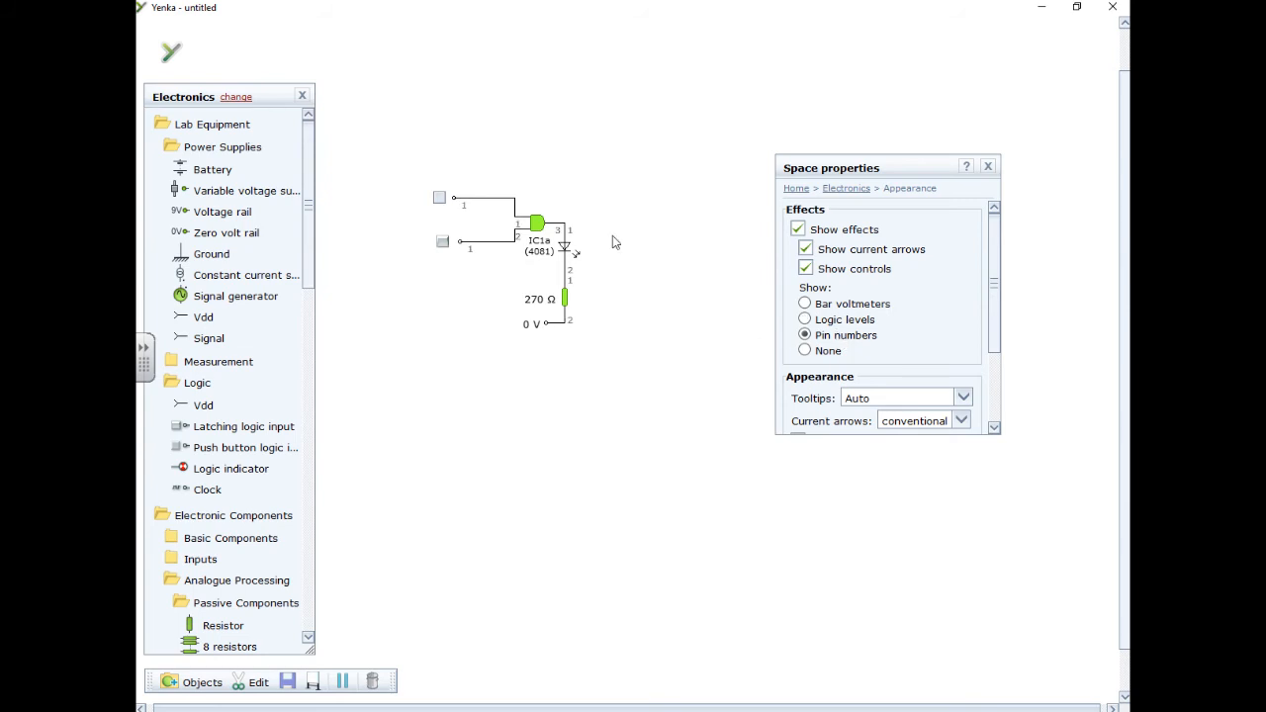
pyautogui.moveTo(644, 273)
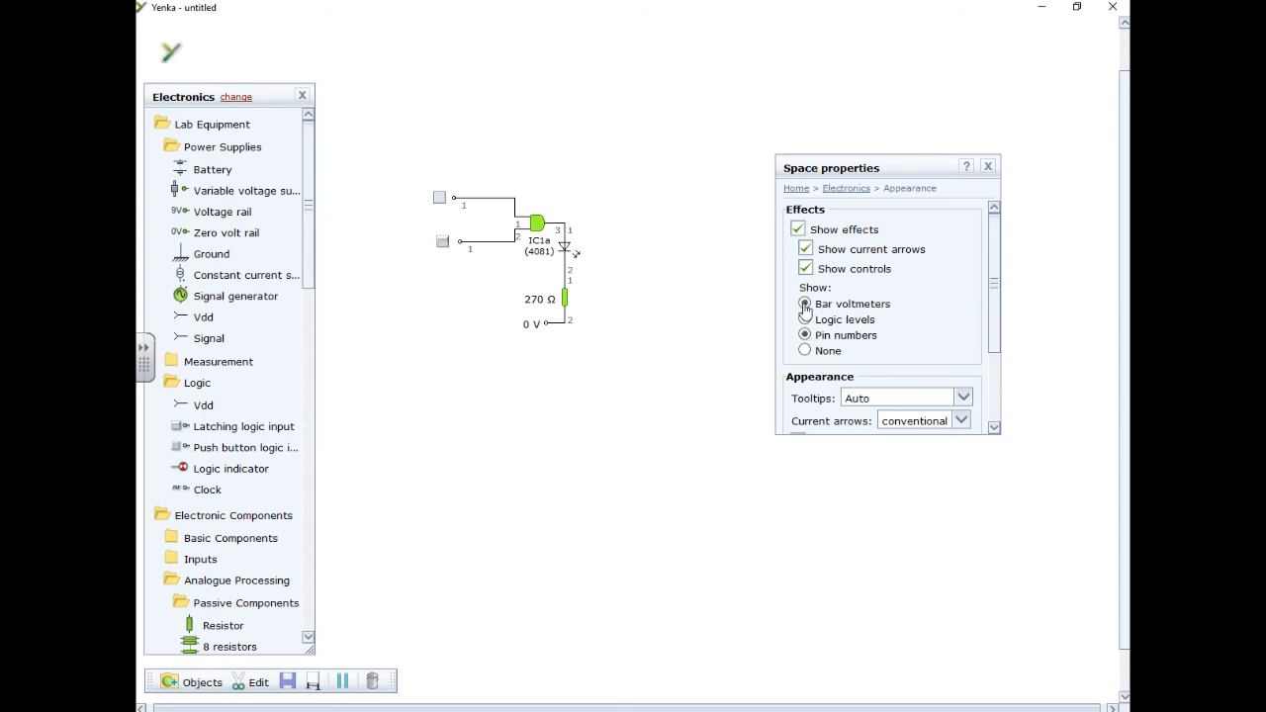
pyautogui.click(988, 165)
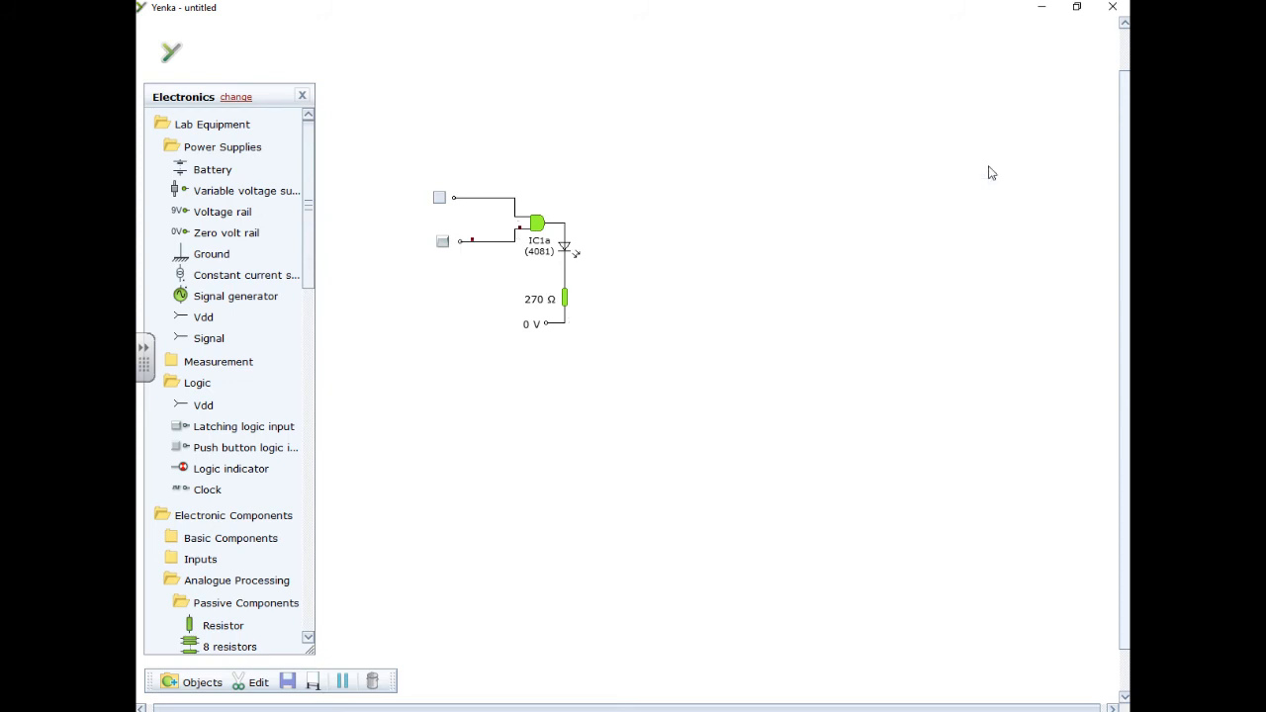
pyautogui.moveTo(675, 399)
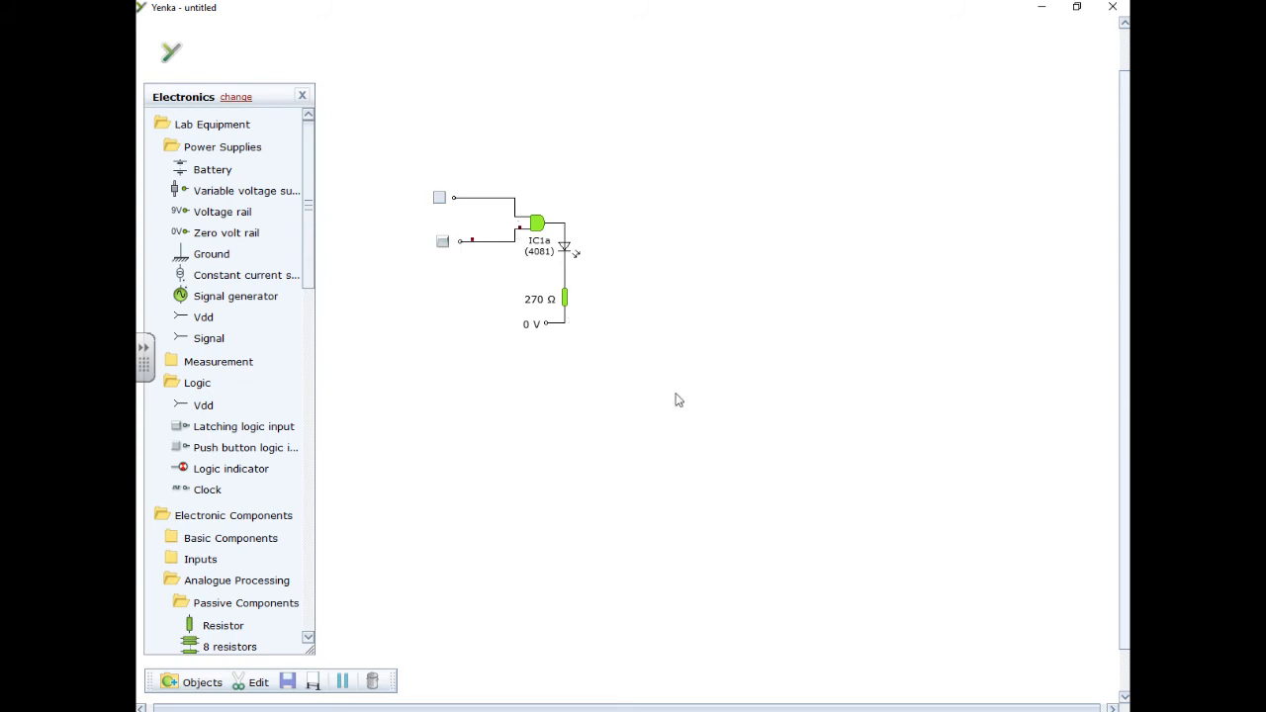
pyautogui.moveTo(282, 460)
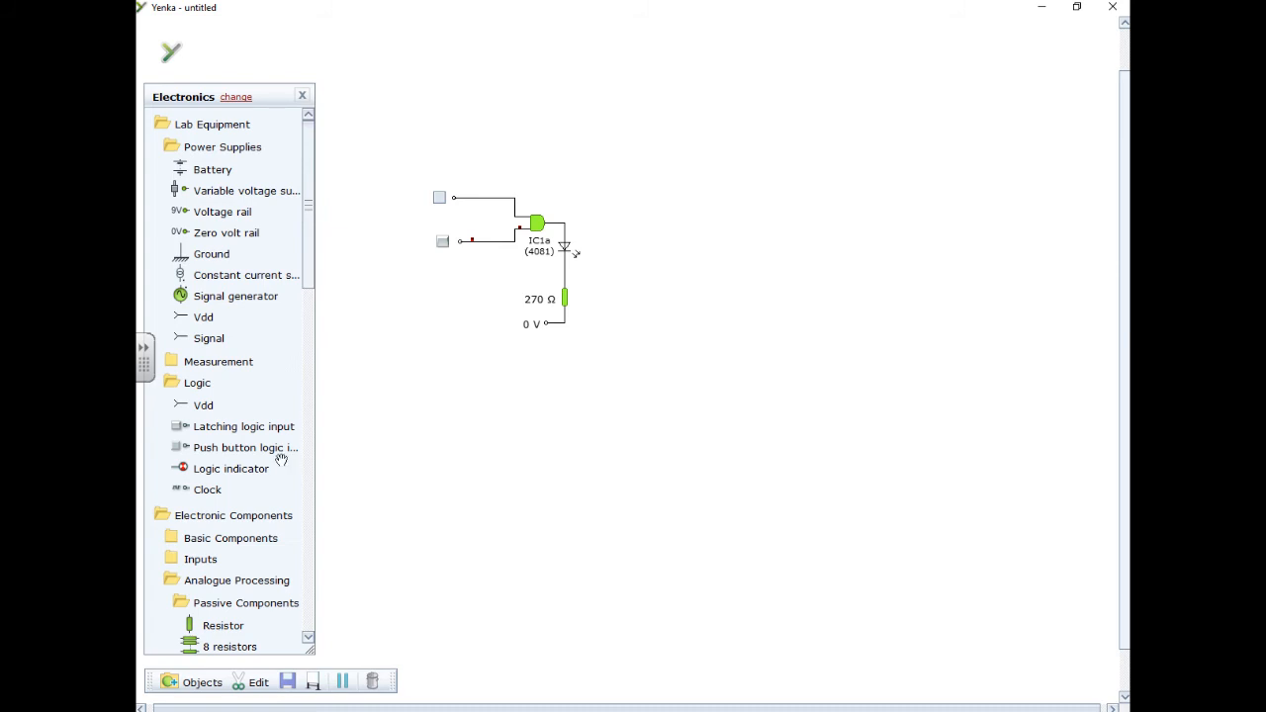
pyautogui.moveTo(311, 266)
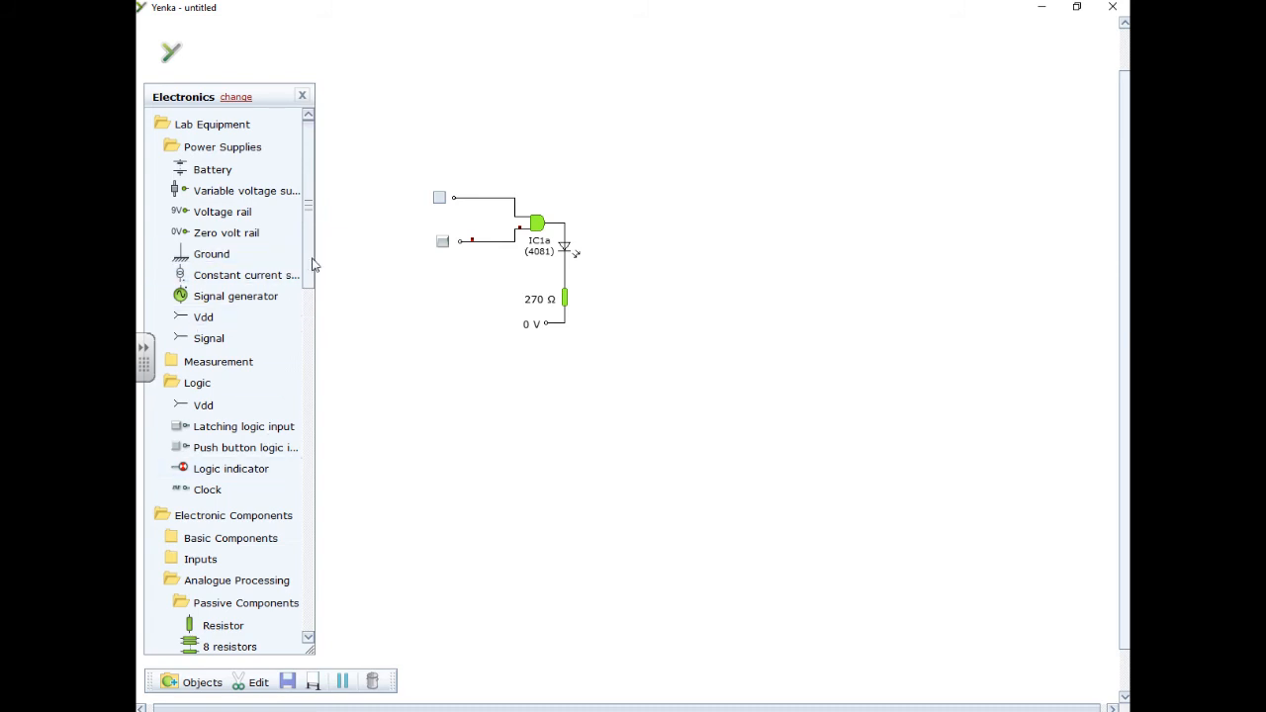
# Step: Place the 4013 D-type flip-flop from Digital 4000 Series > Flip-flops
pyautogui.scroll(-3)
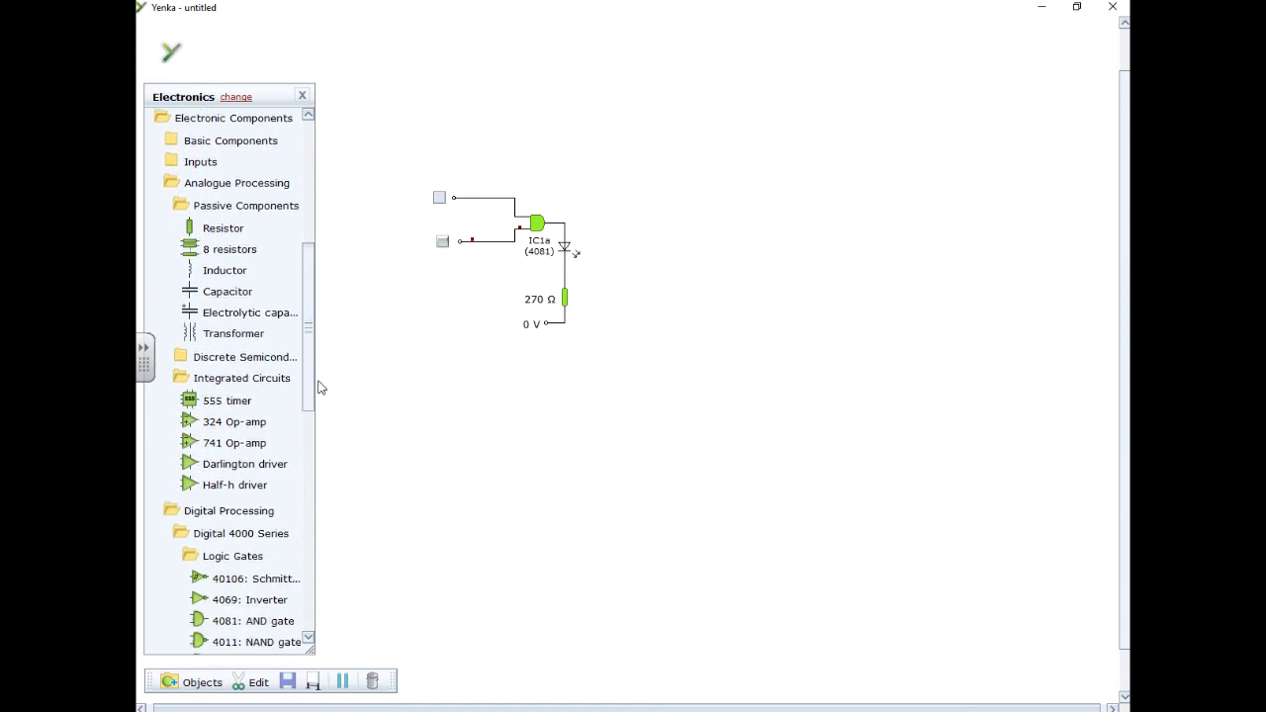
pyautogui.scroll(-3)
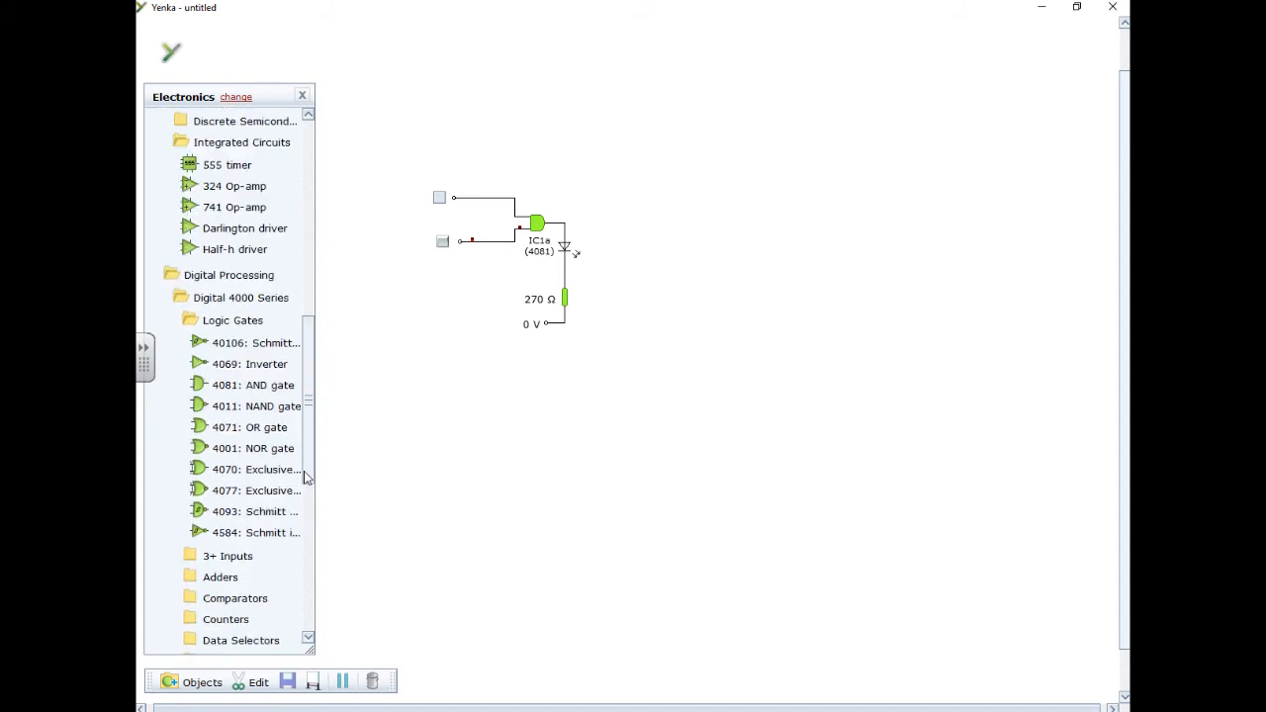
pyautogui.scroll(-3)
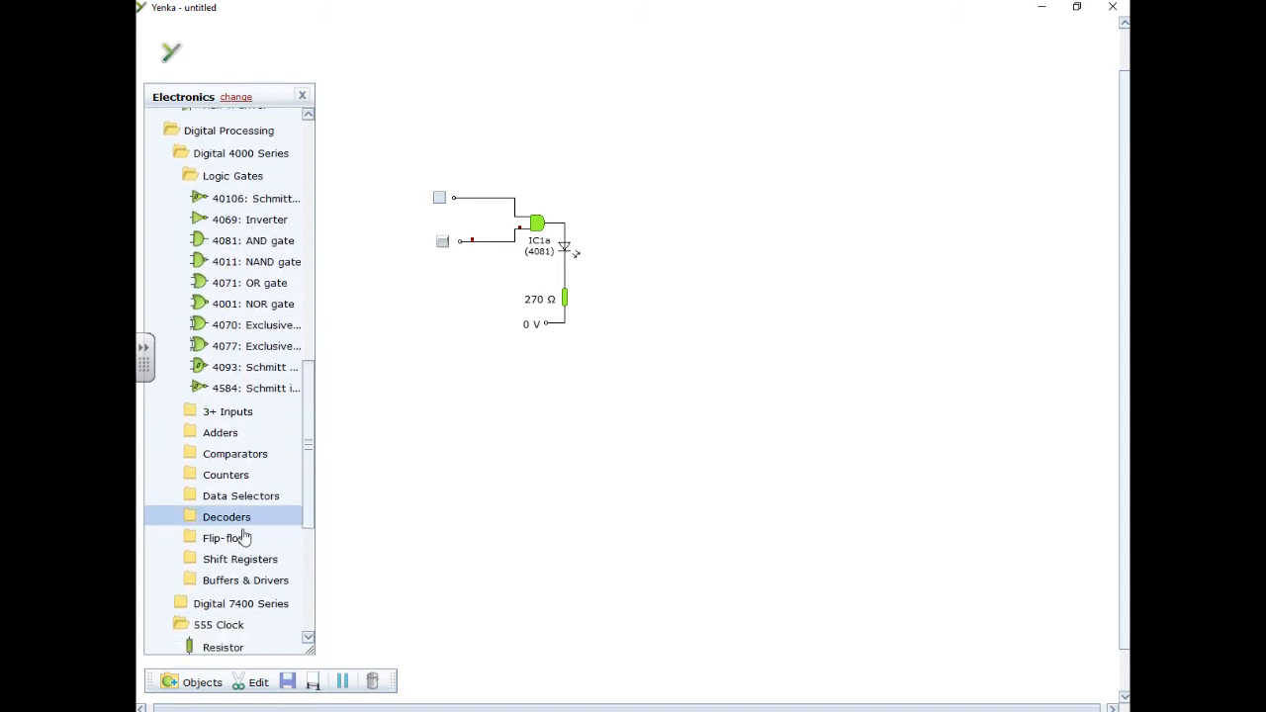
pyautogui.click(225, 537)
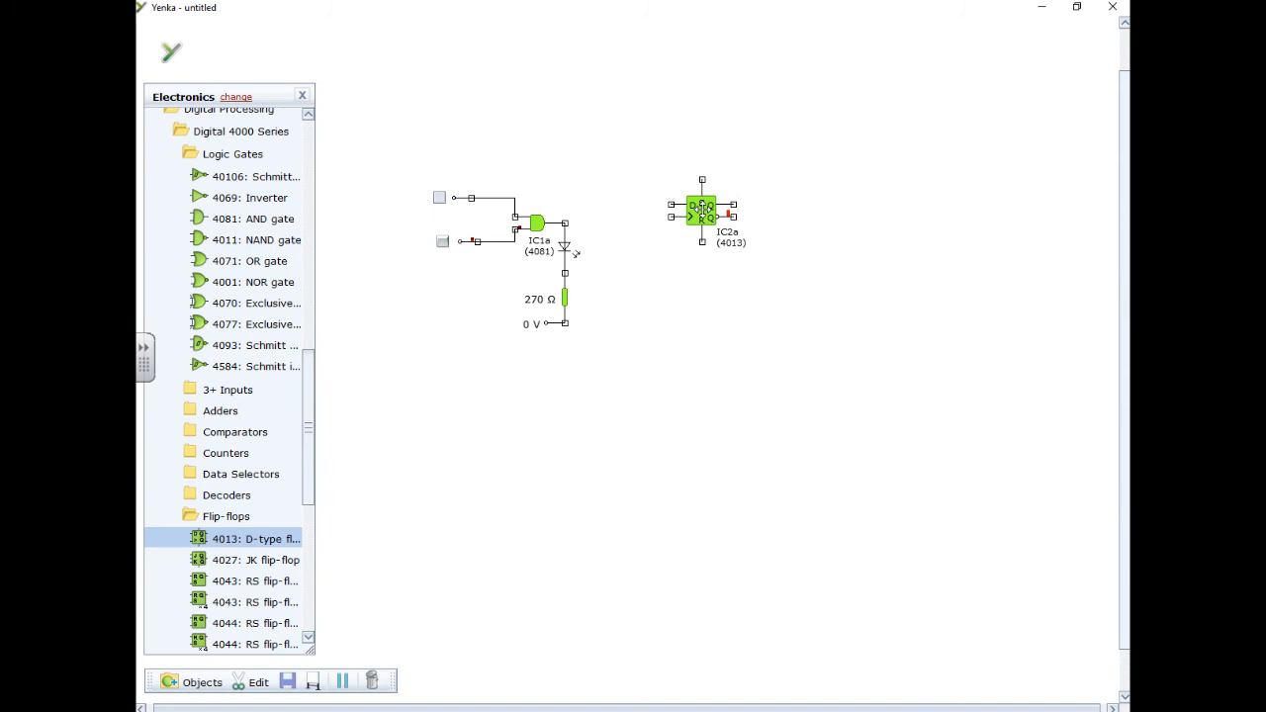
pyautogui.click(740, 369)
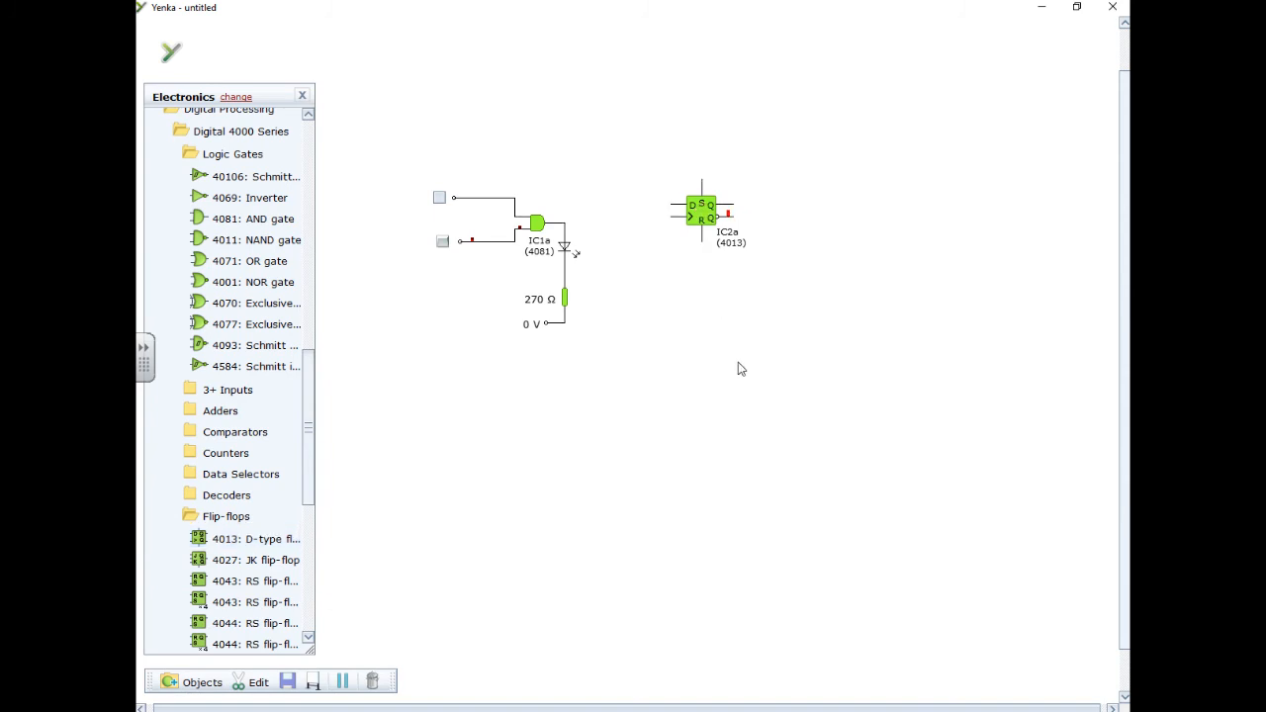
pyautogui.moveTo(414, 157)
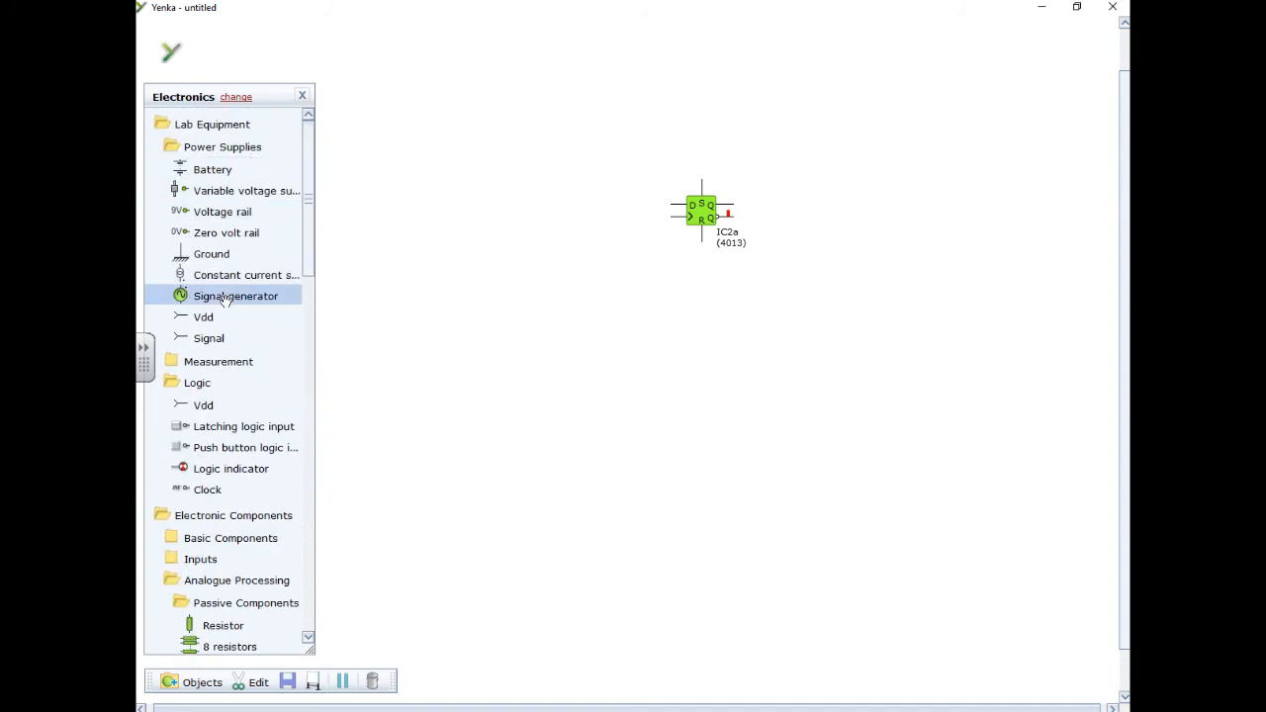
pyautogui.moveTo(211, 169)
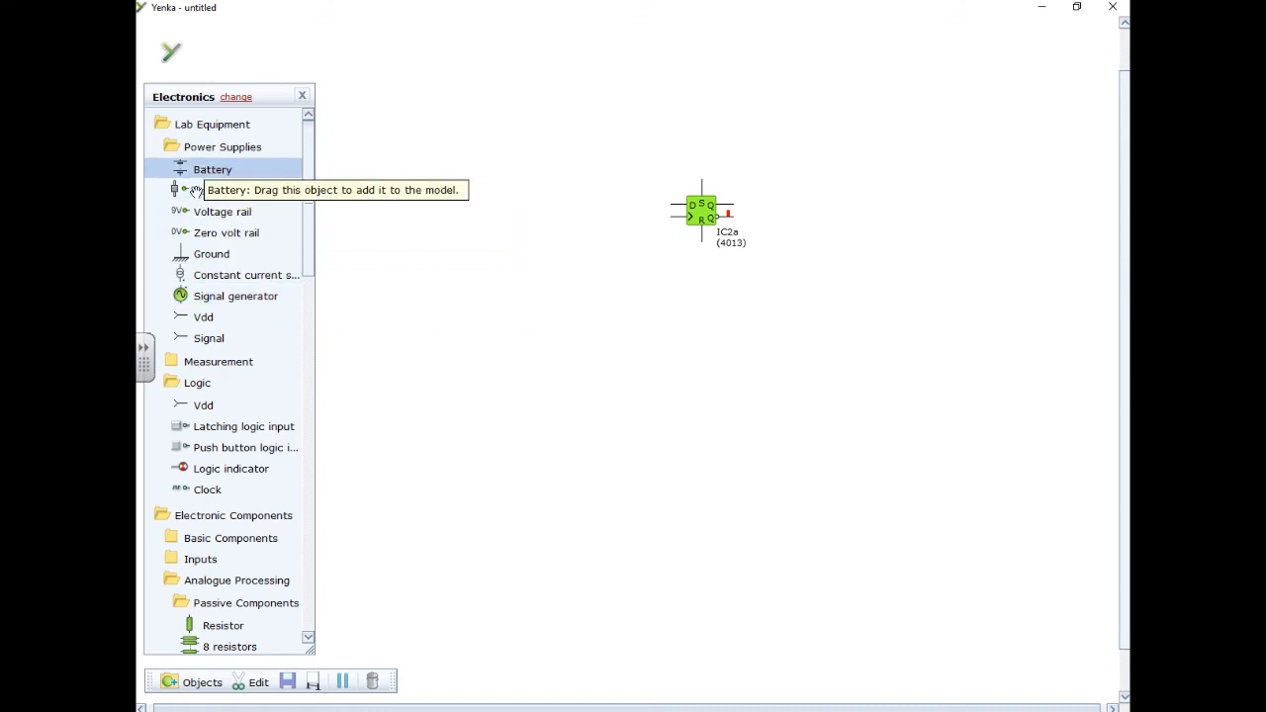
pyautogui.moveTo(218, 463)
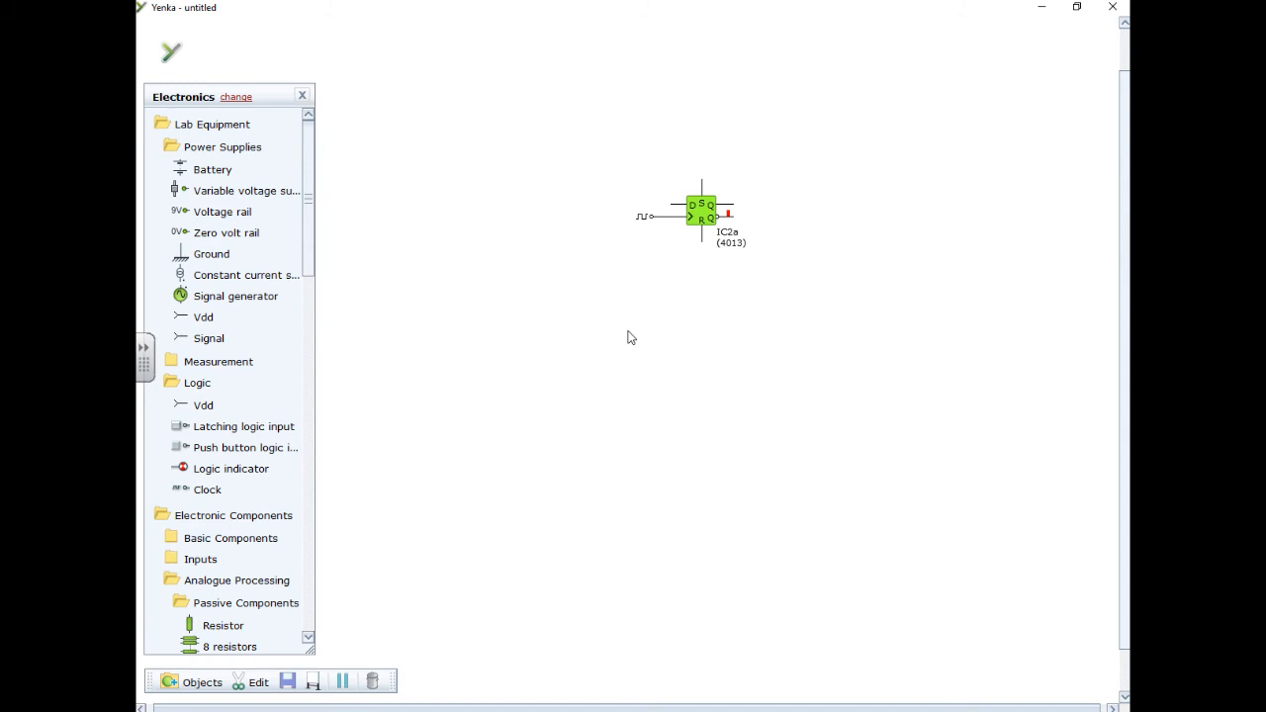
pyautogui.moveTo(658, 237)
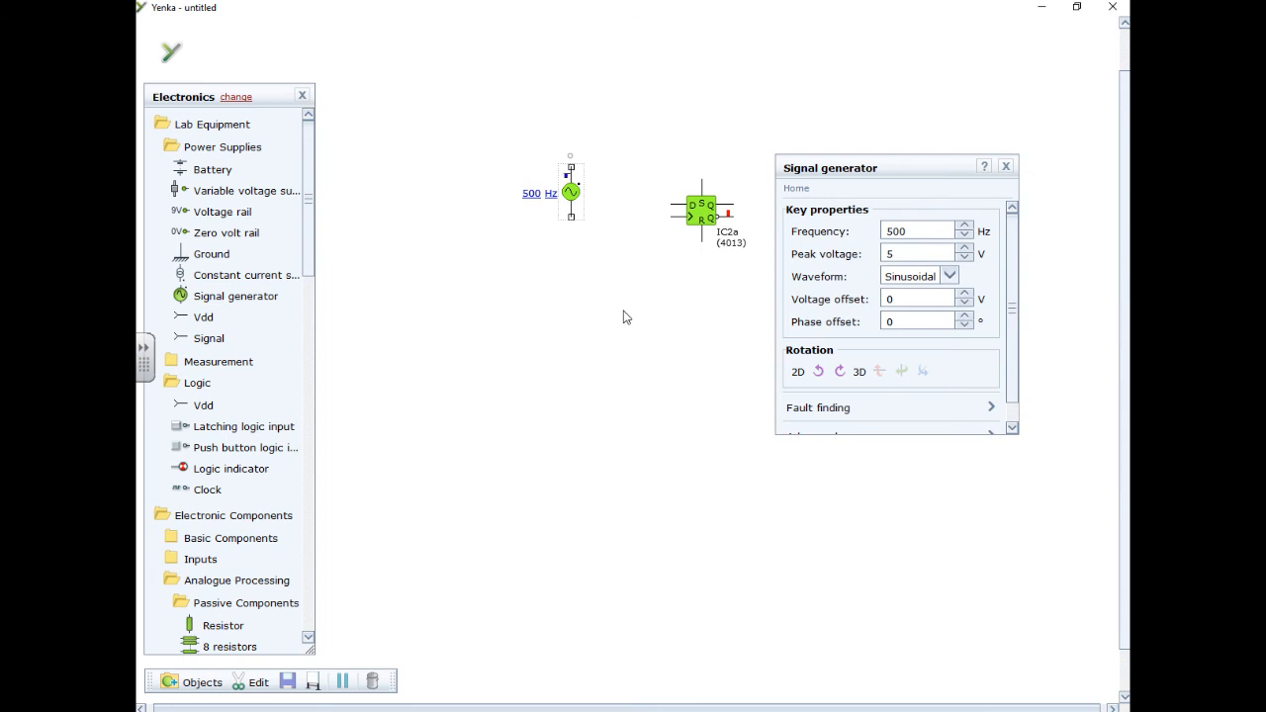
# Step: Set the generator to a Square waveform with 9 V peak voltage and close it
pyautogui.click(948, 275)
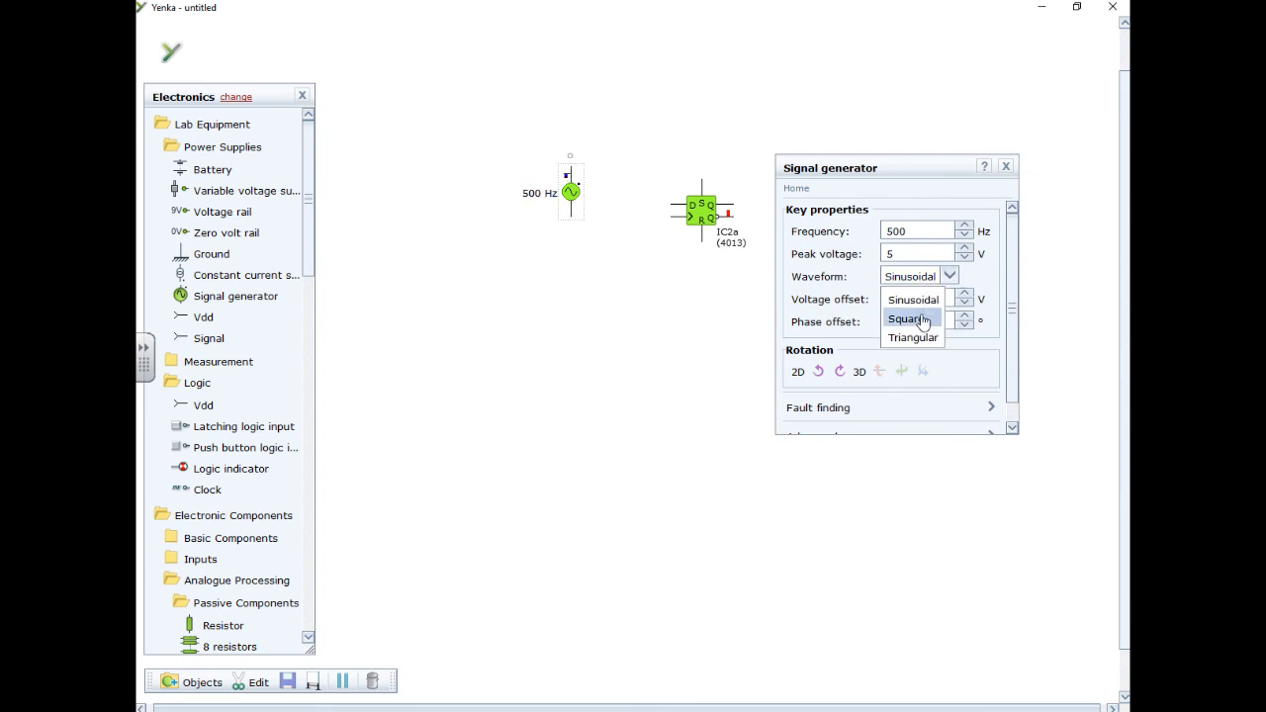
pyautogui.click(908, 317)
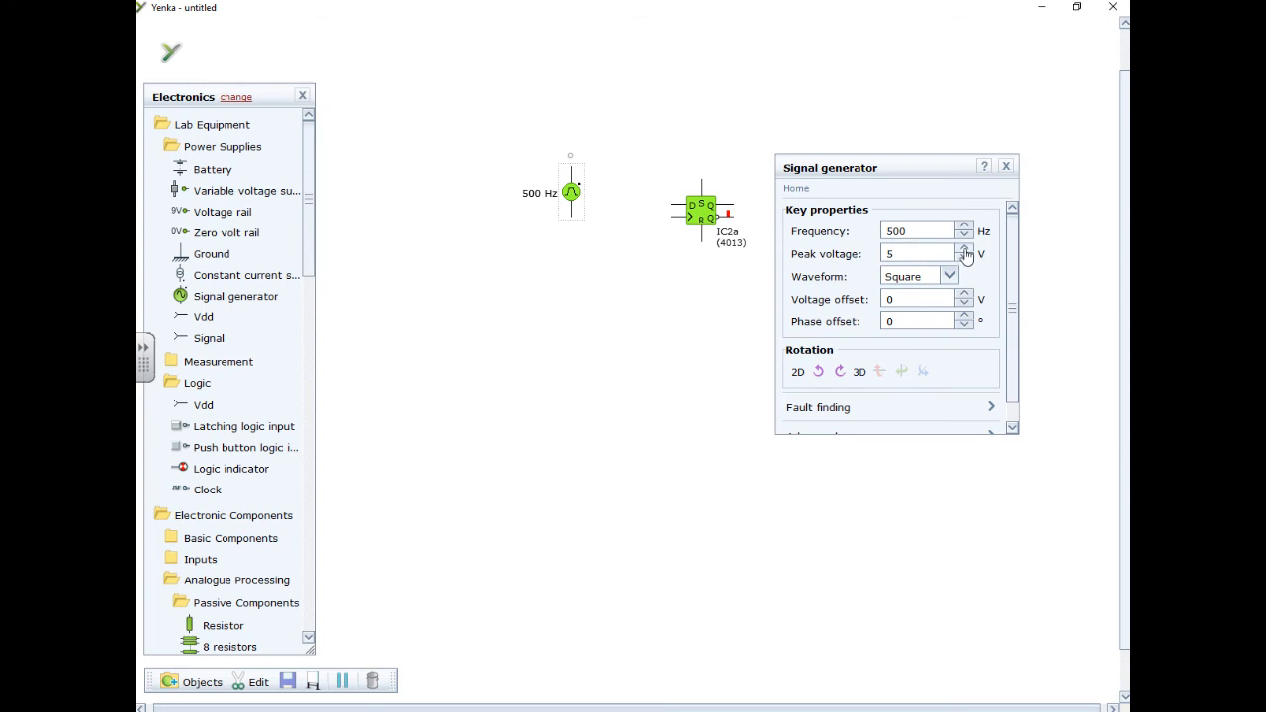
pyautogui.click(962, 248)
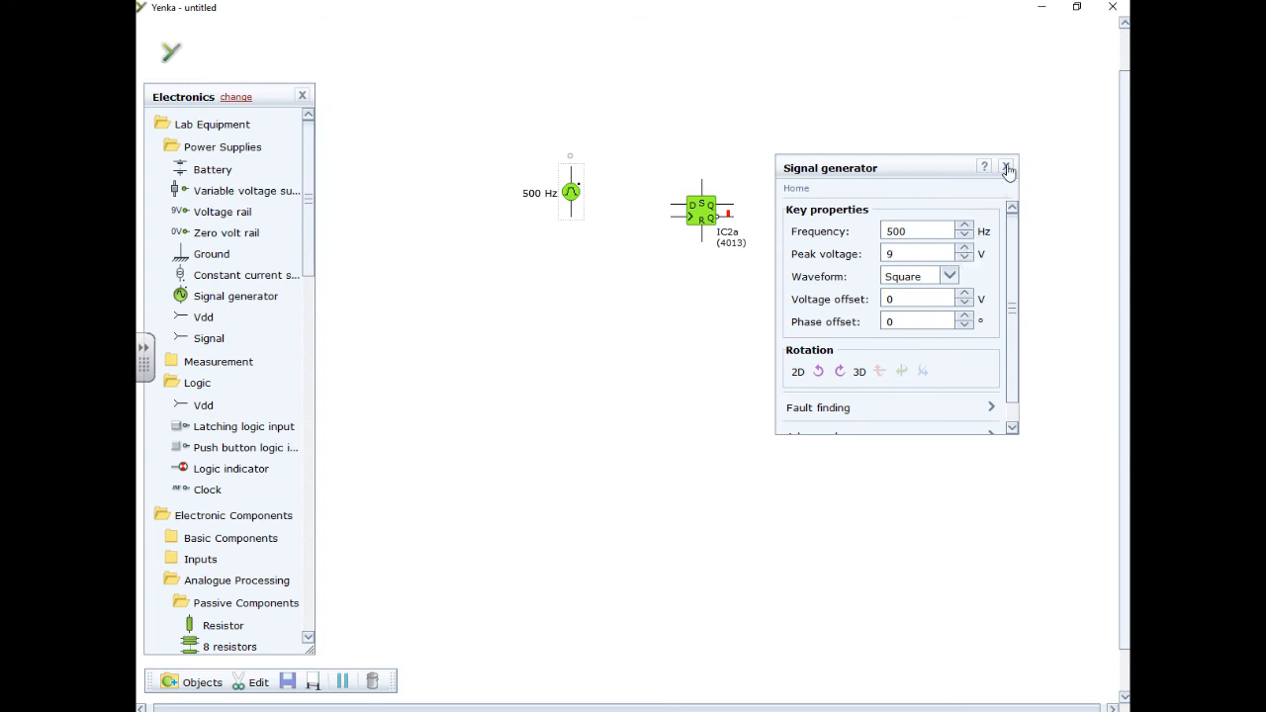
pyautogui.click(1007, 167)
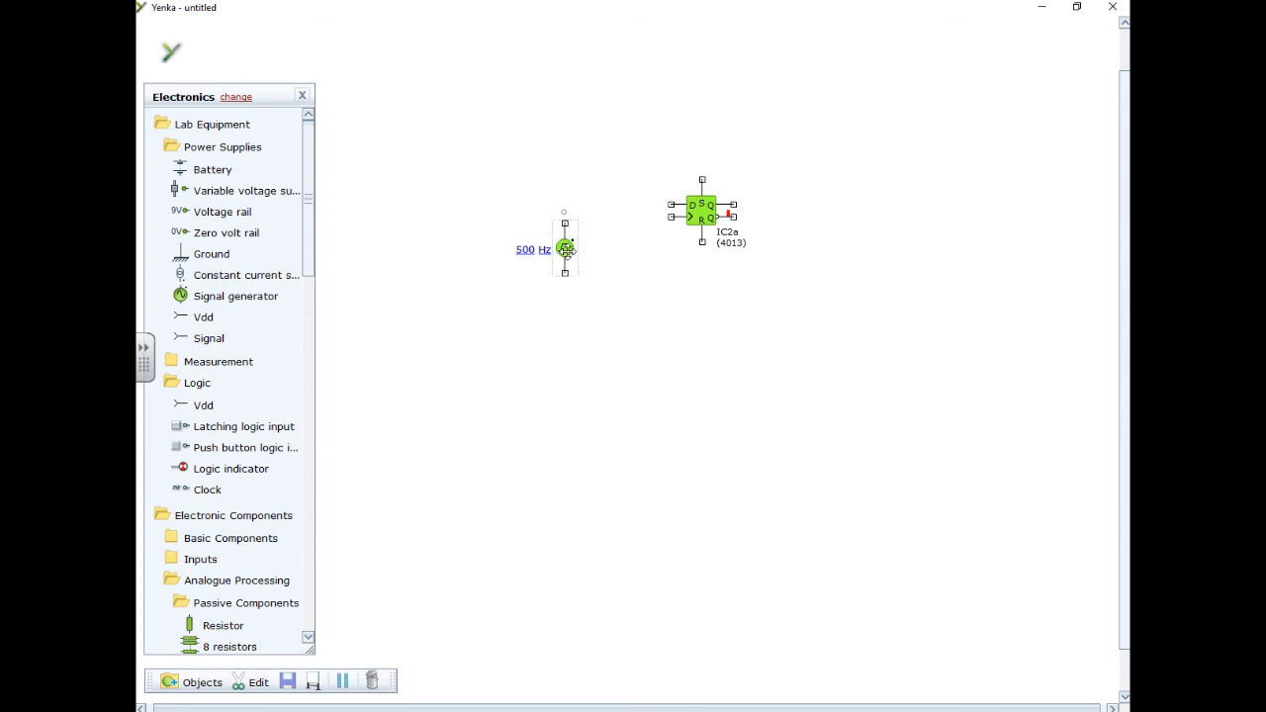
# Step: Wire the generator to the clock input and ground, and Q-bar back to D
pyautogui.moveTo(564, 222); pyautogui.dragTo(670, 217)
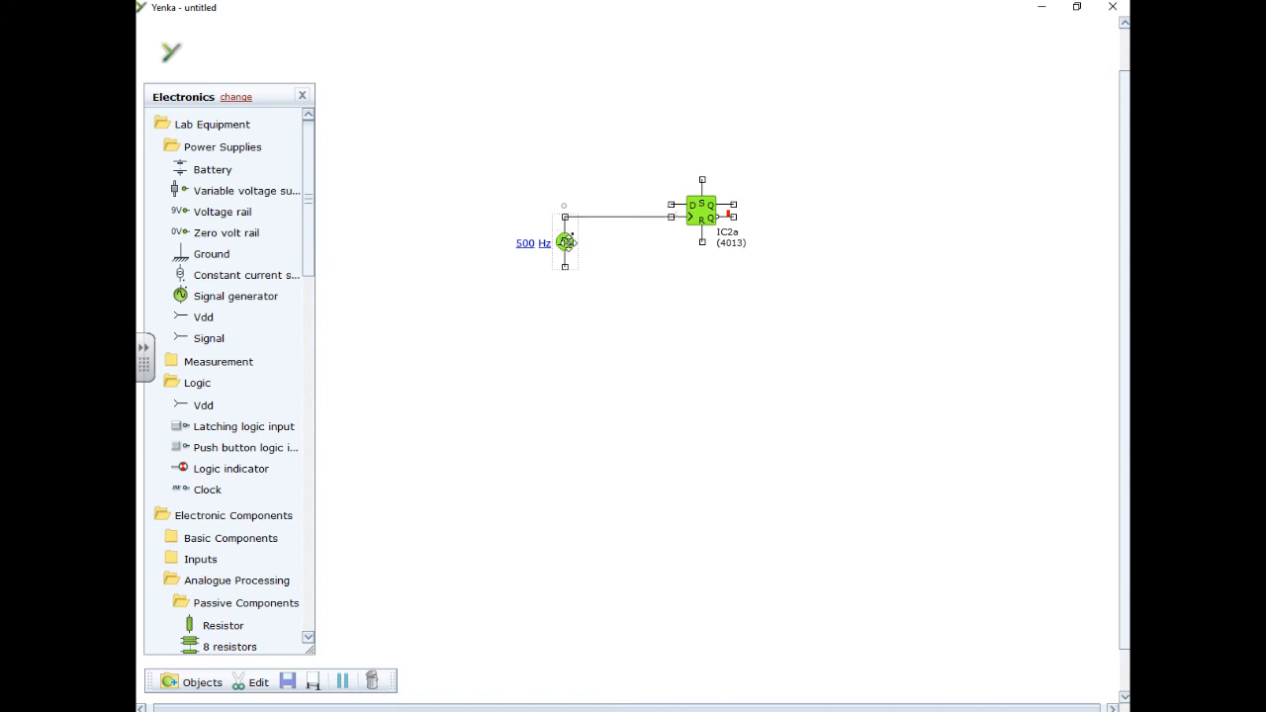
pyautogui.moveTo(210, 253); pyautogui.dragTo(519, 342)
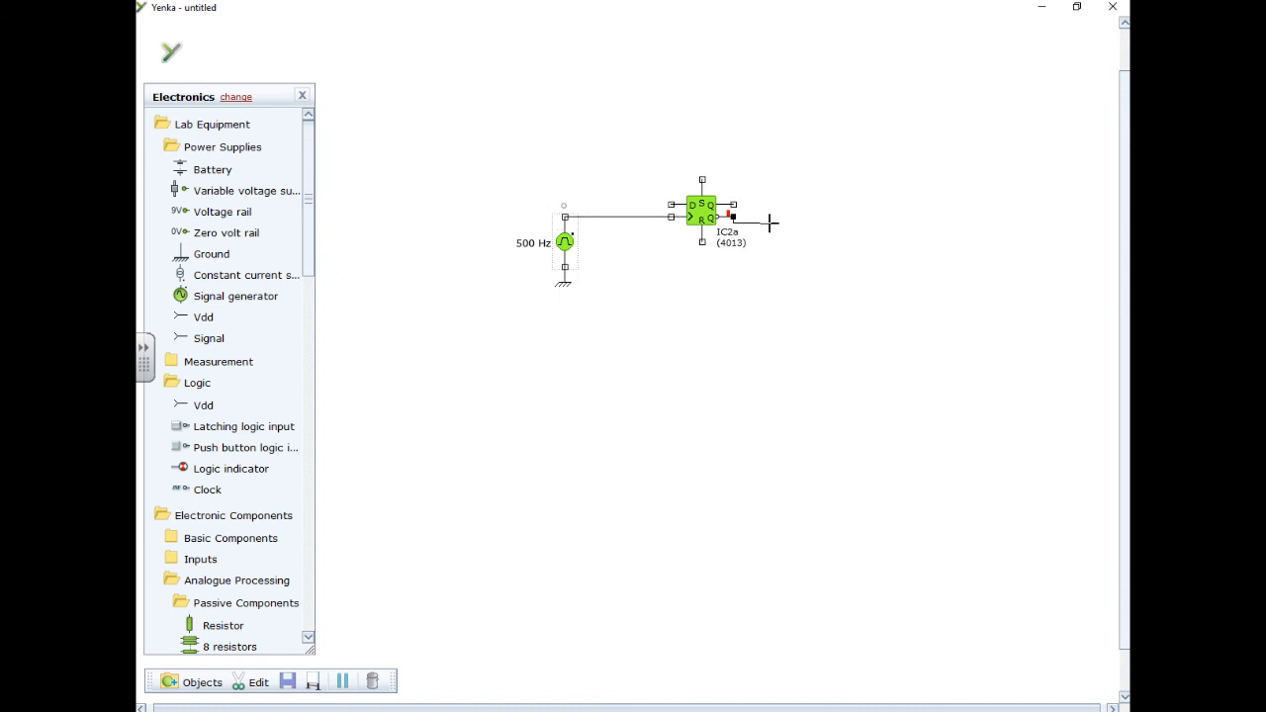
pyautogui.moveTo(736, 208); pyautogui.dragTo(788, 188)
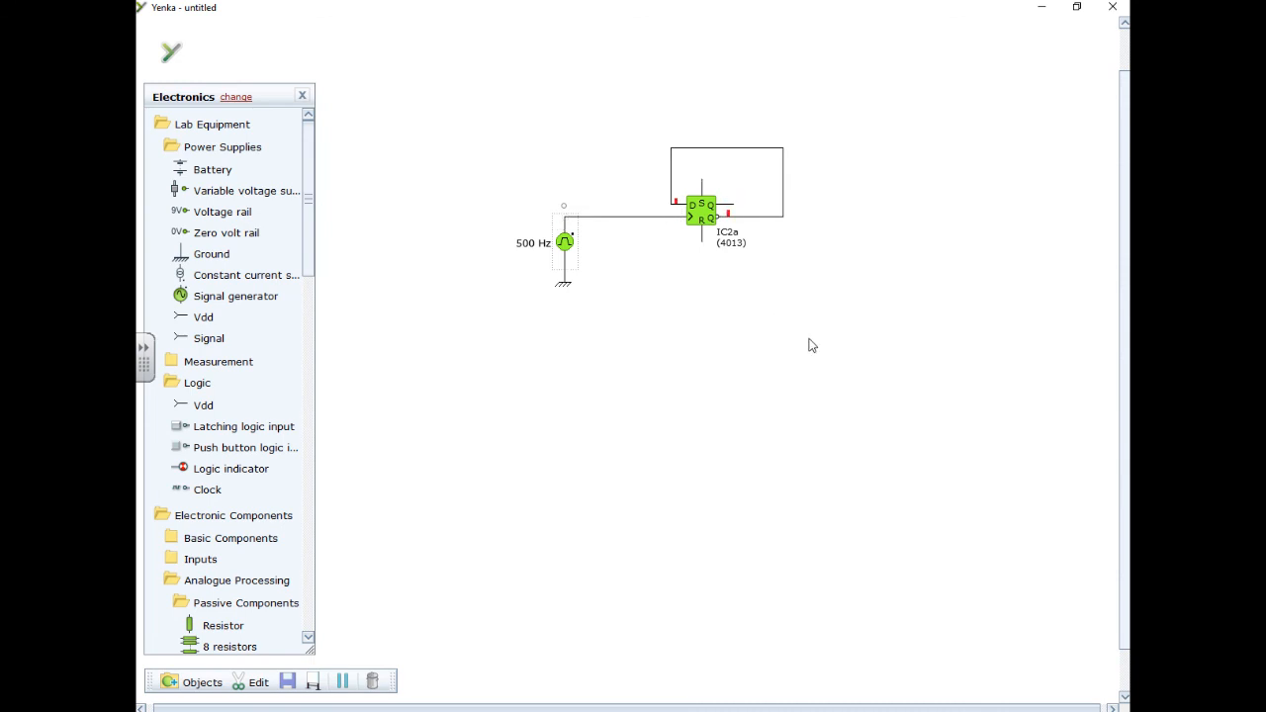
pyautogui.moveTo(680, 210)
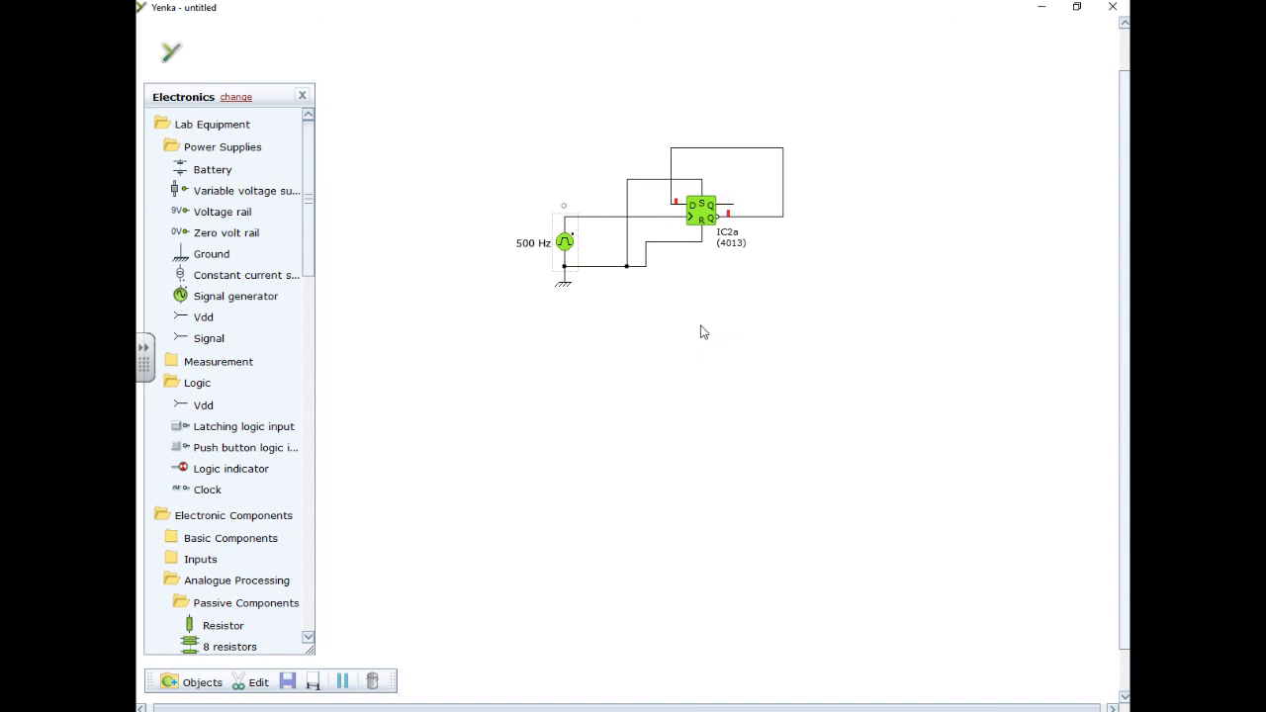
pyautogui.moveTo(311, 239)
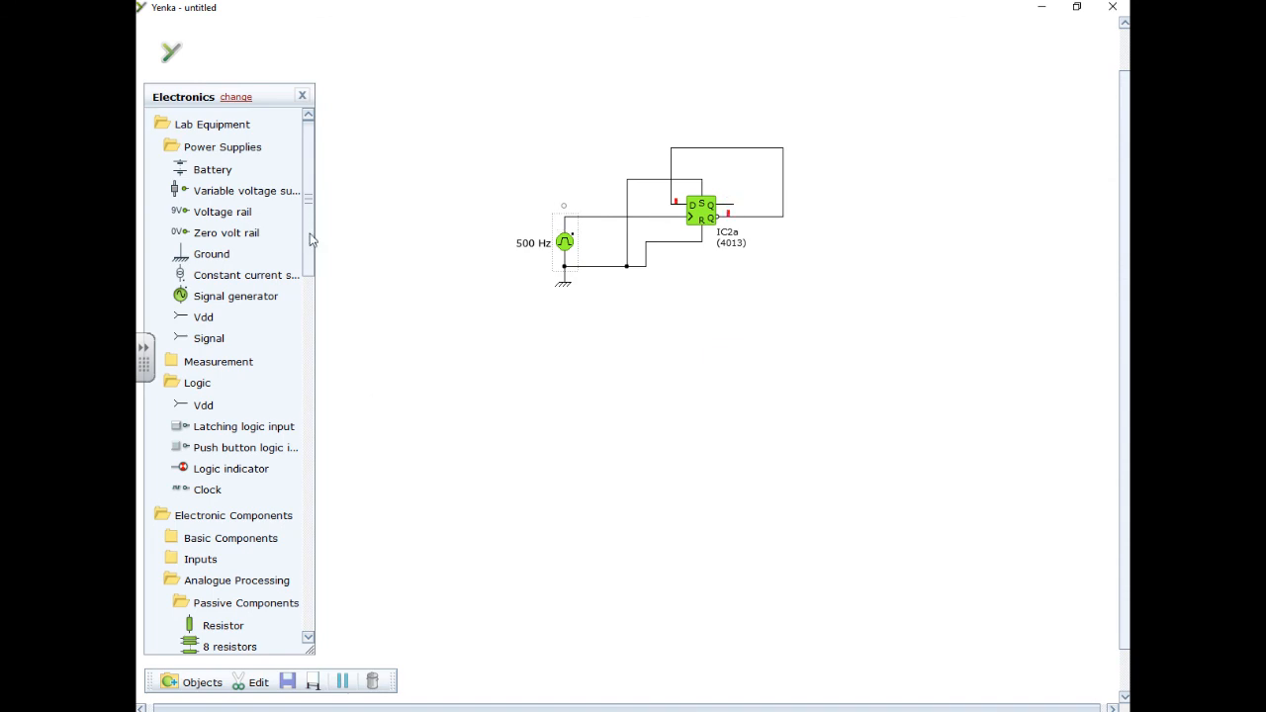
# Step: Scroll the Electronics library and expand the Inputs, Switches and Sensors folders
pyautogui.scroll(-3)
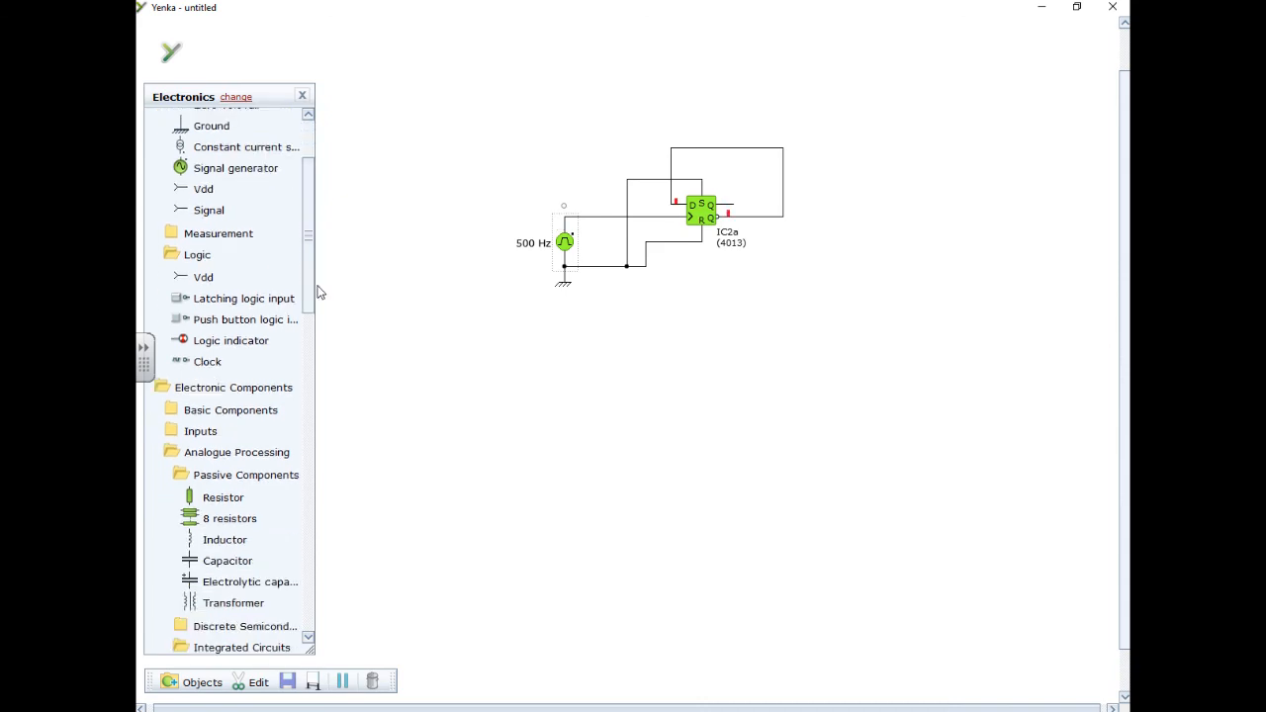
pyautogui.scroll(-3)
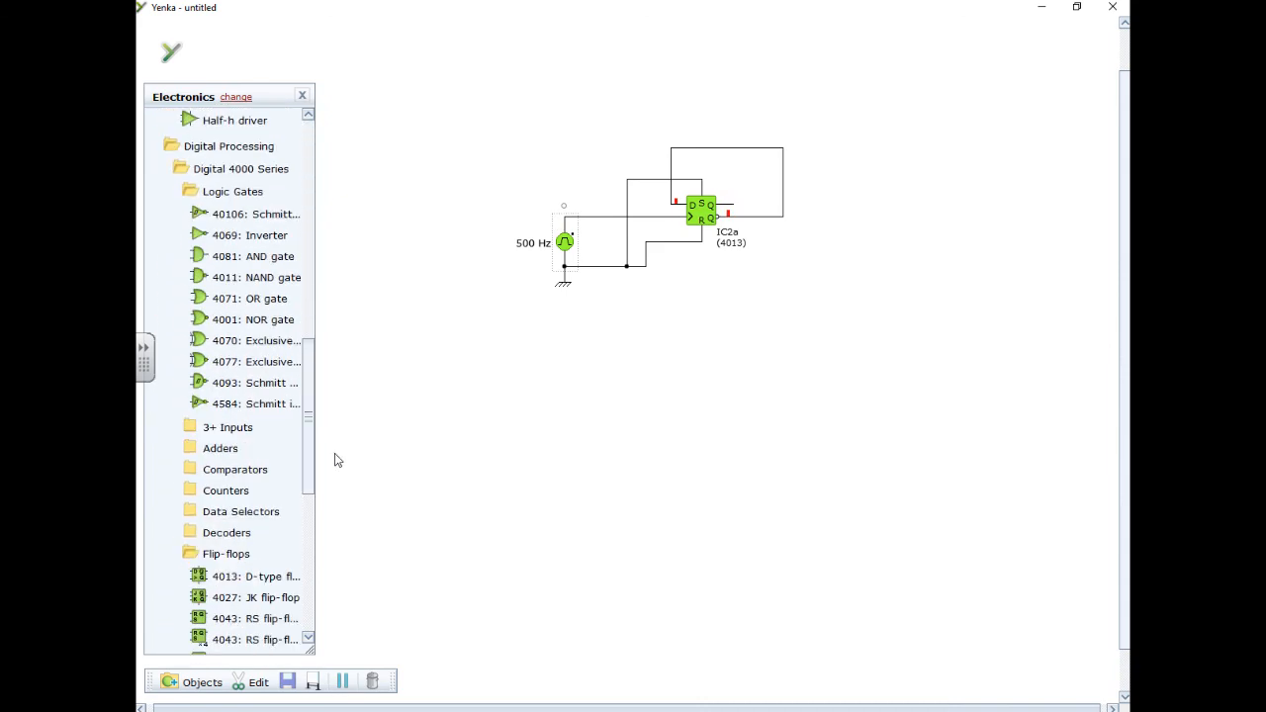
pyautogui.scroll(-3)
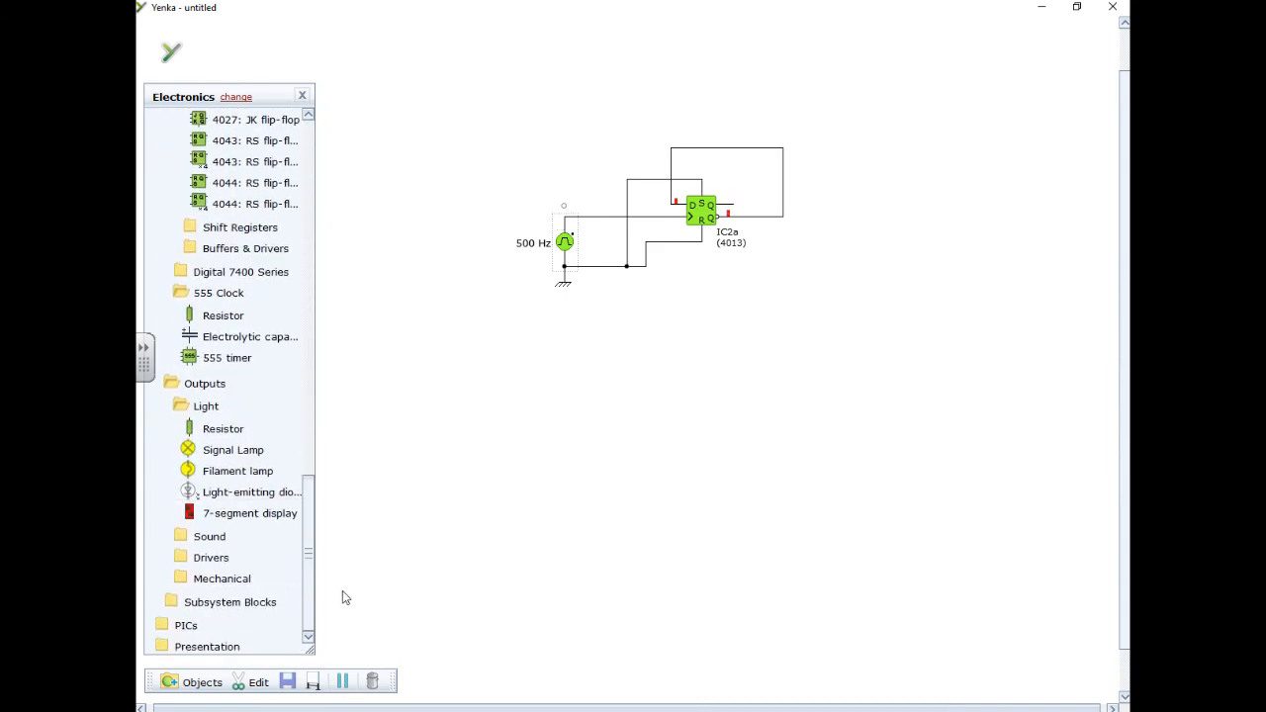
pyautogui.moveTo(346, 614)
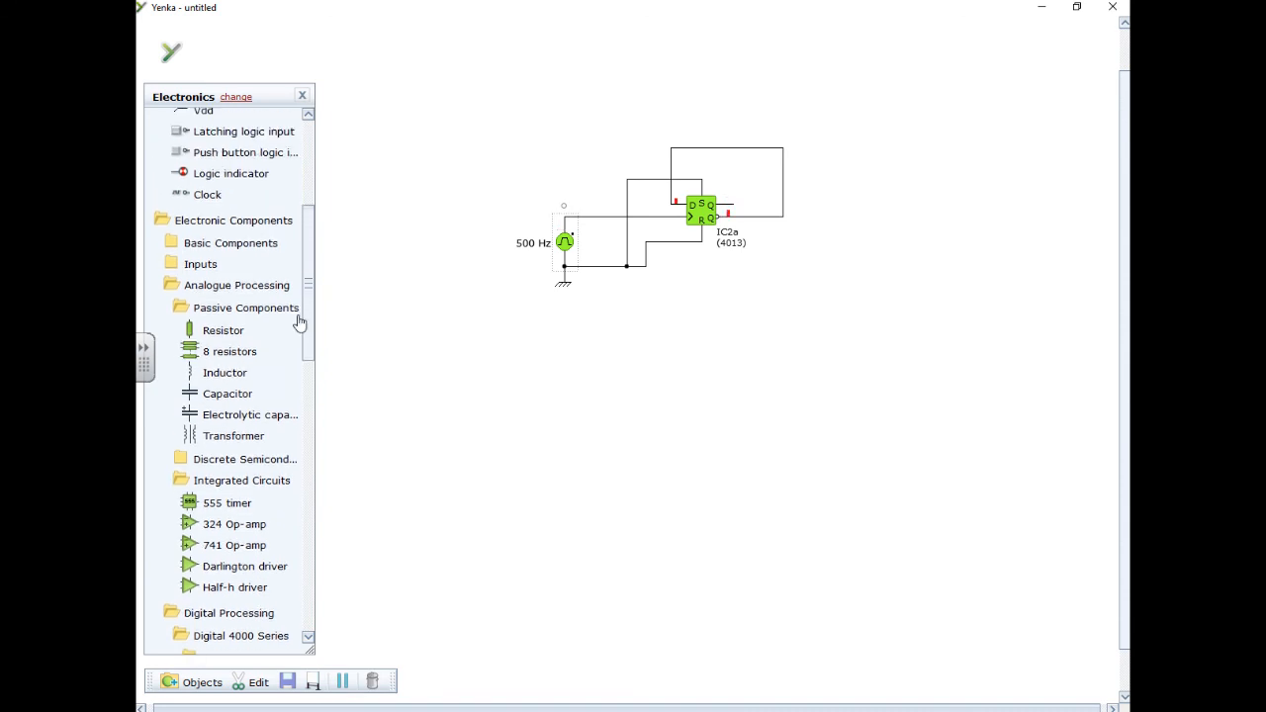
pyautogui.click(200, 264)
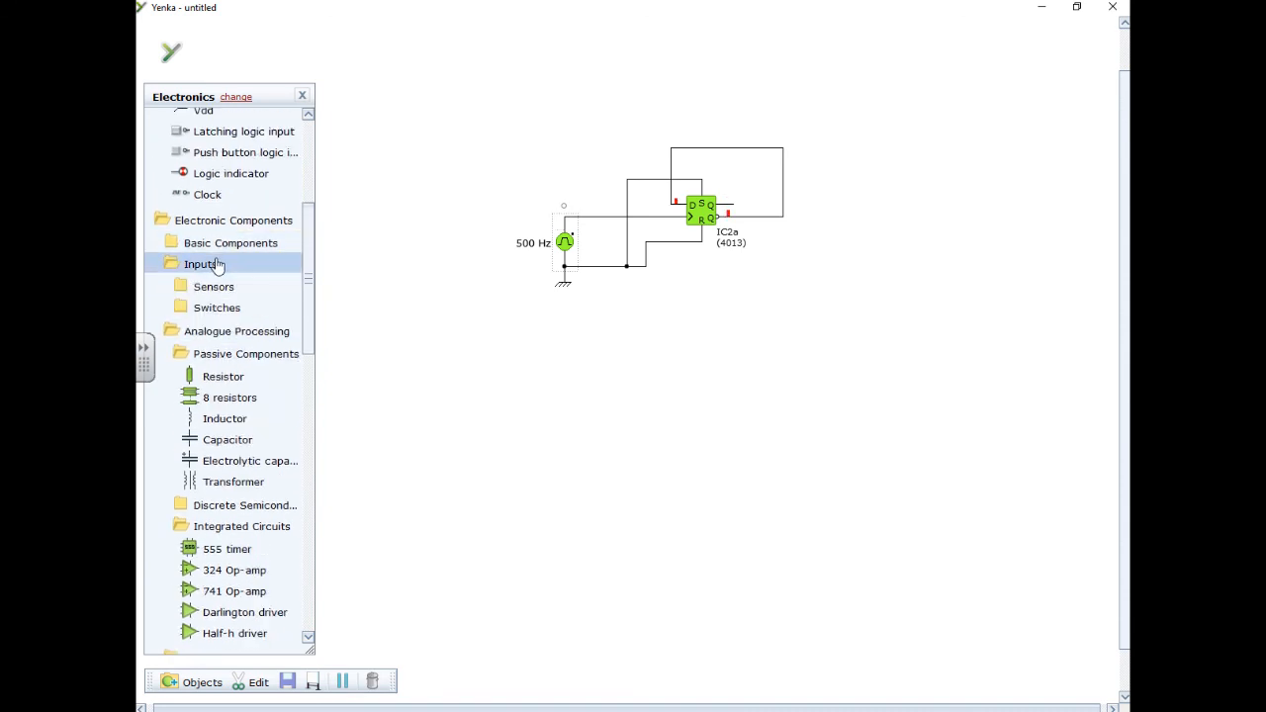
pyautogui.click(217, 307)
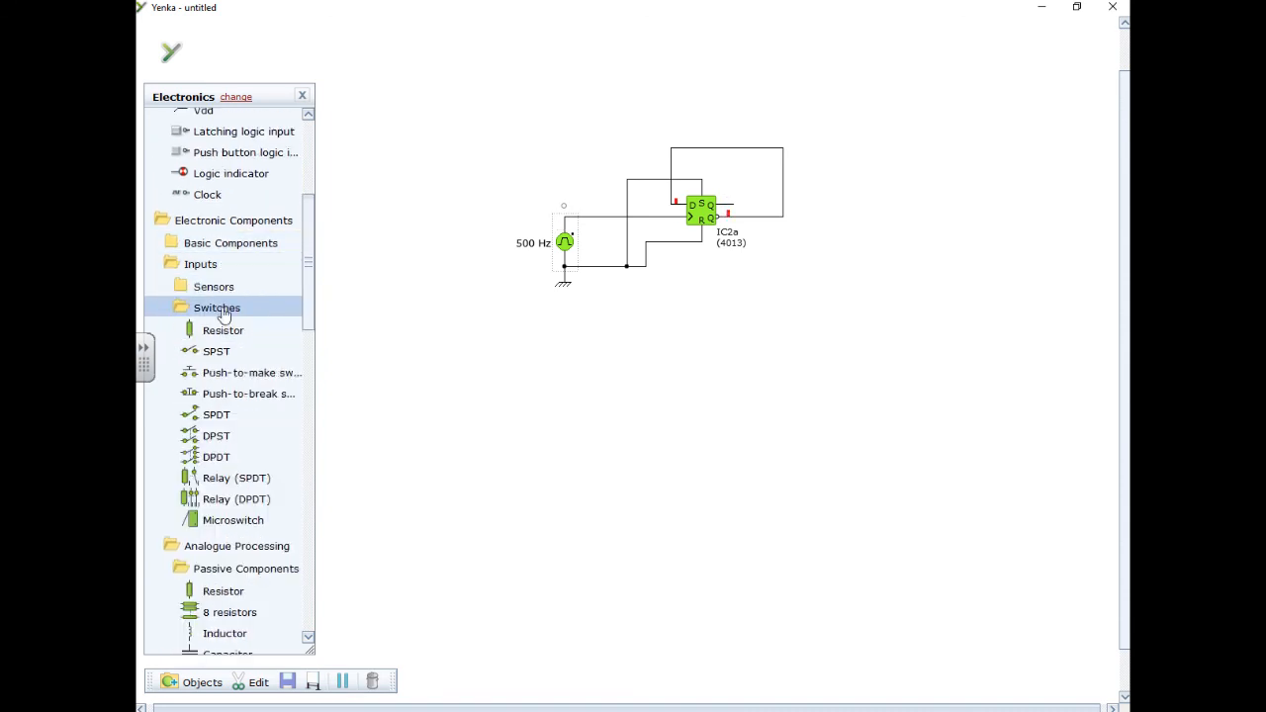
pyautogui.click(214, 286)
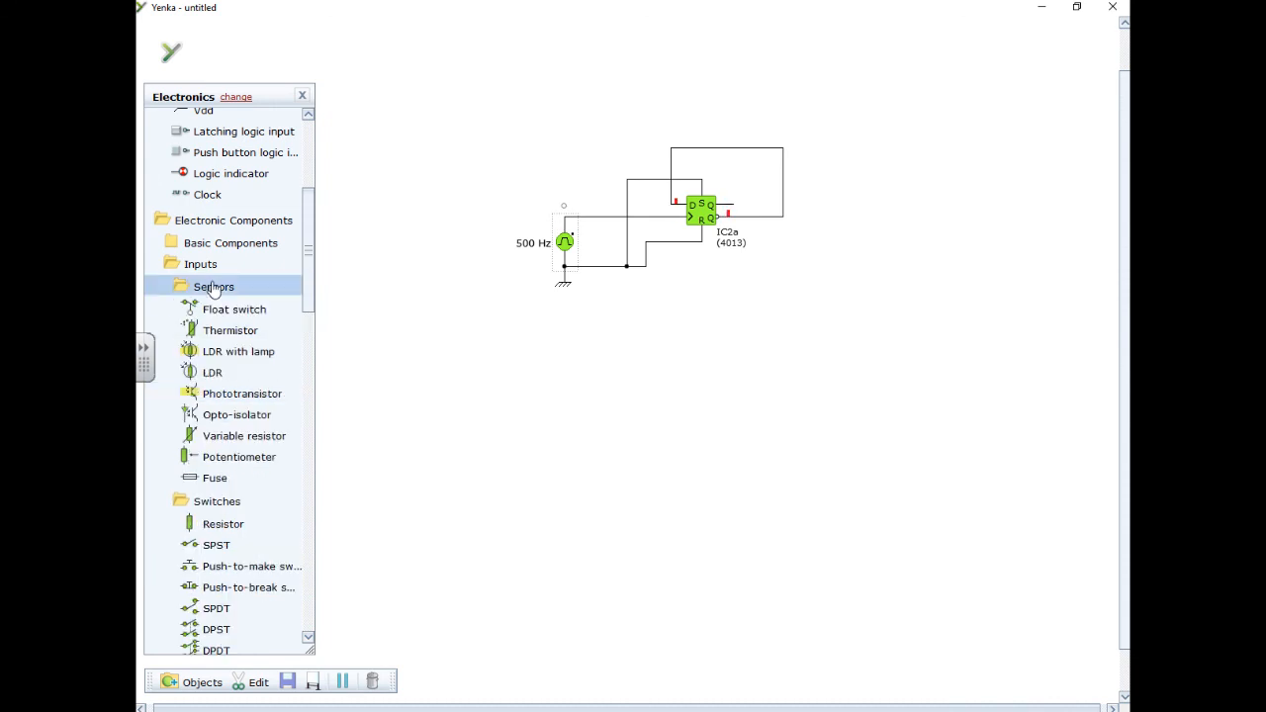
pyautogui.moveTo(212, 371)
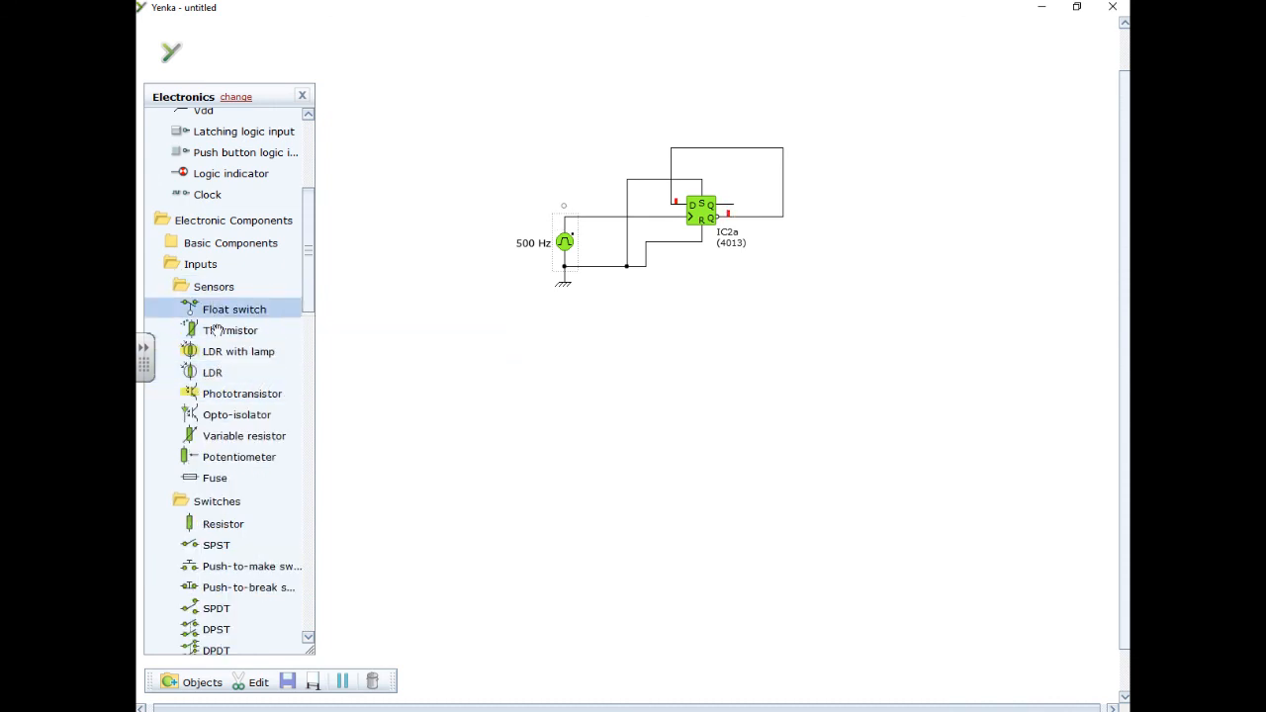
pyautogui.moveTo(404, 451)
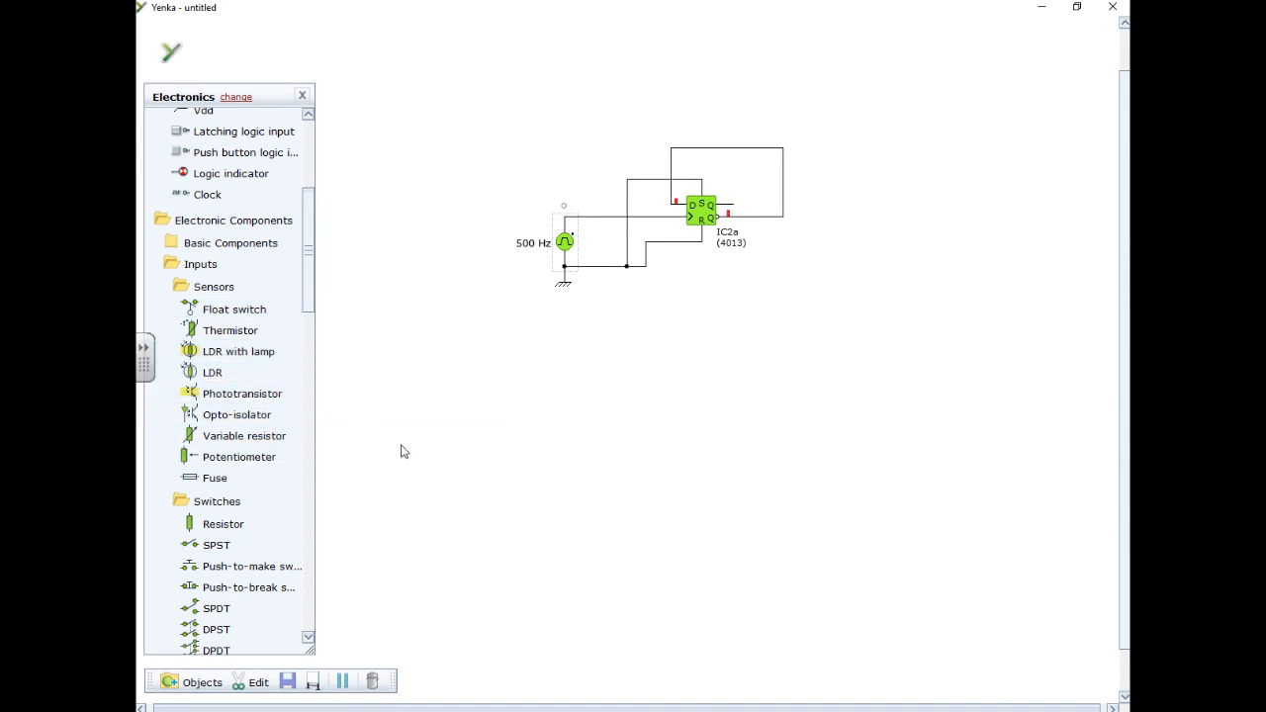
pyautogui.moveTo(230, 457)
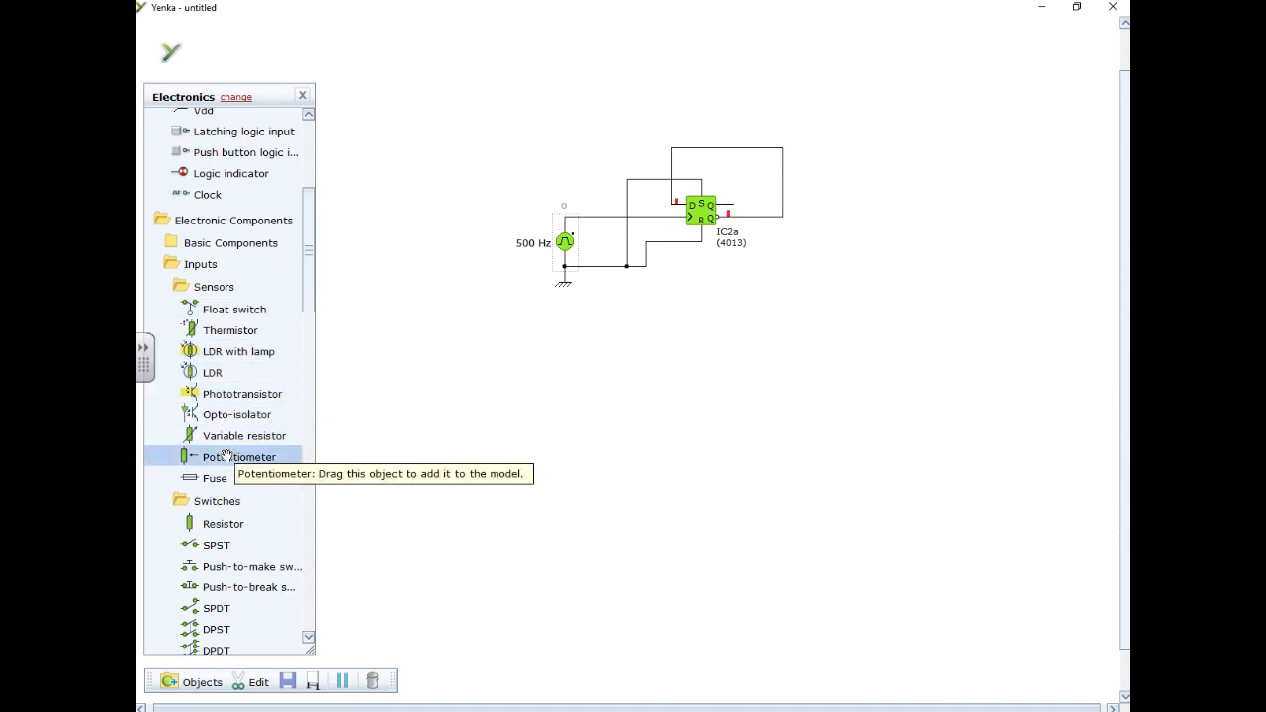